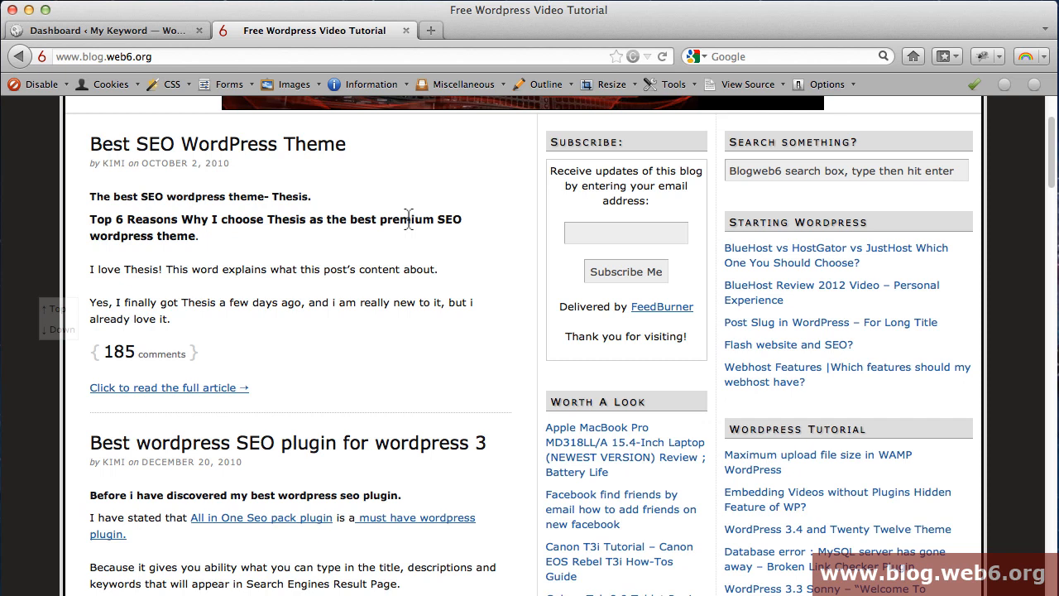
mouse_move(403, 154)
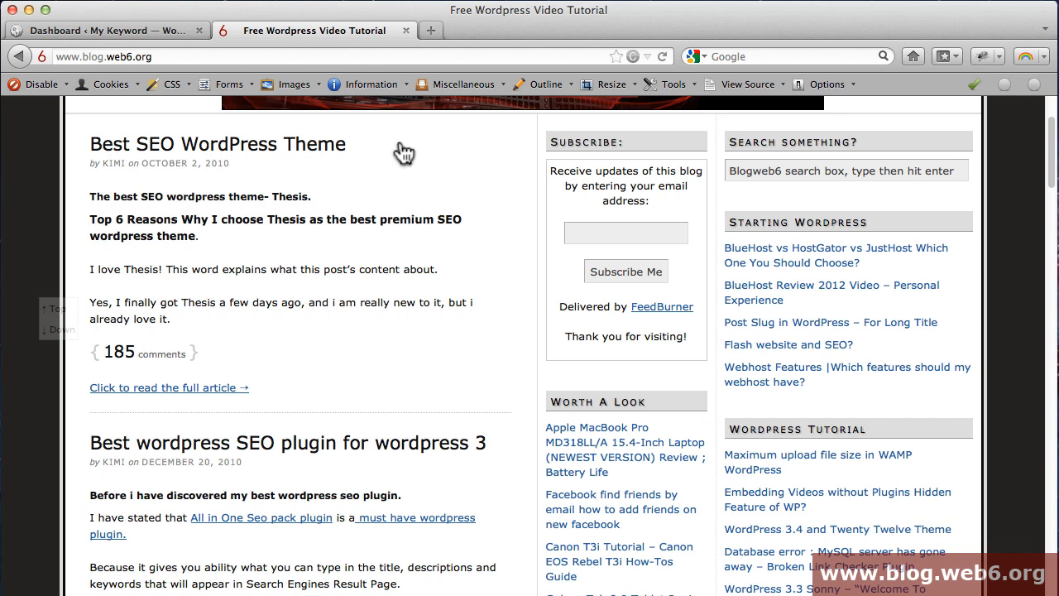
mouse_move(162, 35)
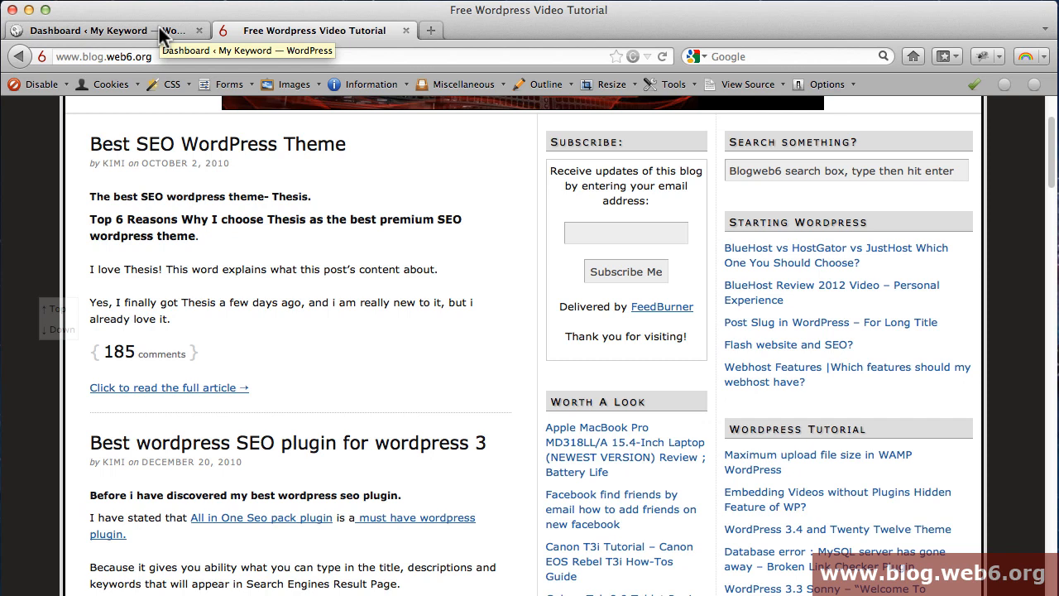
Switch to the admin Dashboard and scroll through the Right Now overview showing Twenty Eleven.
click(99, 30)
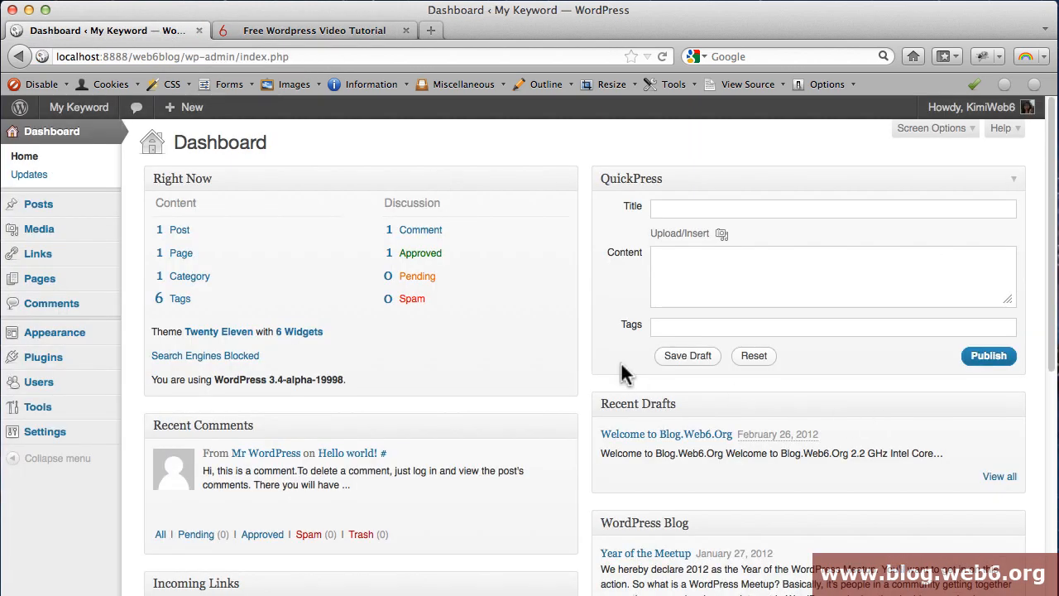
mouse_move(471, 337)
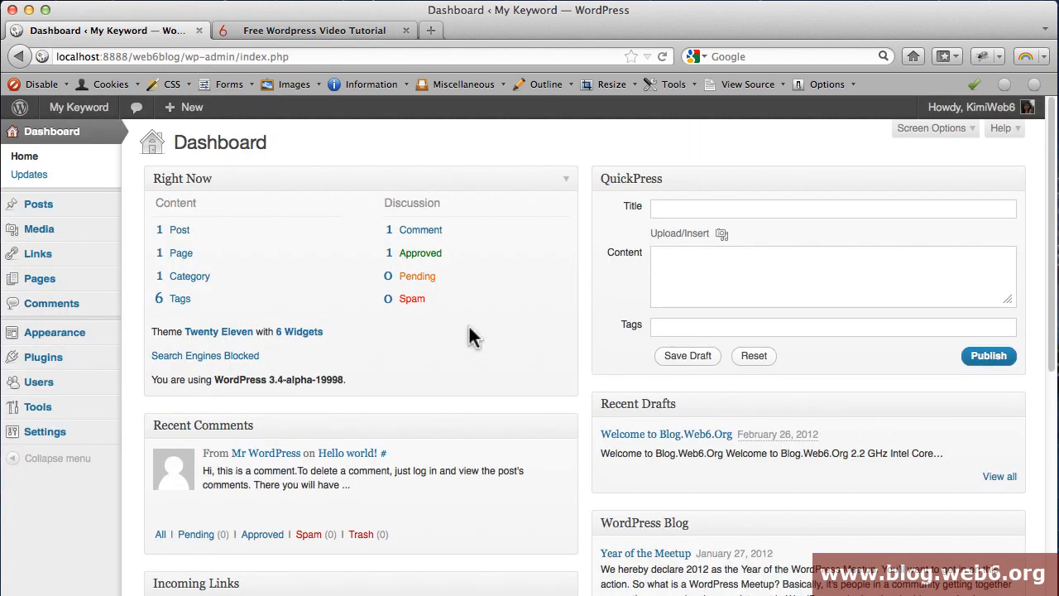
scroll(down, 3)
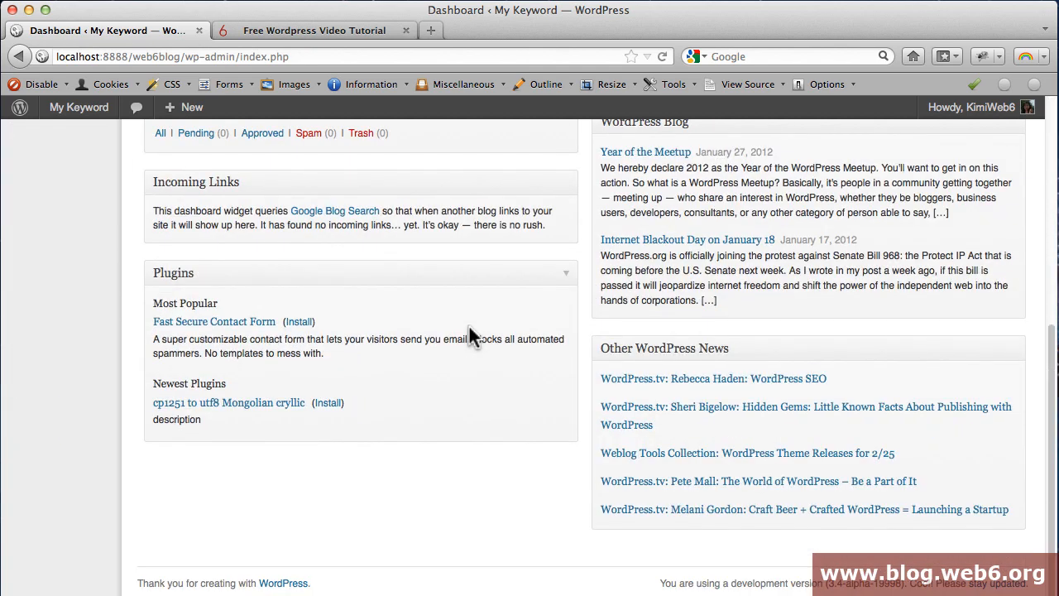
mouse_move(1025, 488)
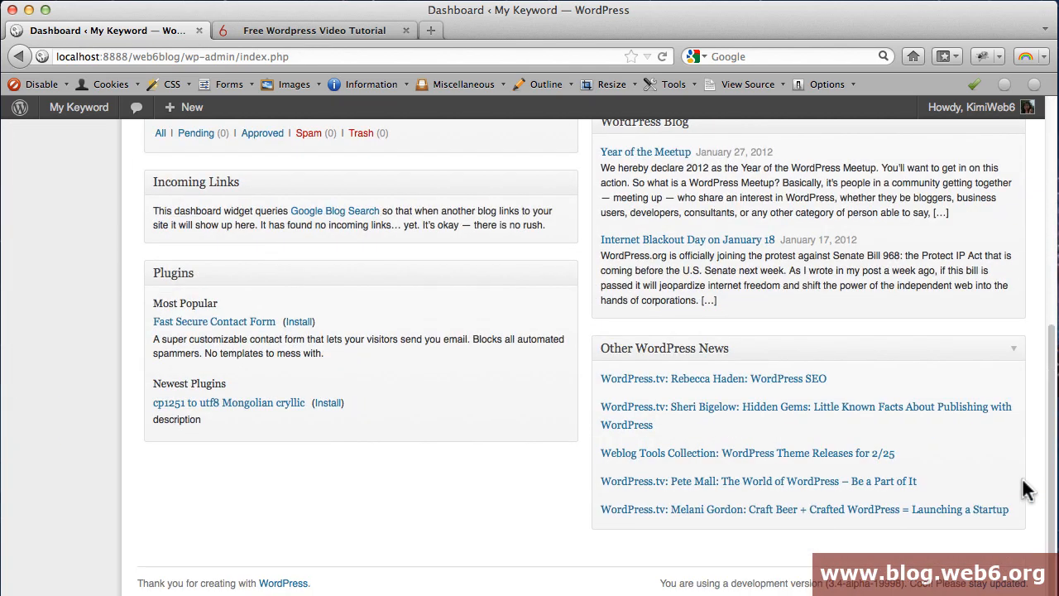
mouse_move(735, 582)
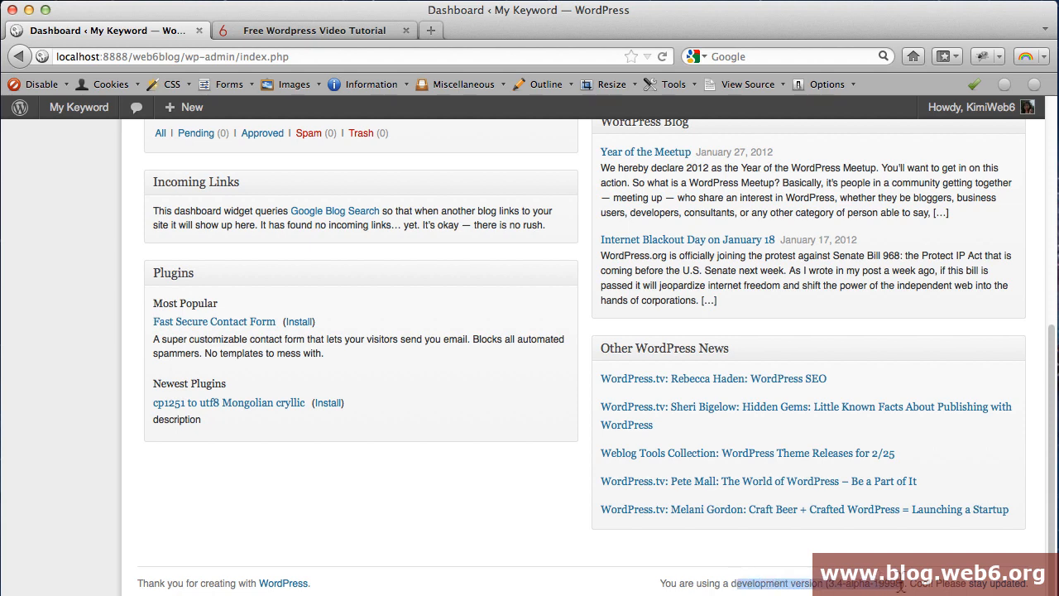
mouse_move(447, 526)
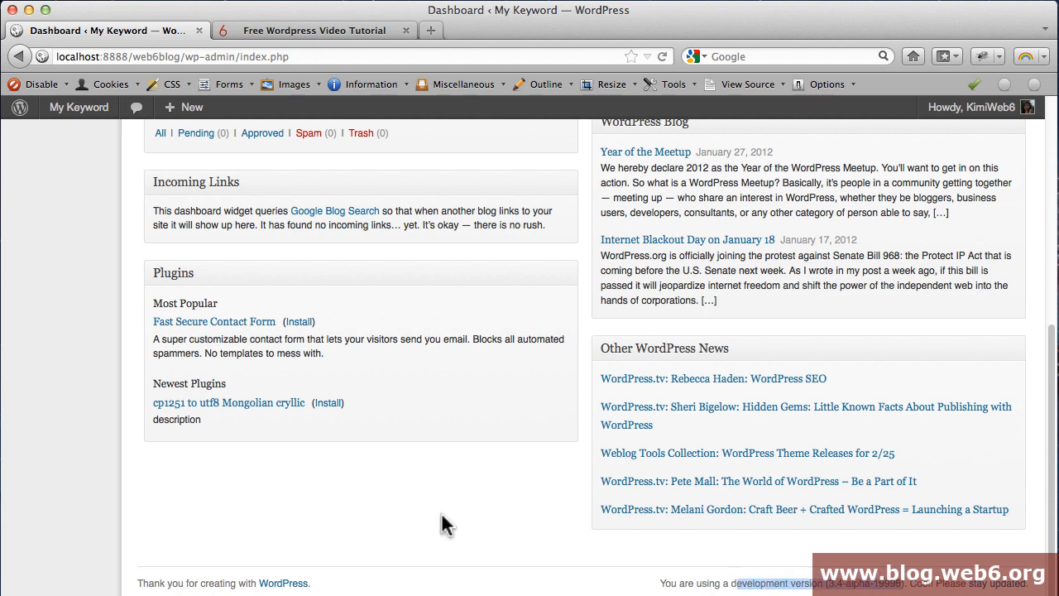
scroll(up, 3)
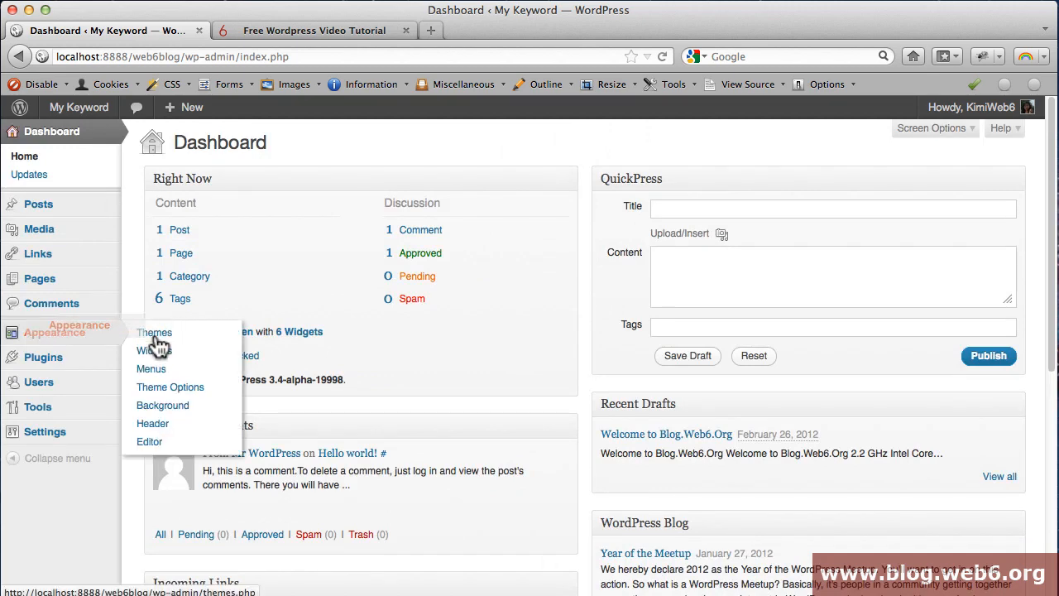
Open Appearance > Themes and scroll to the available Twenty Ten and Twenty Twelve themes.
click(154, 332)
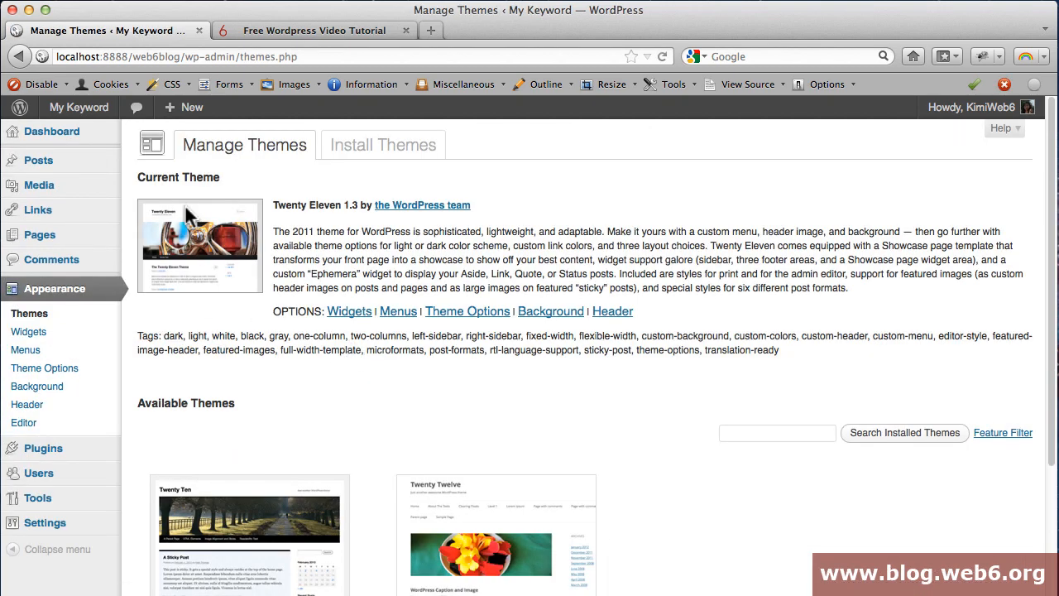
mouse_move(320, 268)
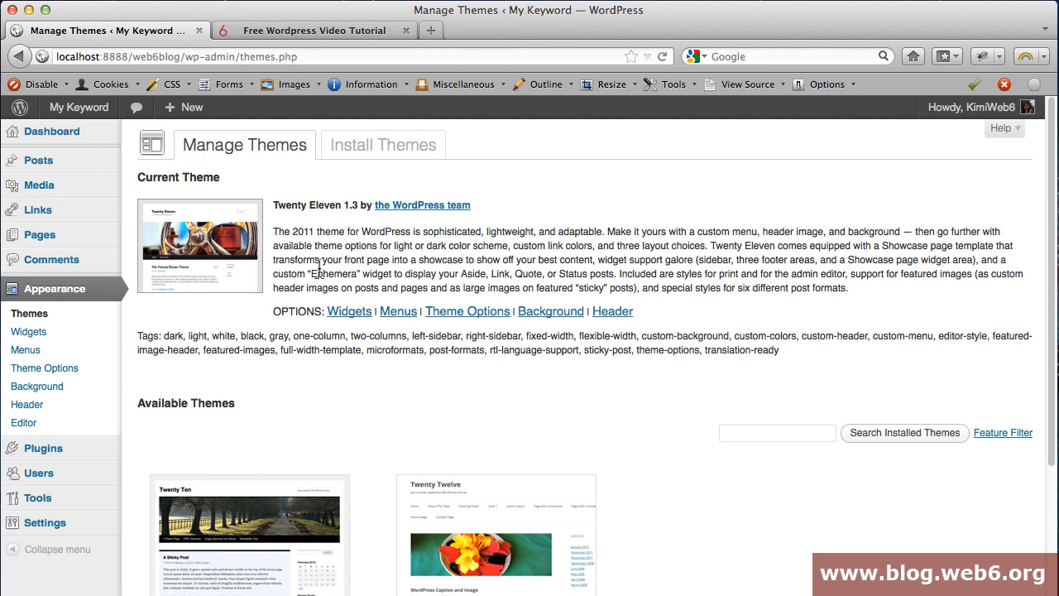
scroll(down, 3)
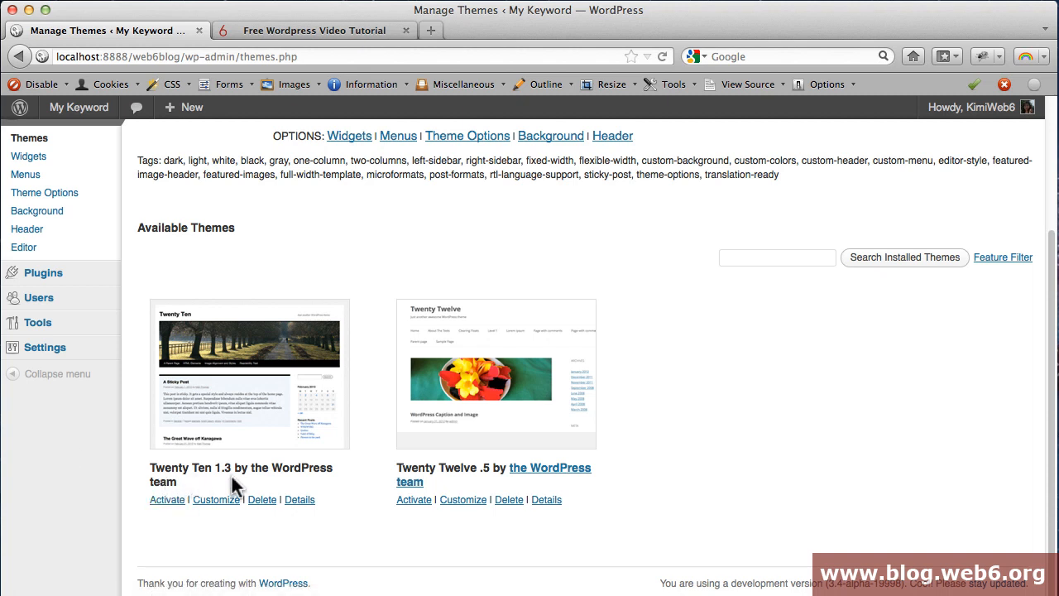
mouse_move(426, 496)
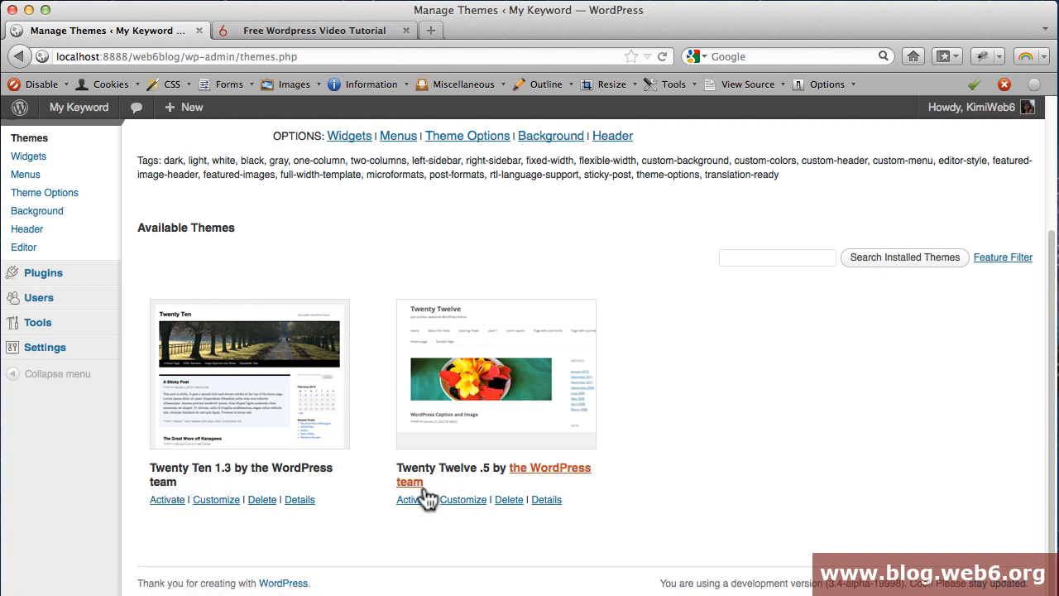
mouse_move(392, 475)
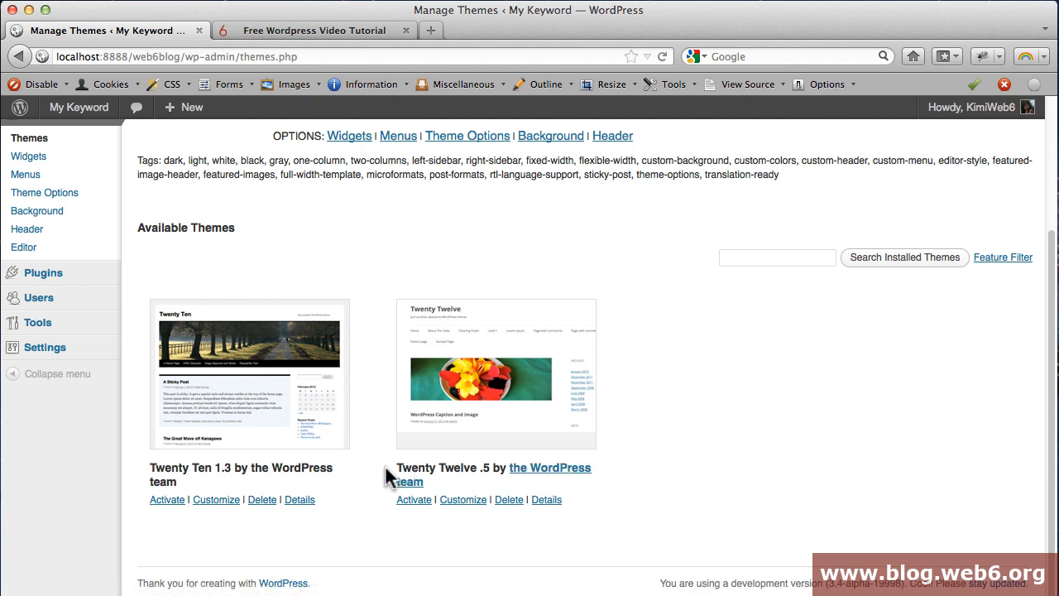
mouse_move(645, 496)
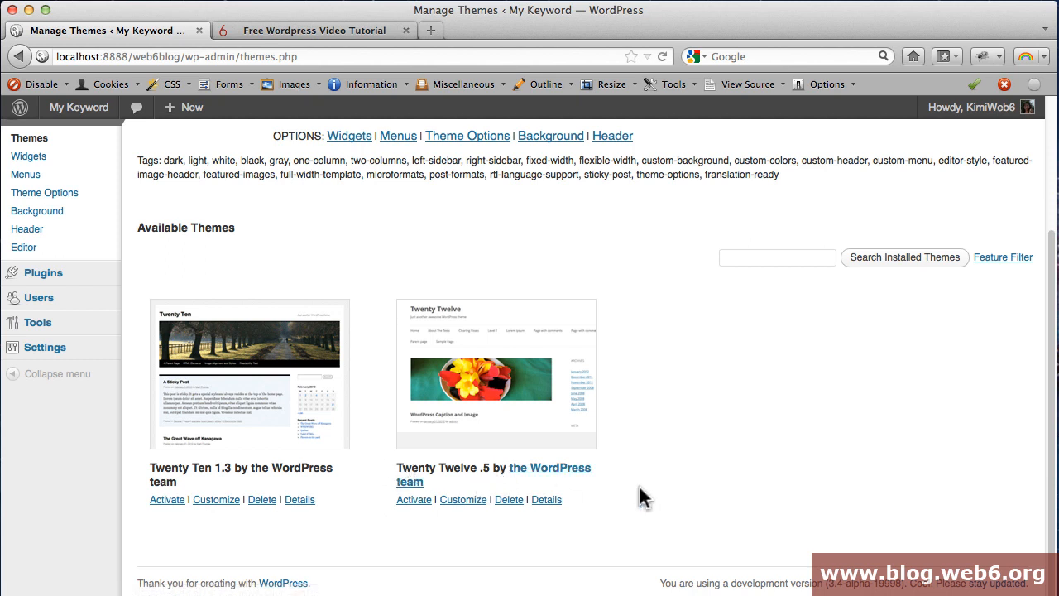
mouse_move(629, 488)
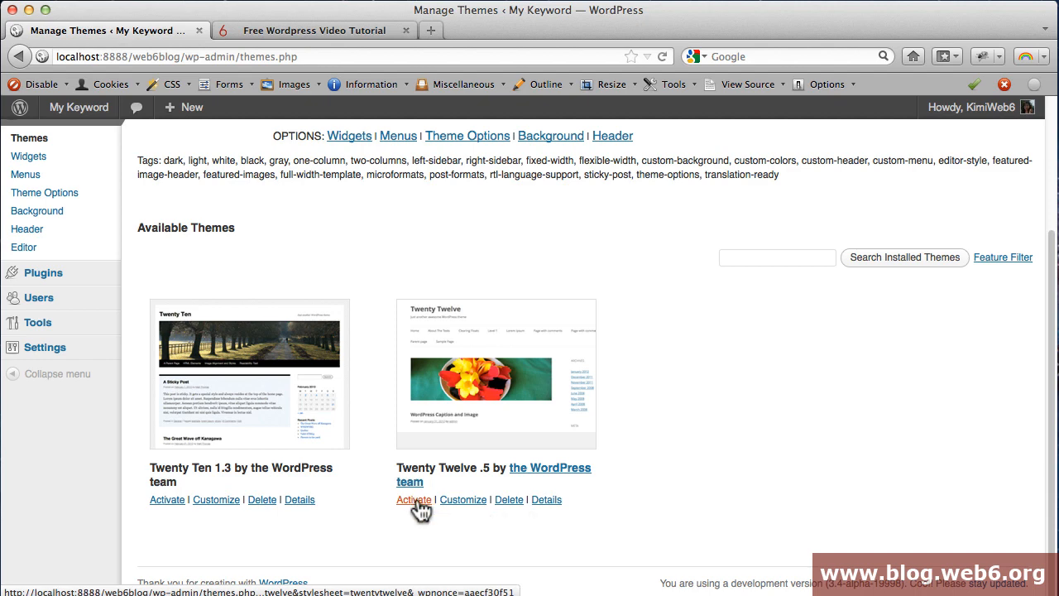
Activate the Twenty Twelve theme.
click(413, 499)
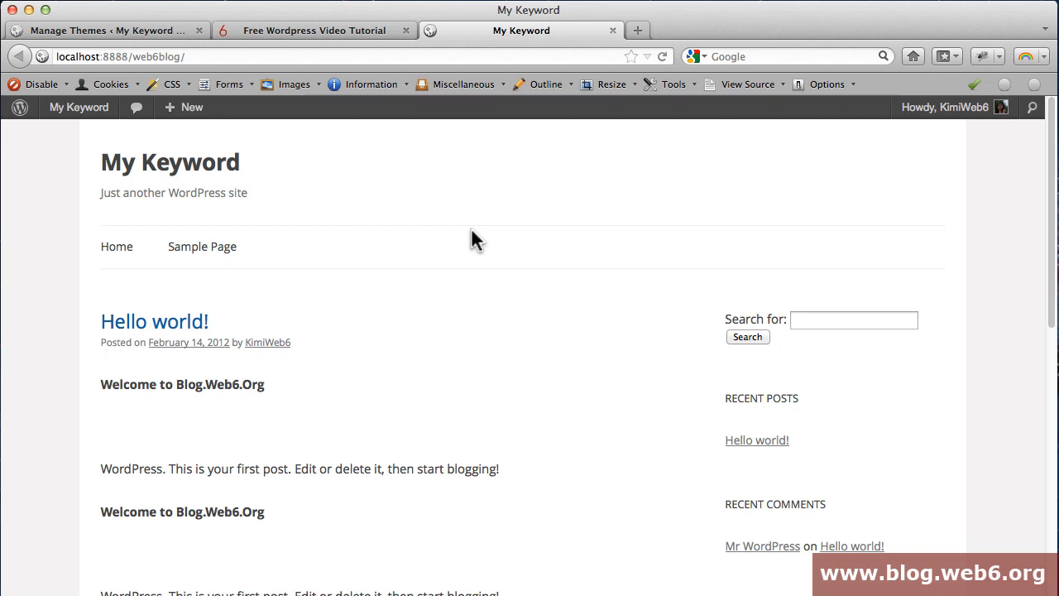
mouse_move(154, 321)
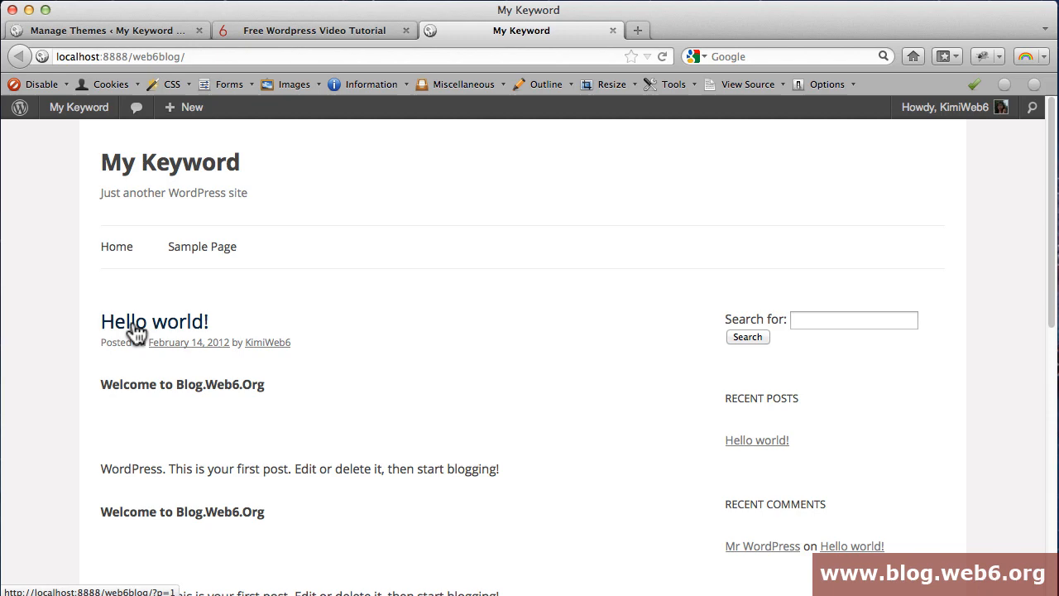
Read through the Hello world! post, then go to the Sample Page.
click(154, 321)
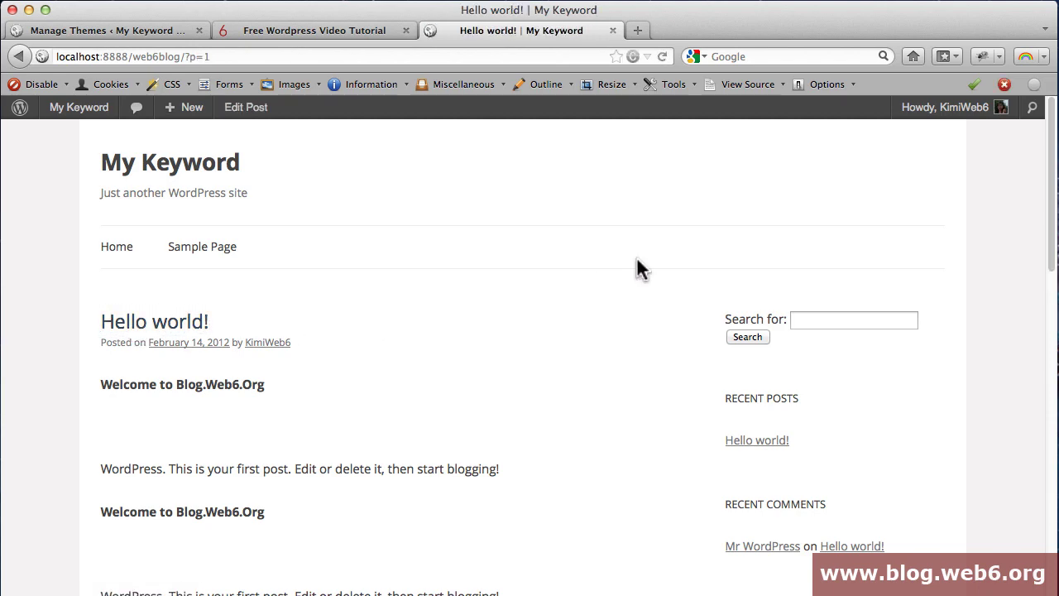
scroll(down, 3)
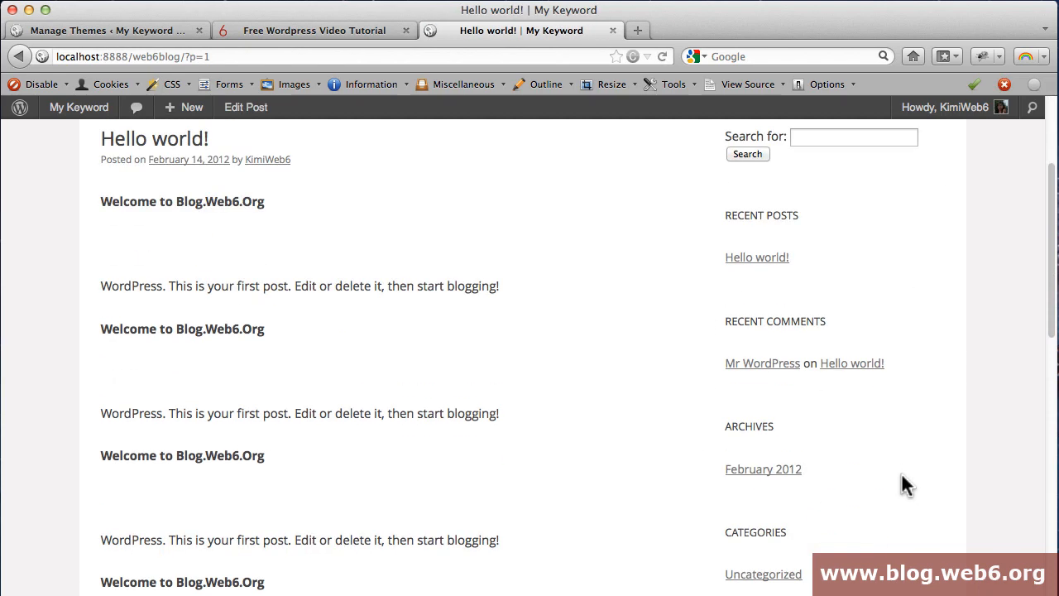
scroll(down, 3)
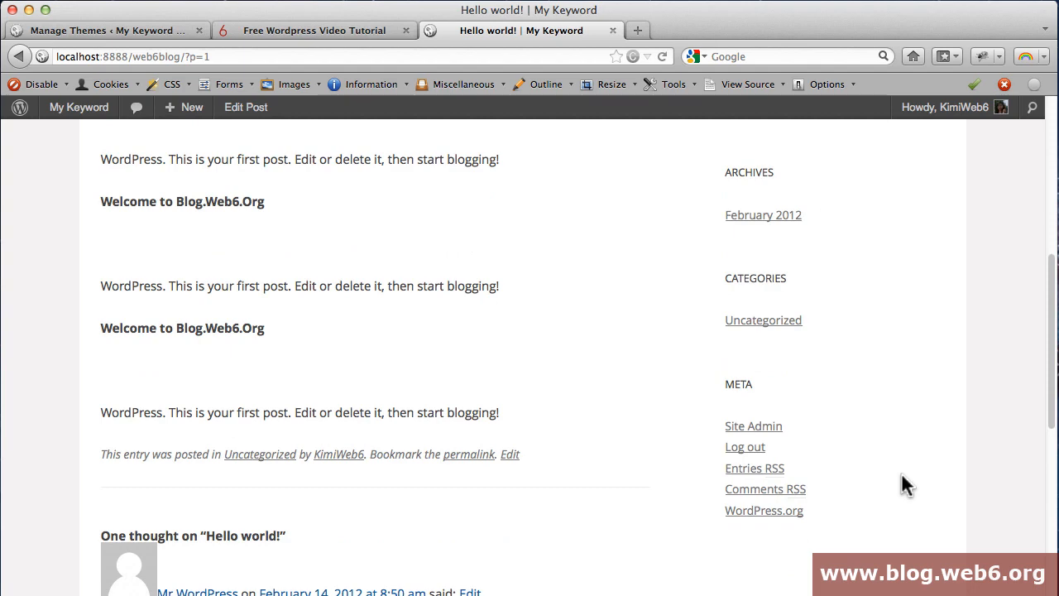
scroll(up, 3)
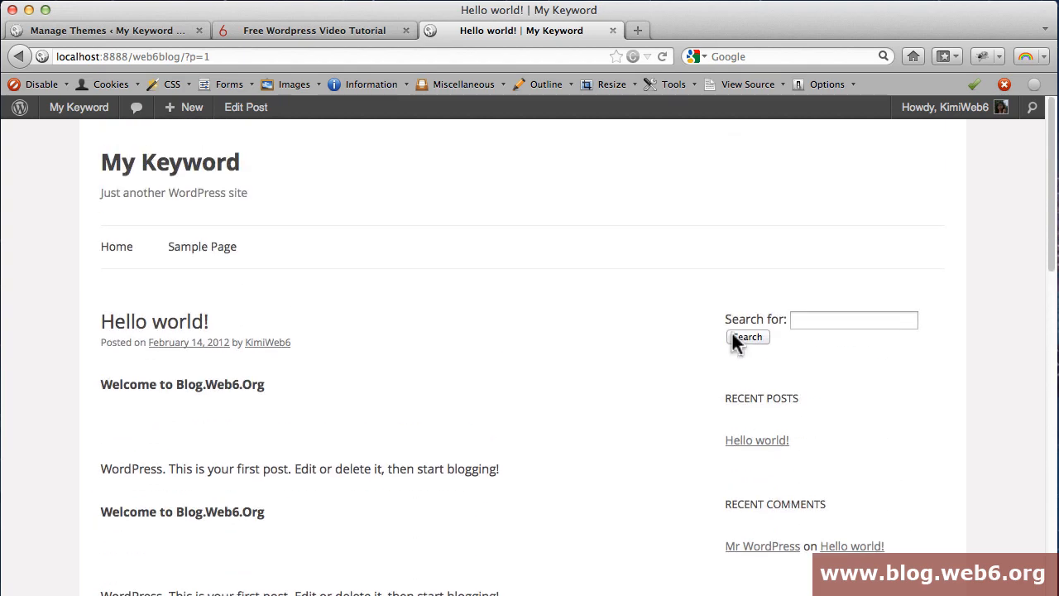
mouse_move(201, 246)
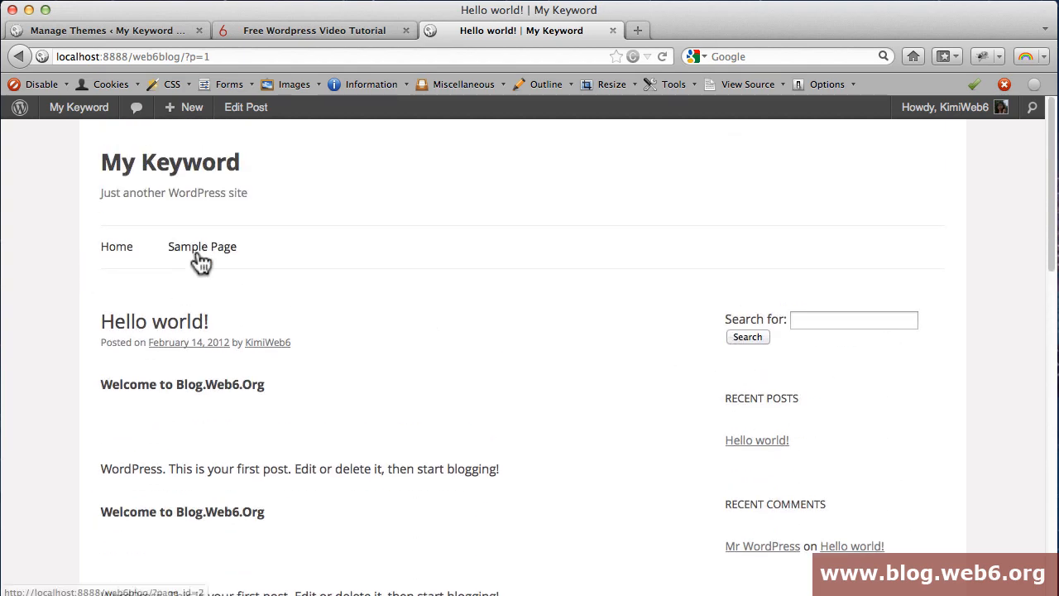
click(202, 245)
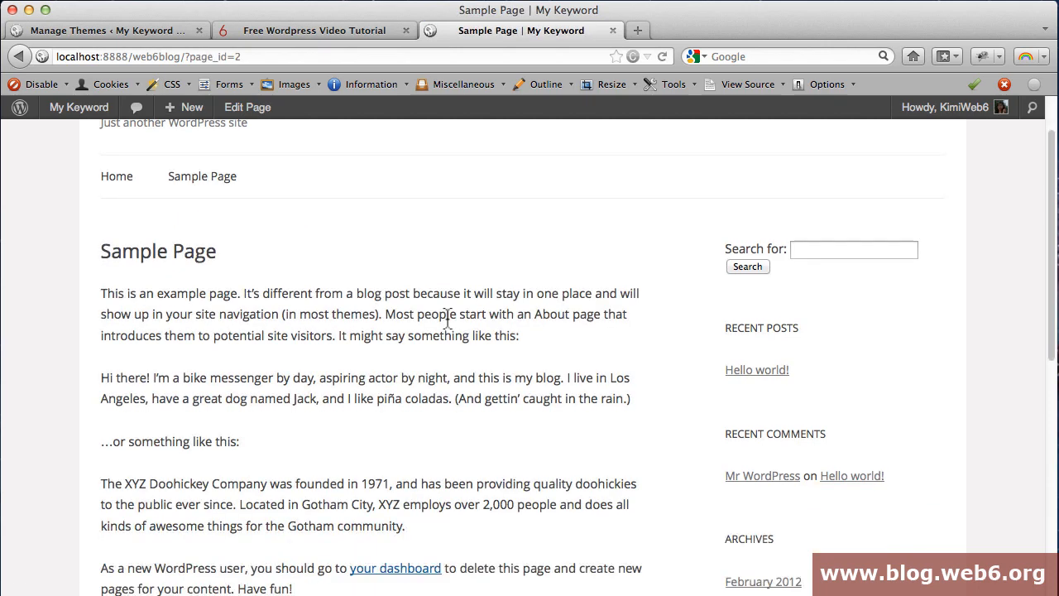
scroll(up, 3)
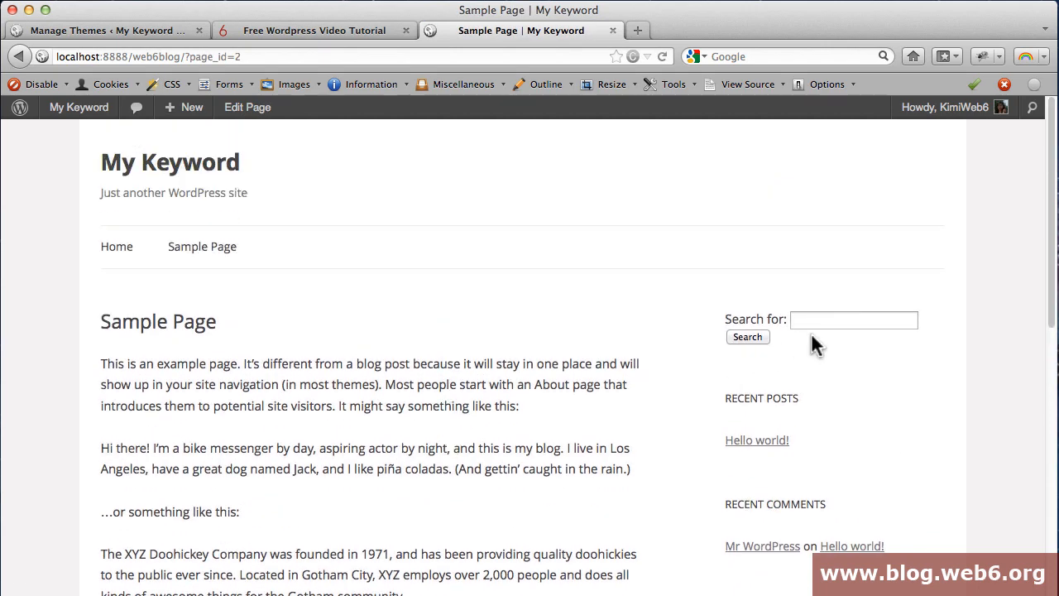
mouse_move(310, 219)
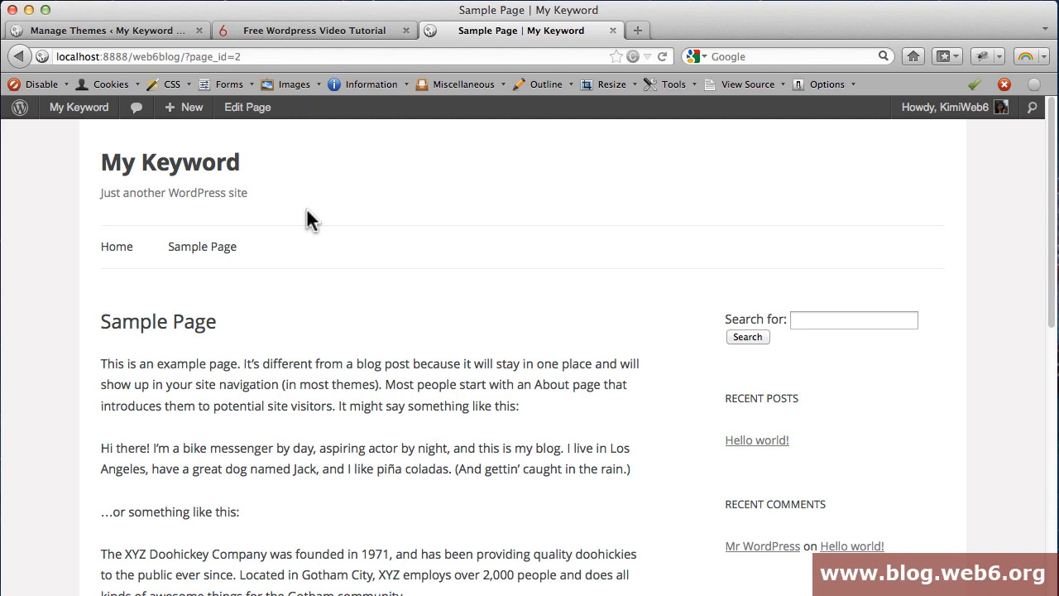
mouse_move(208, 217)
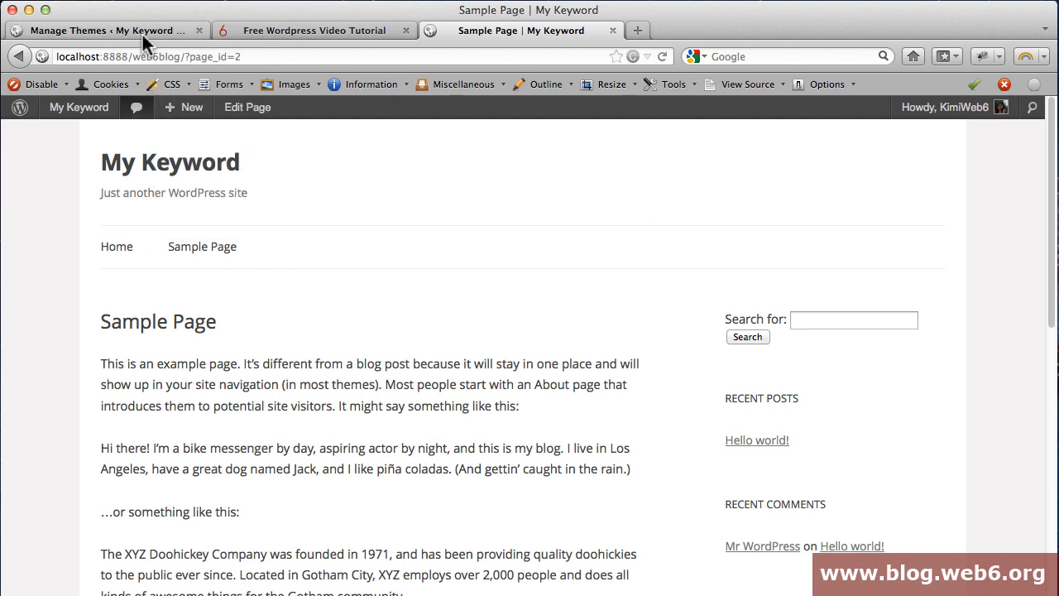
mouse_move(141, 38)
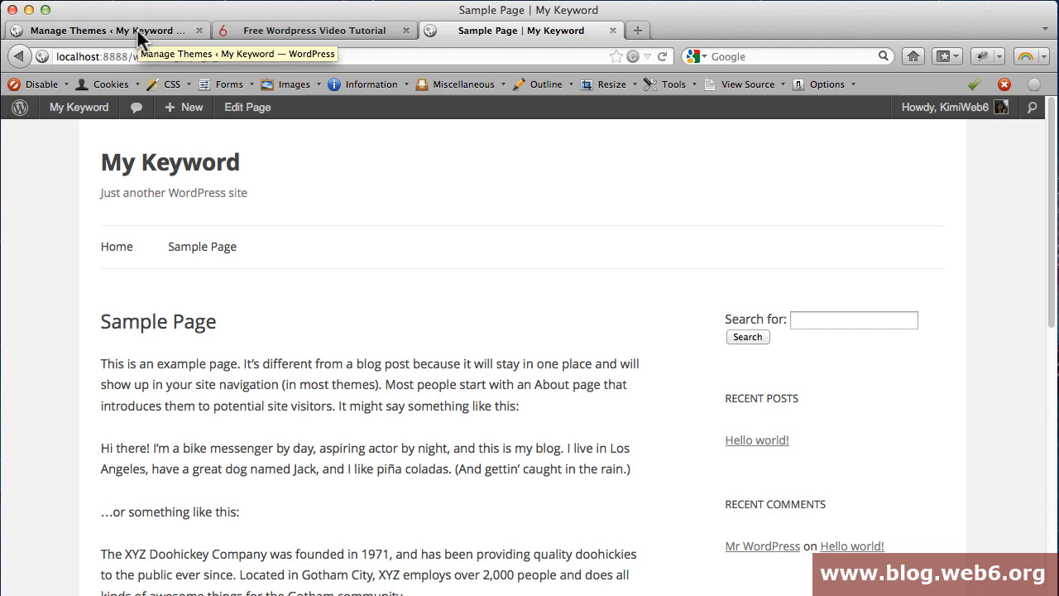
Return to Manage Themes and follow the widgets settings link for Twenty Twelve.
click(107, 30)
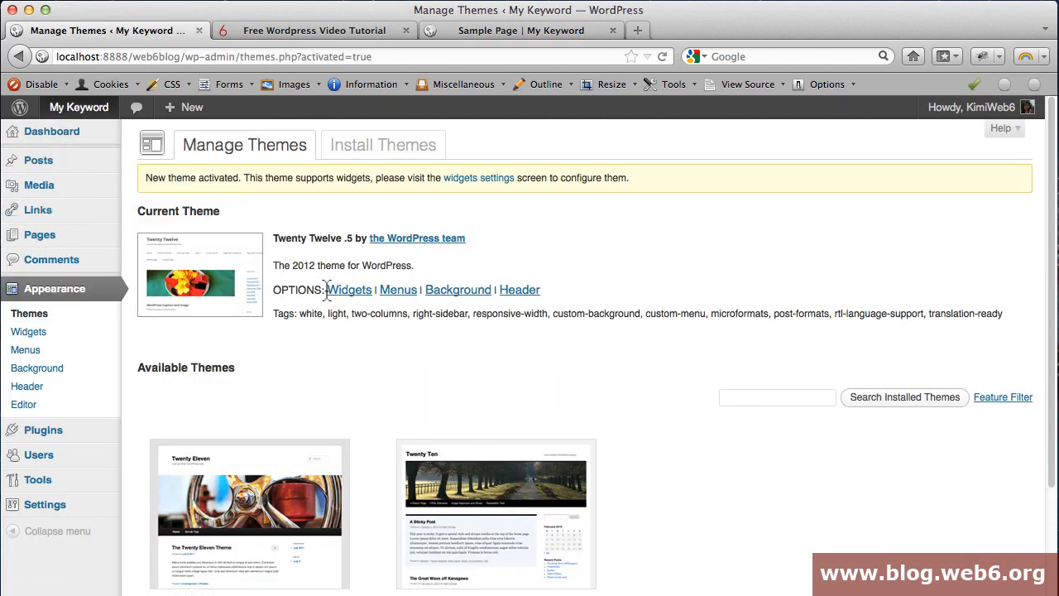
mouse_move(520, 289)
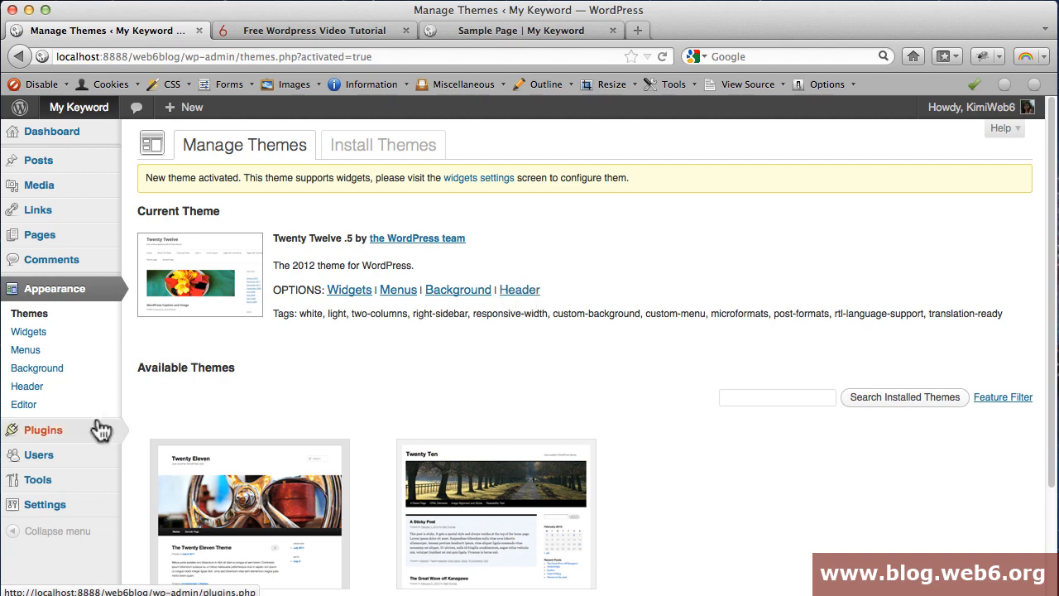
click(478, 177)
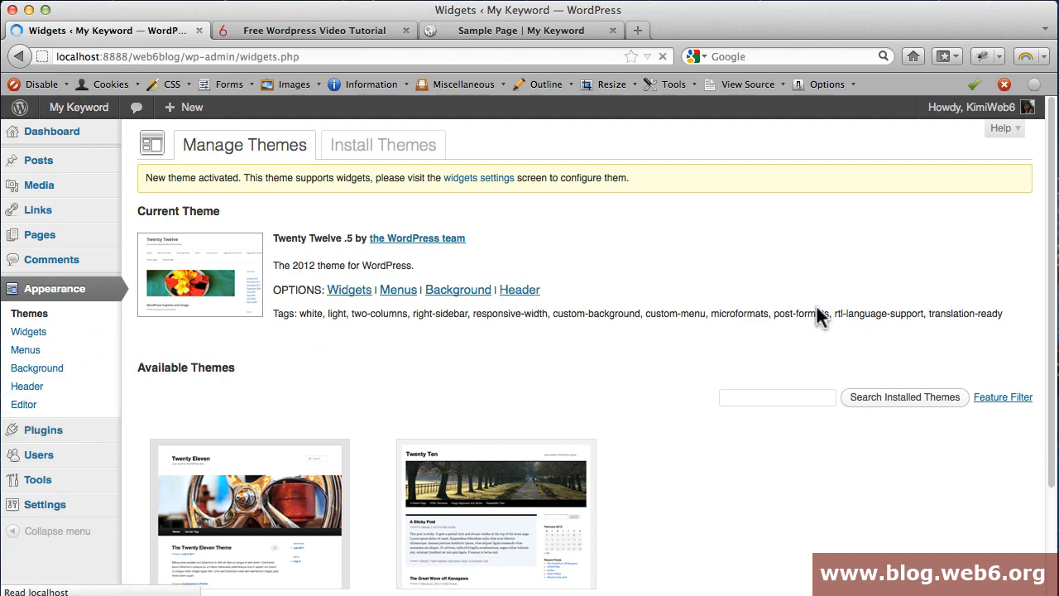
click(28, 331)
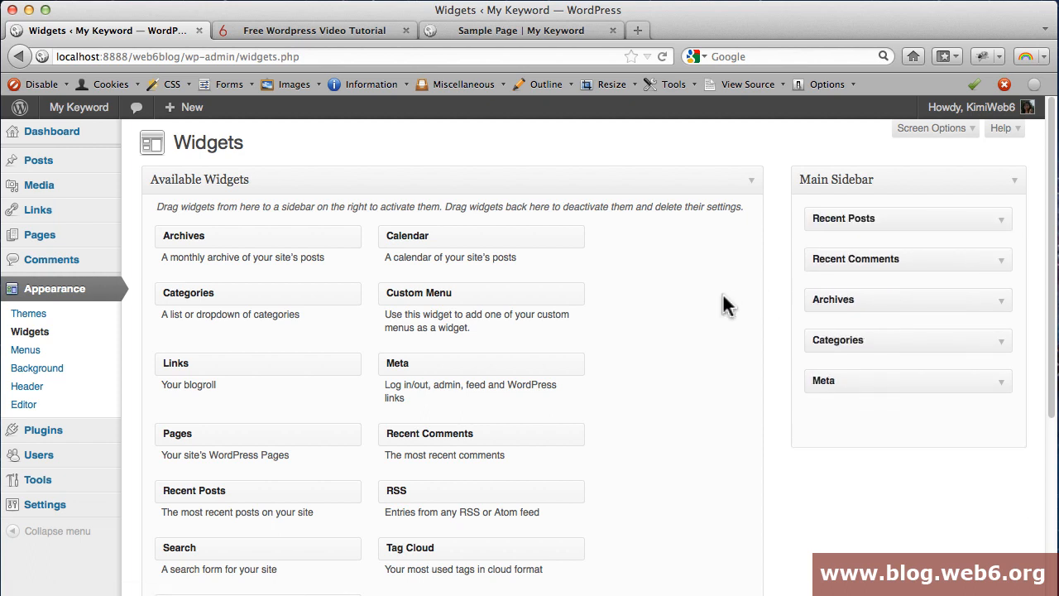
scroll(down, 3)
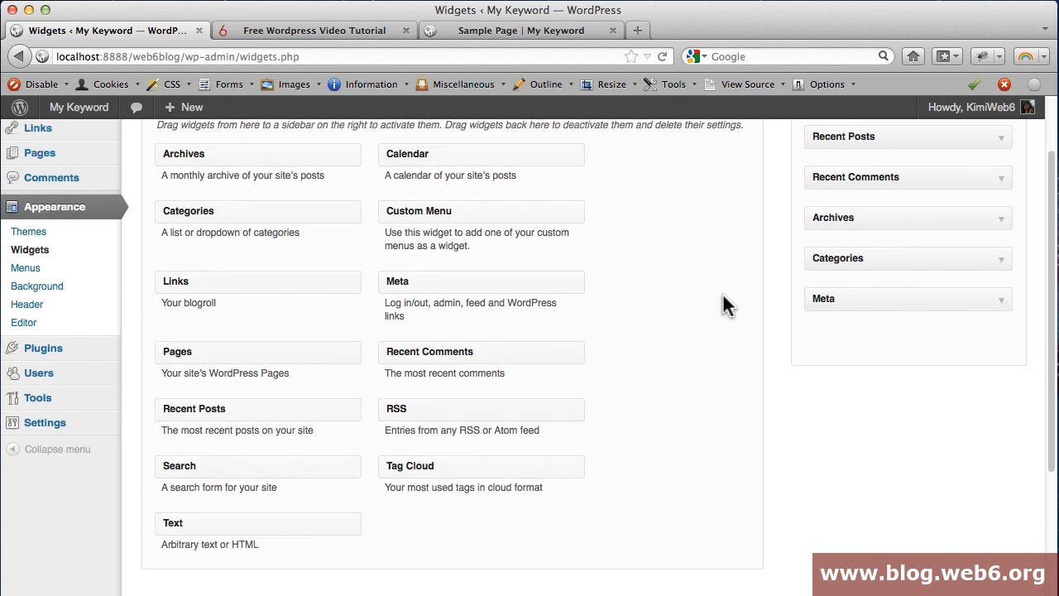
scroll(down, 3)
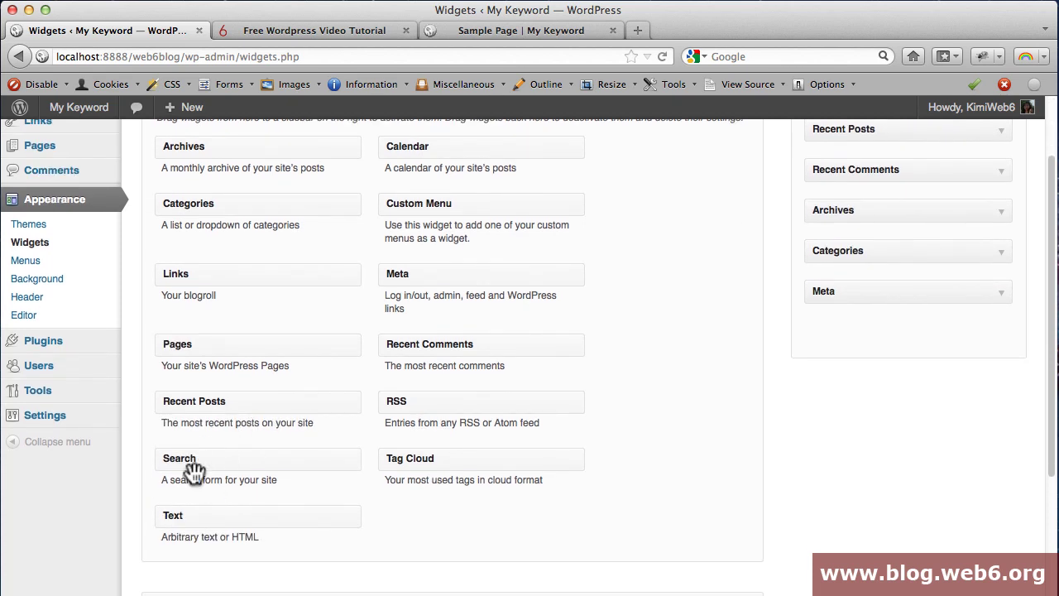
scroll(up, 3)
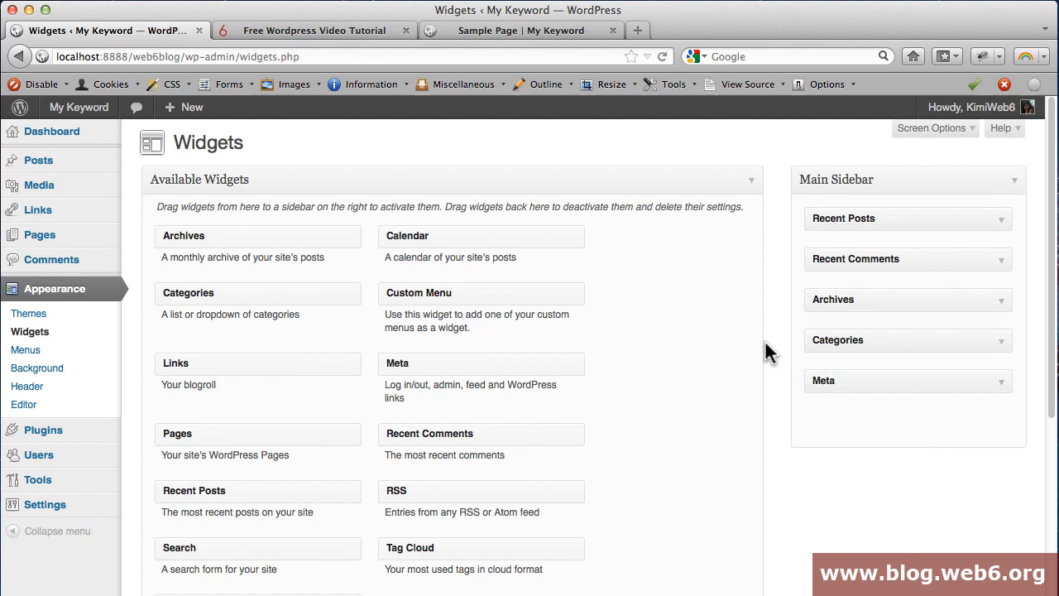
mouse_move(760, 173)
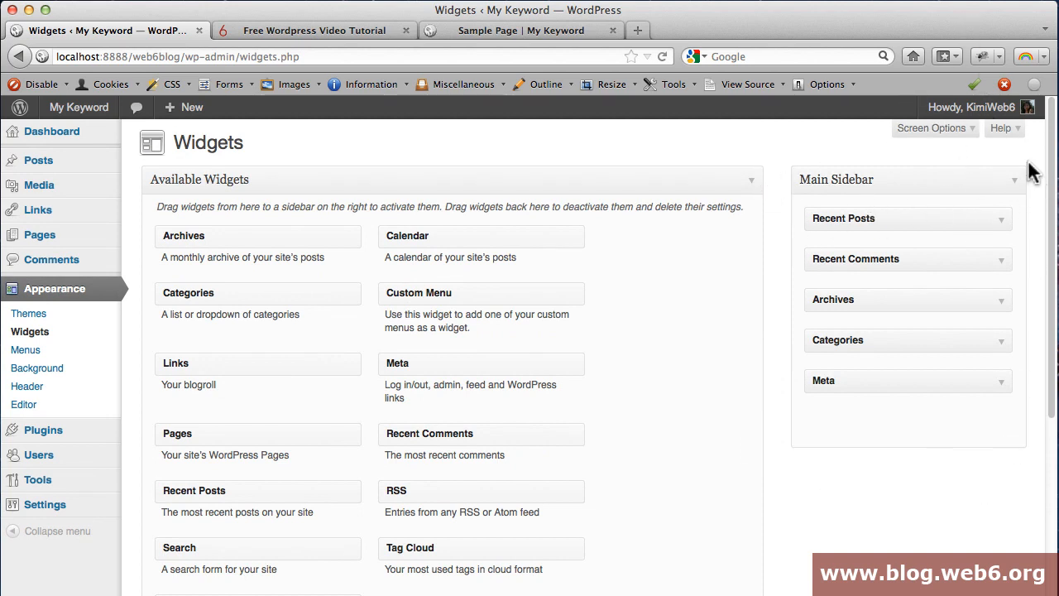
mouse_move(984, 249)
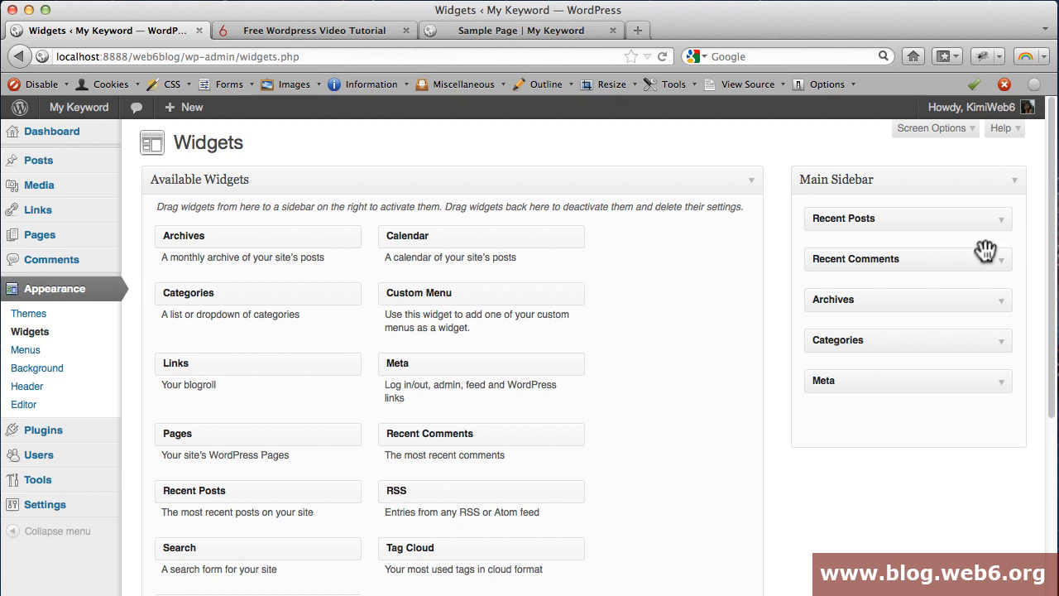
mouse_move(849, 204)
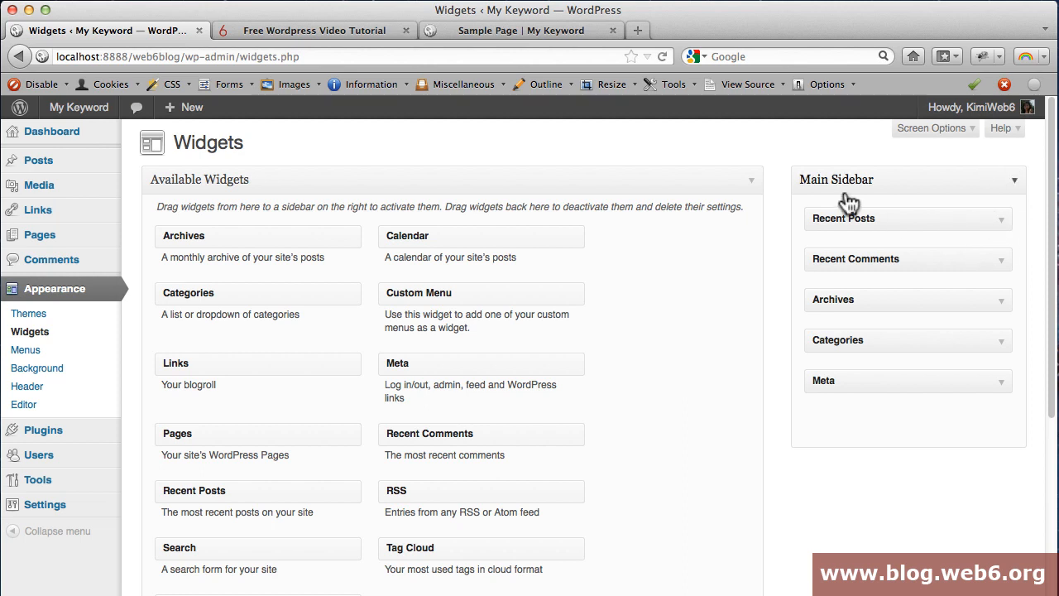
mouse_move(897, 507)
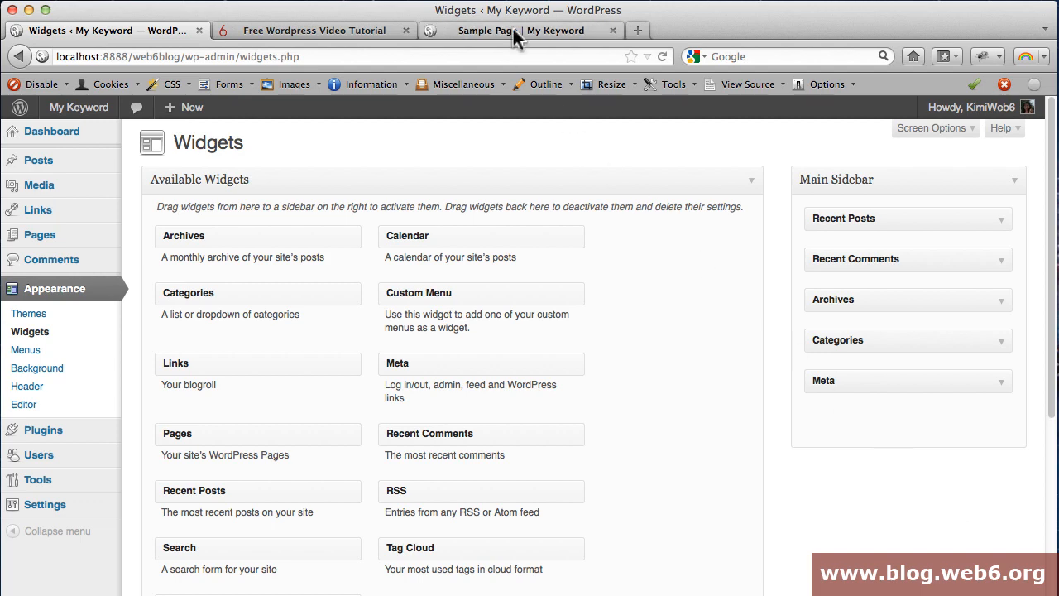
click(521, 31)
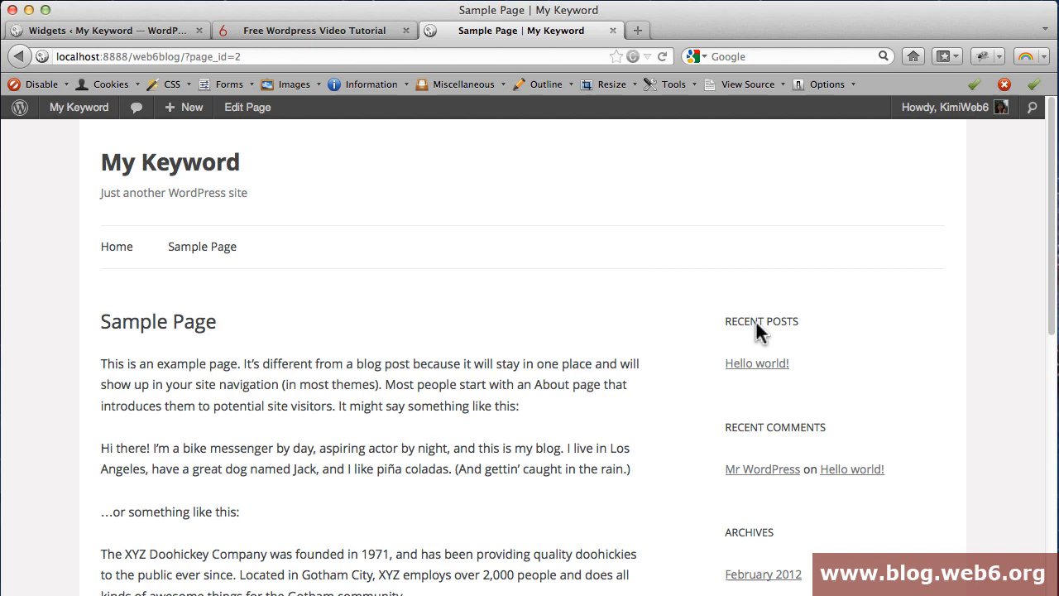
mouse_move(722, 235)
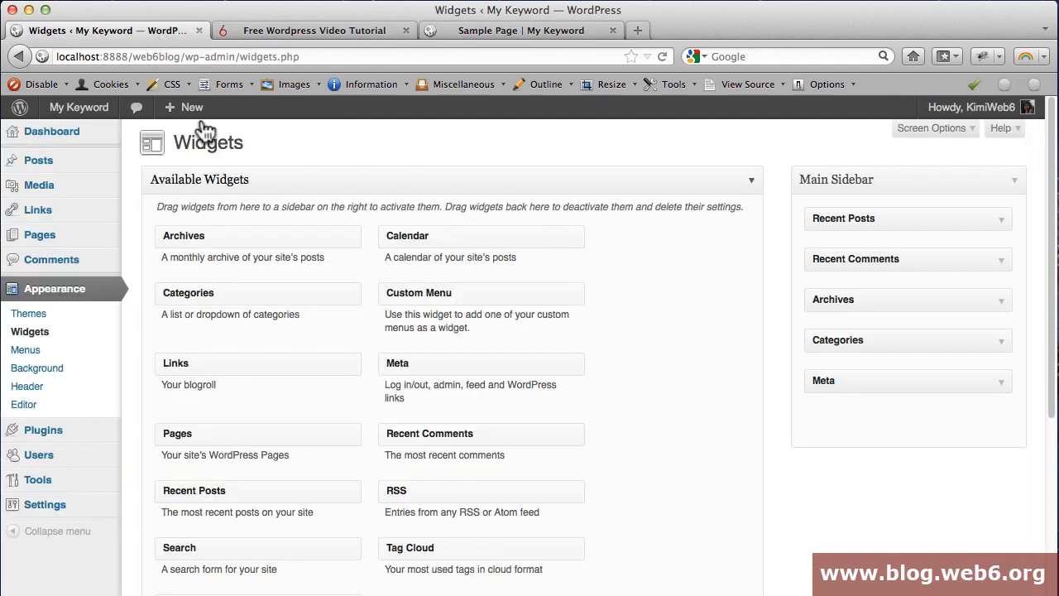
mouse_move(46, 335)
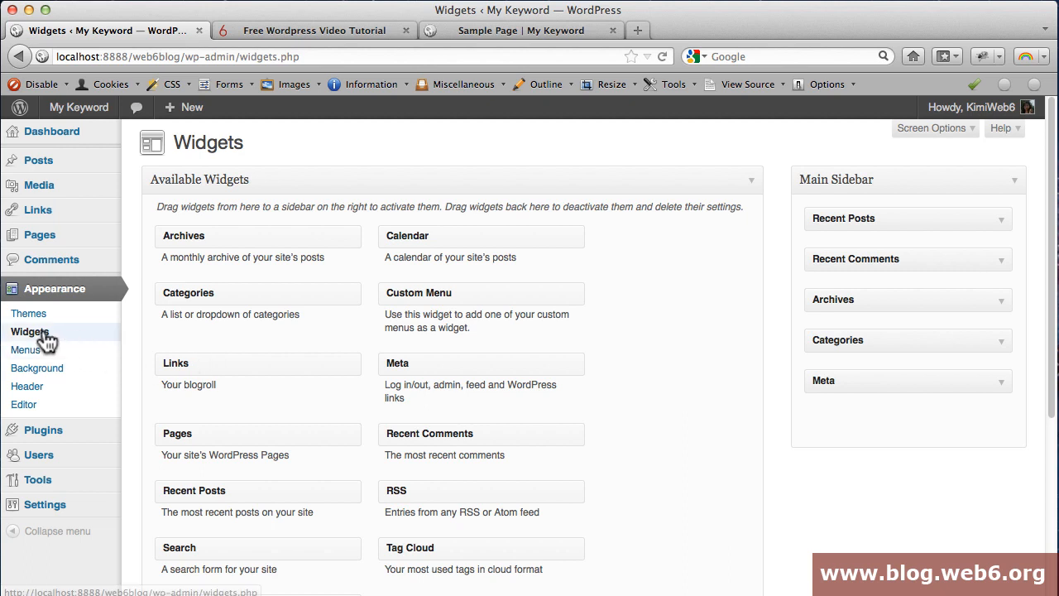
Create Menu 1 containing Home and Sample Page, nesting Sample Page under Home.
click(25, 349)
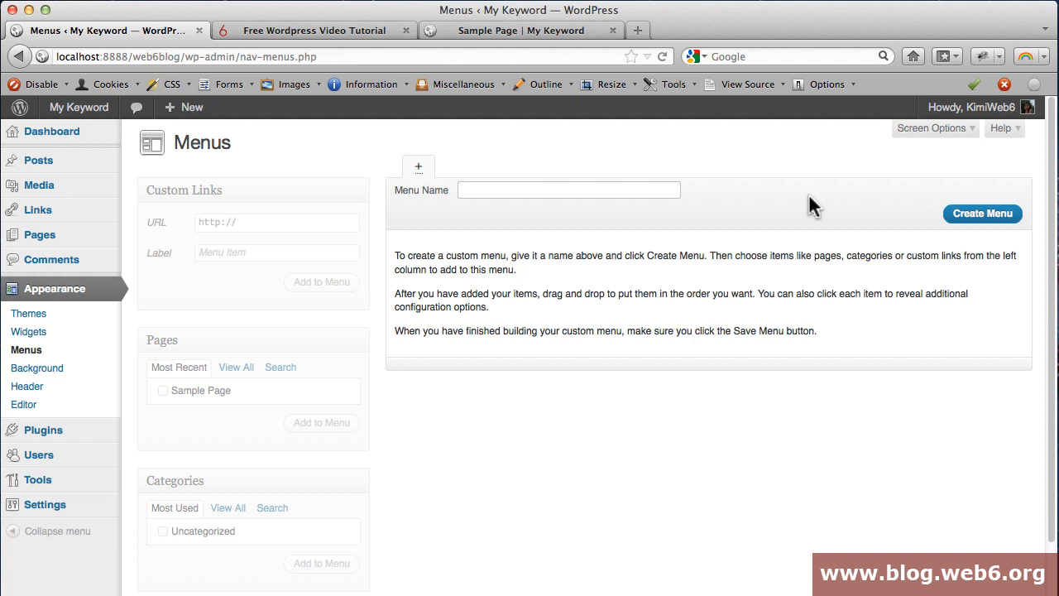
text(Menu 1)
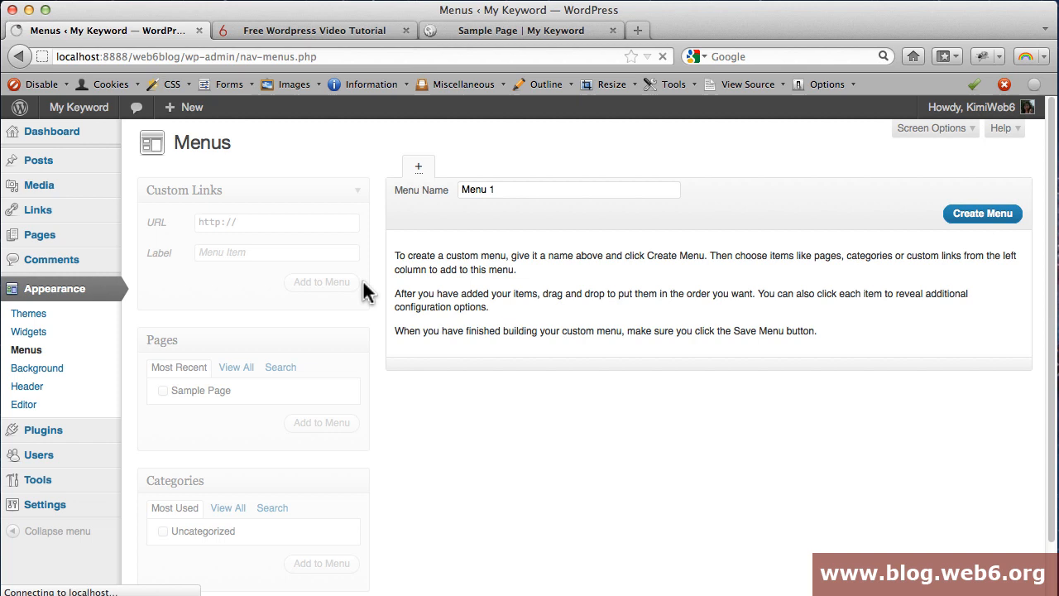
click(982, 214)
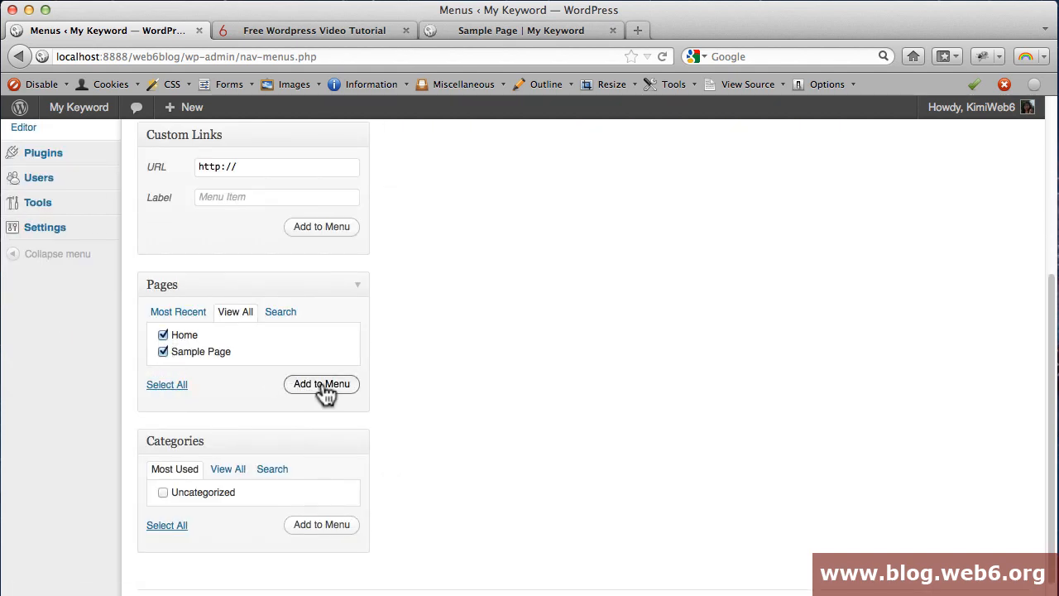
click(321, 383)
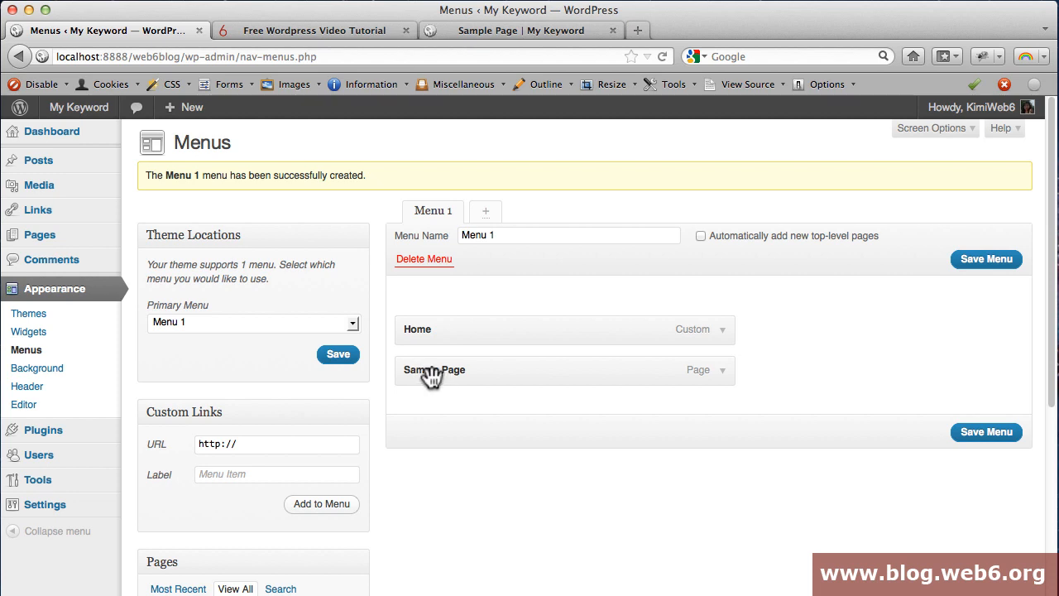
drag(430, 370, 473, 367)
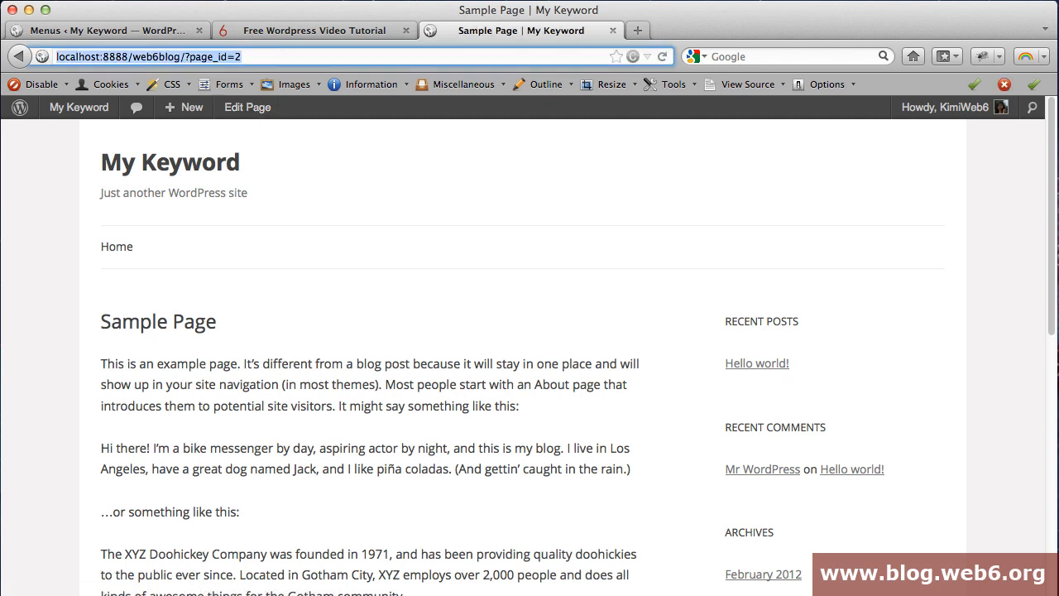
mouse_move(117, 246)
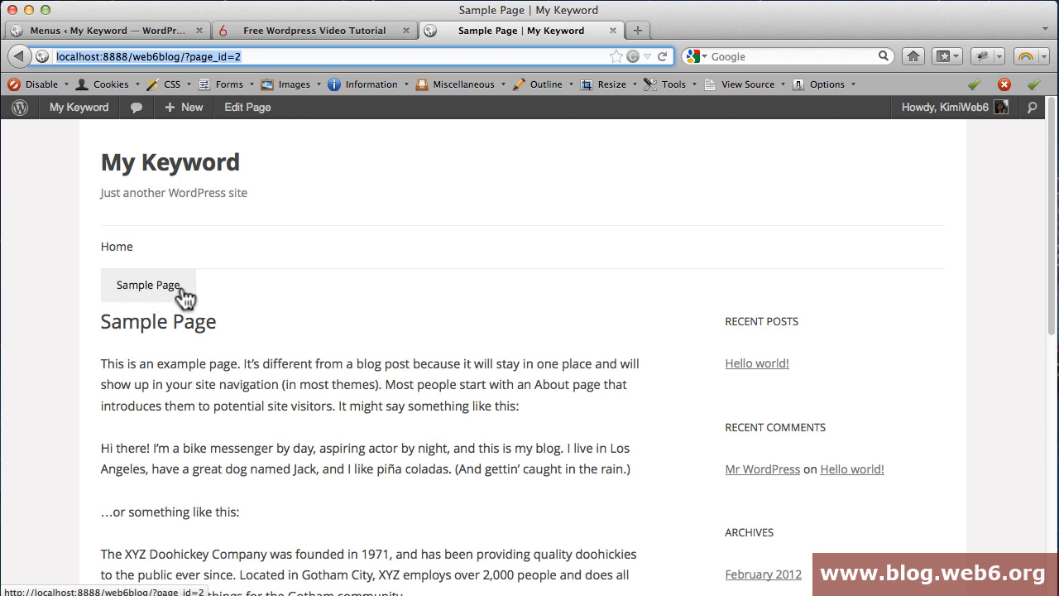
mouse_move(141, 300)
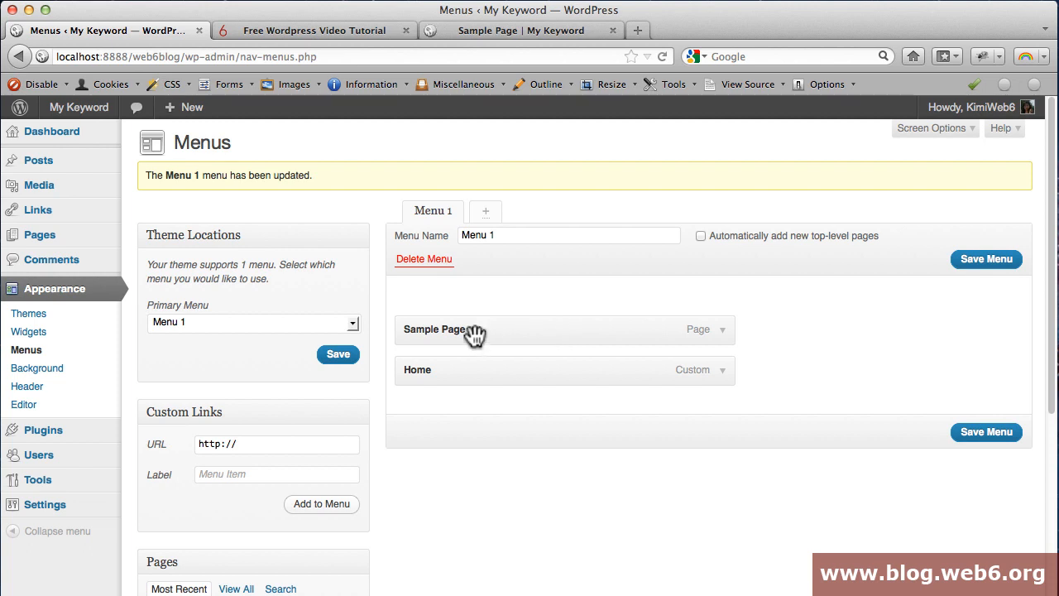
Relabel the Sample Page menu item 'Welcome', then view the site's home page.
click(697, 329)
text(W)
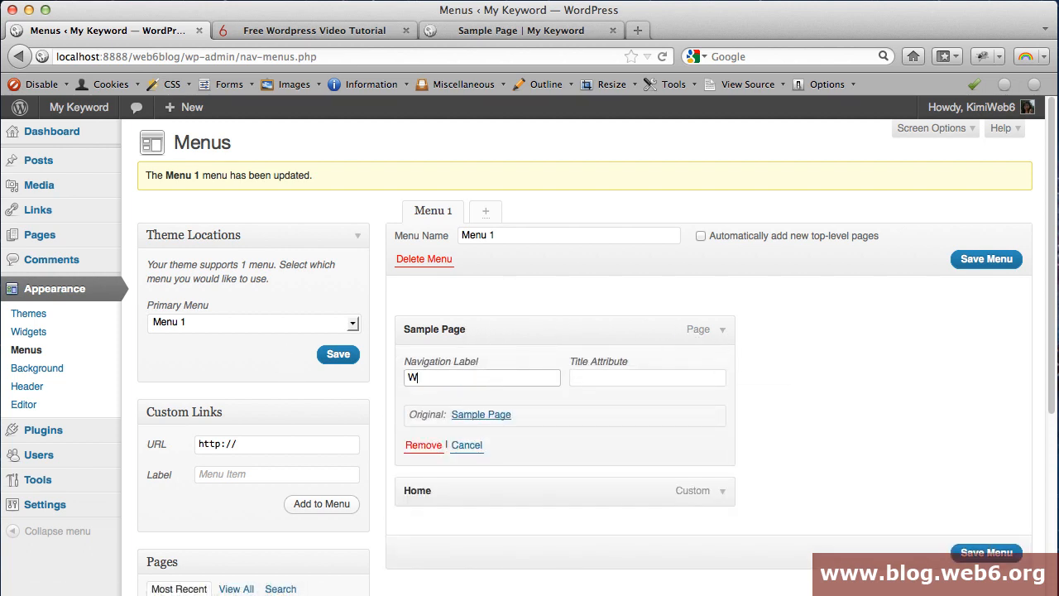
text(elcome)
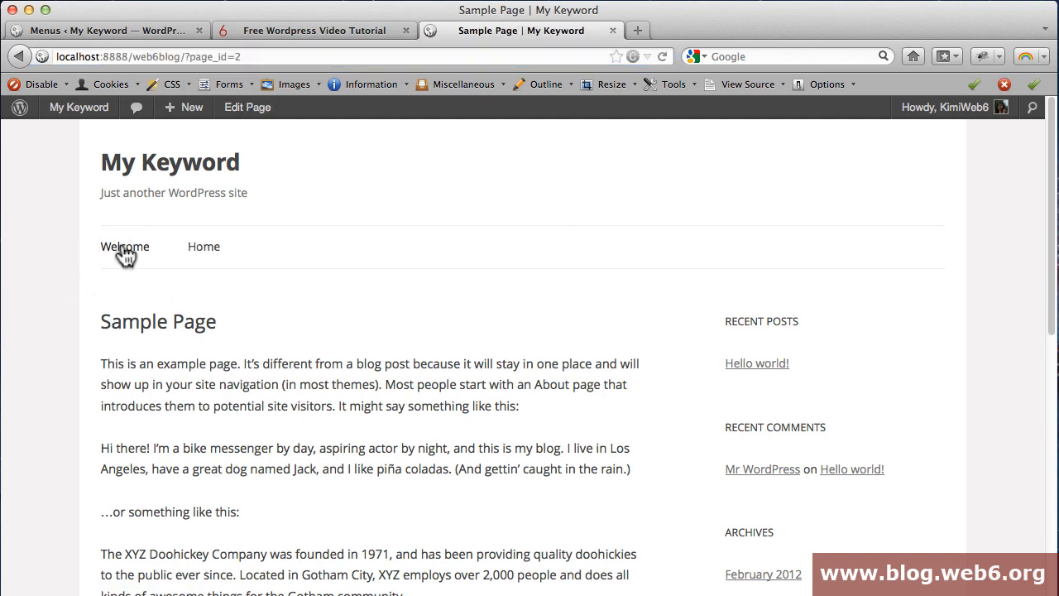
scroll(down, 3)
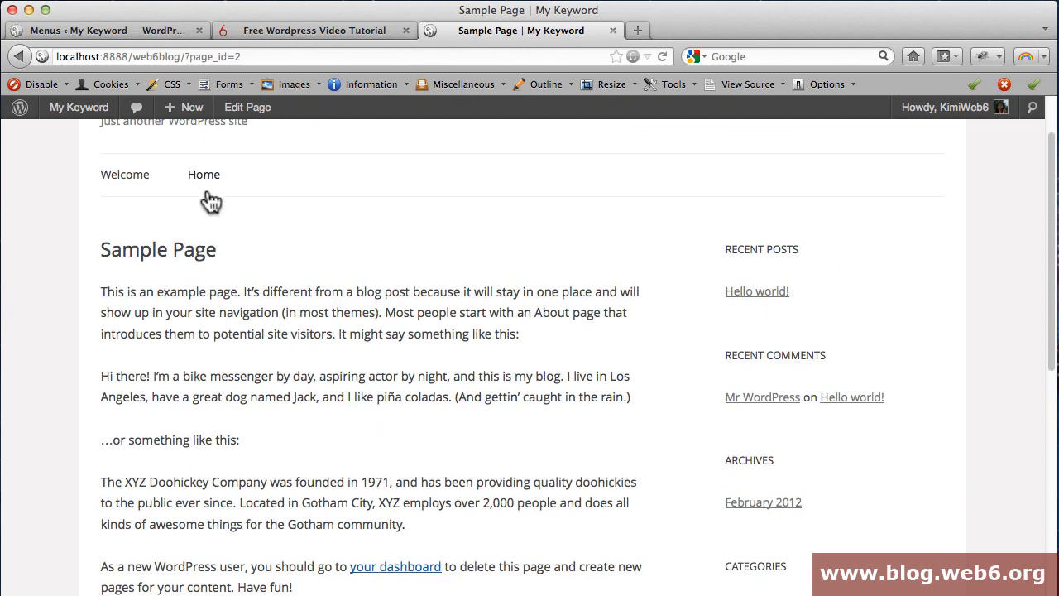
click(204, 174)
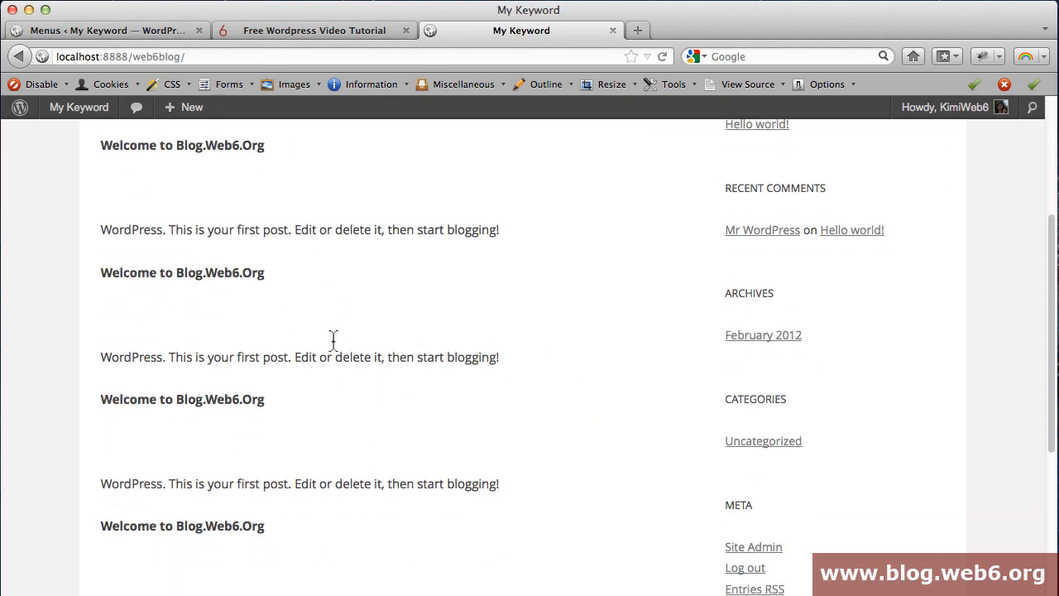
scroll(up, 3)
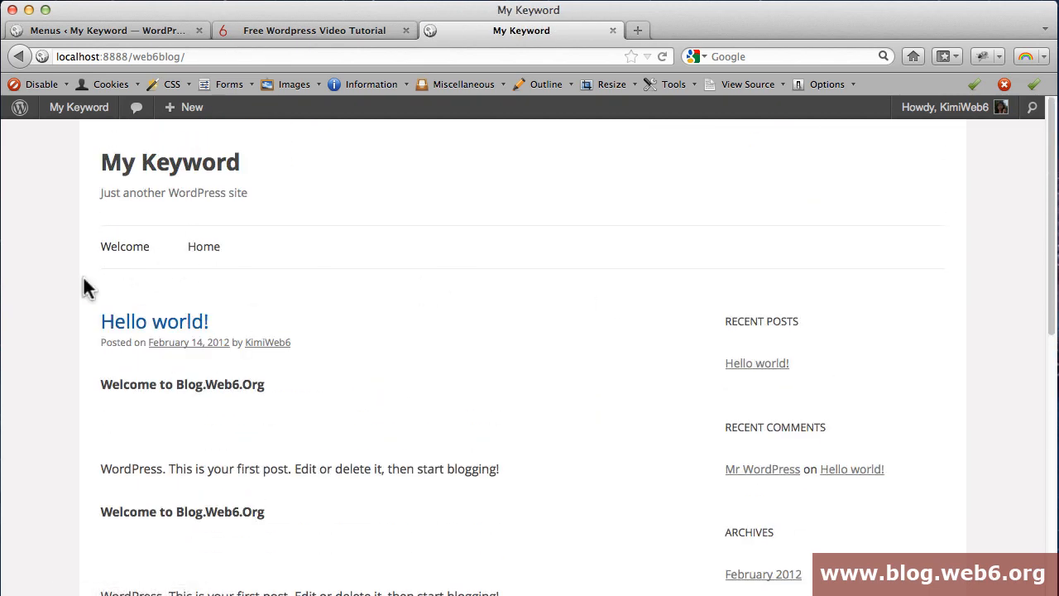
mouse_move(125, 247)
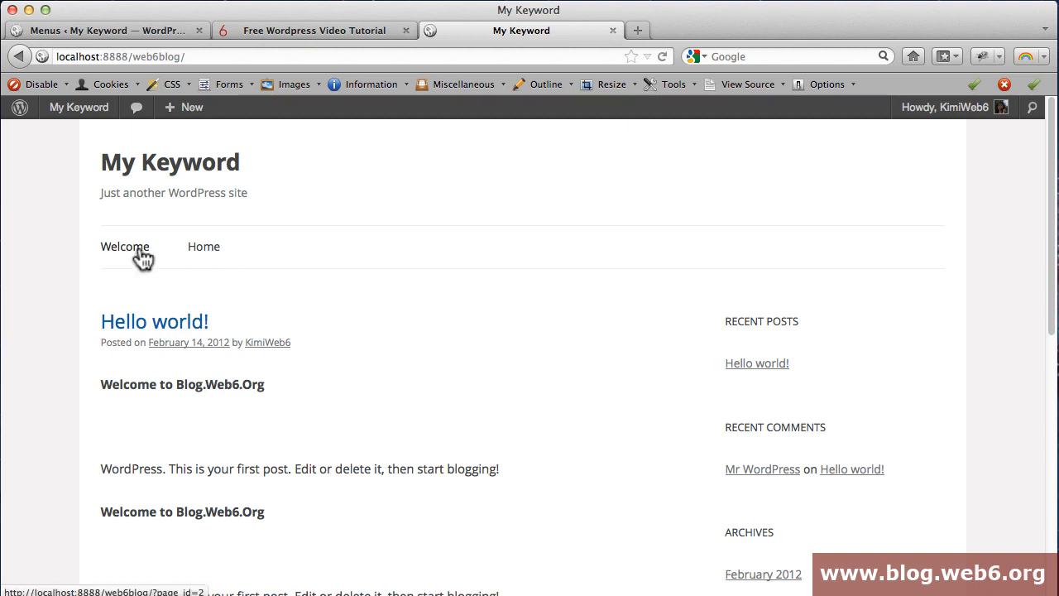
mouse_move(306, 279)
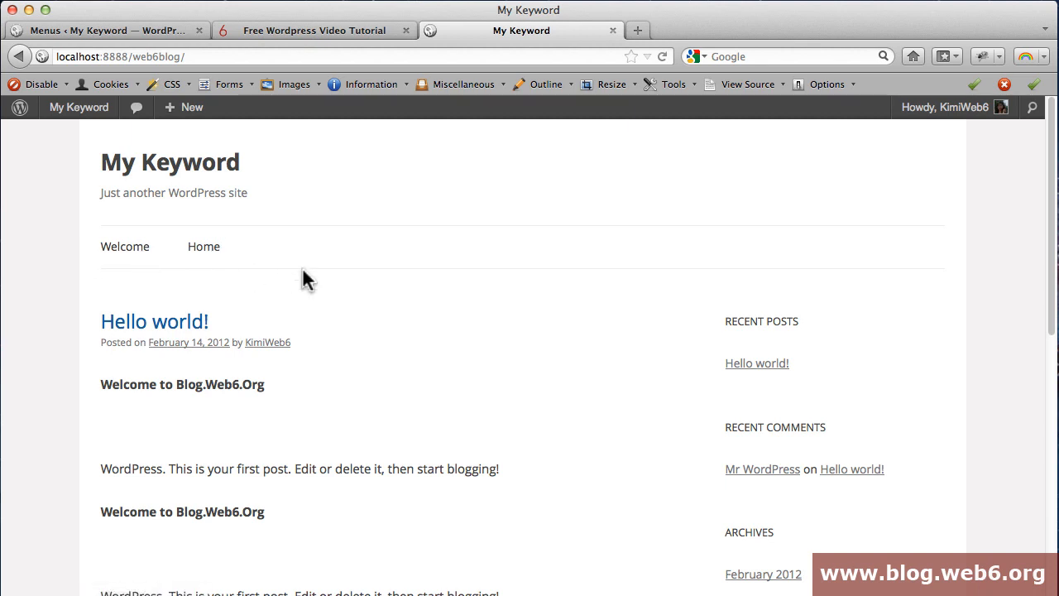
mouse_move(161, 46)
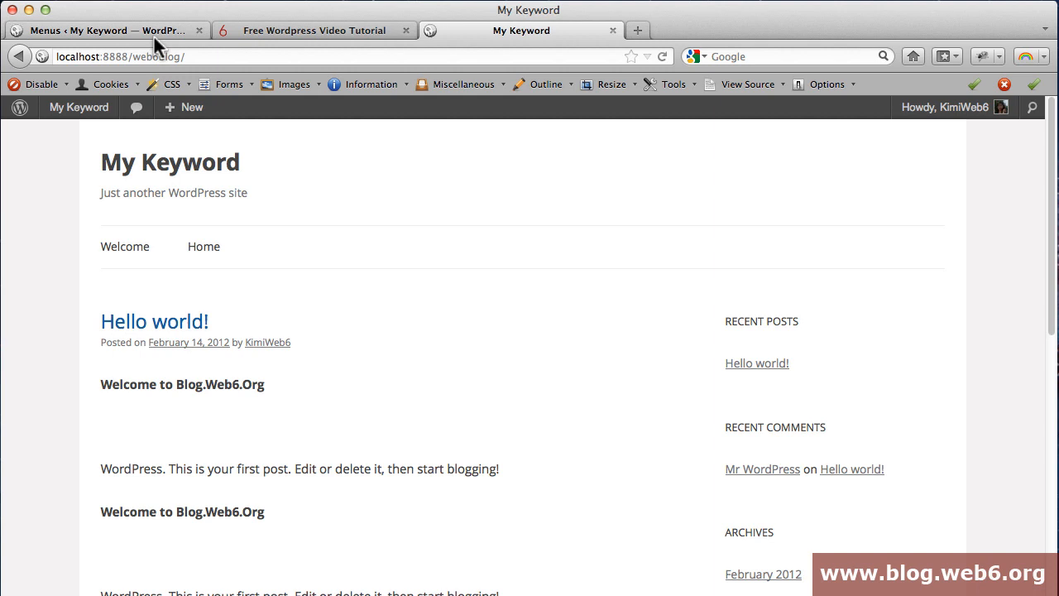
Save a dark brown #5c4747 site background and check it on the front end.
click(99, 31)
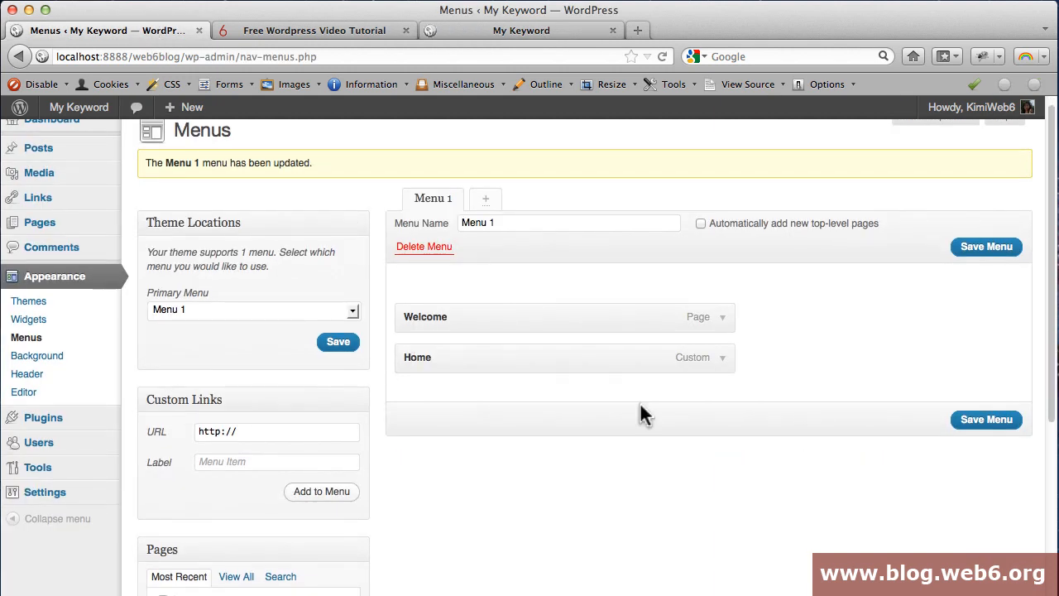
click(36, 355)
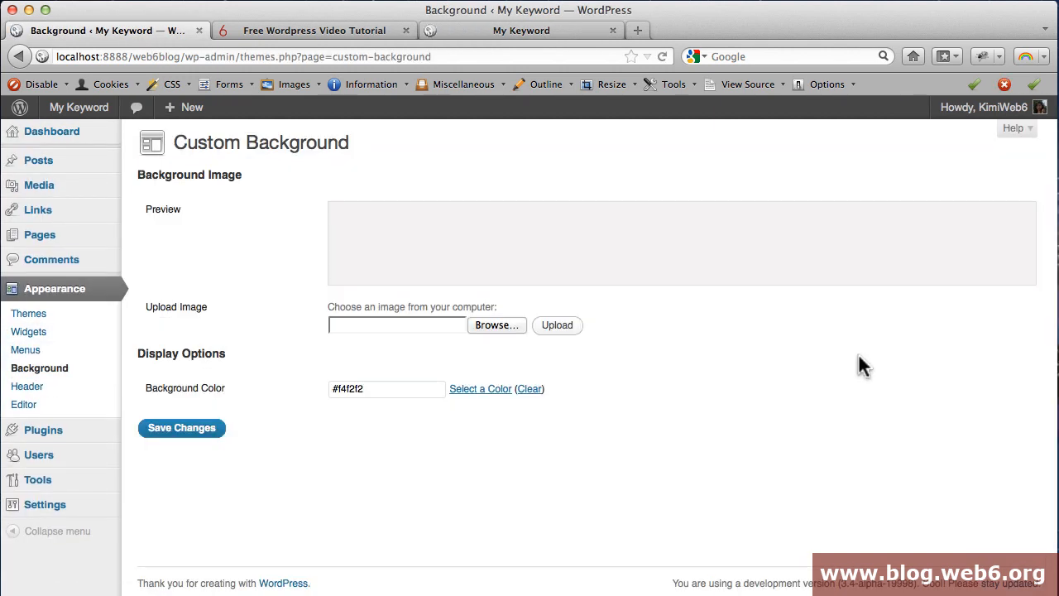
mouse_move(610, 243)
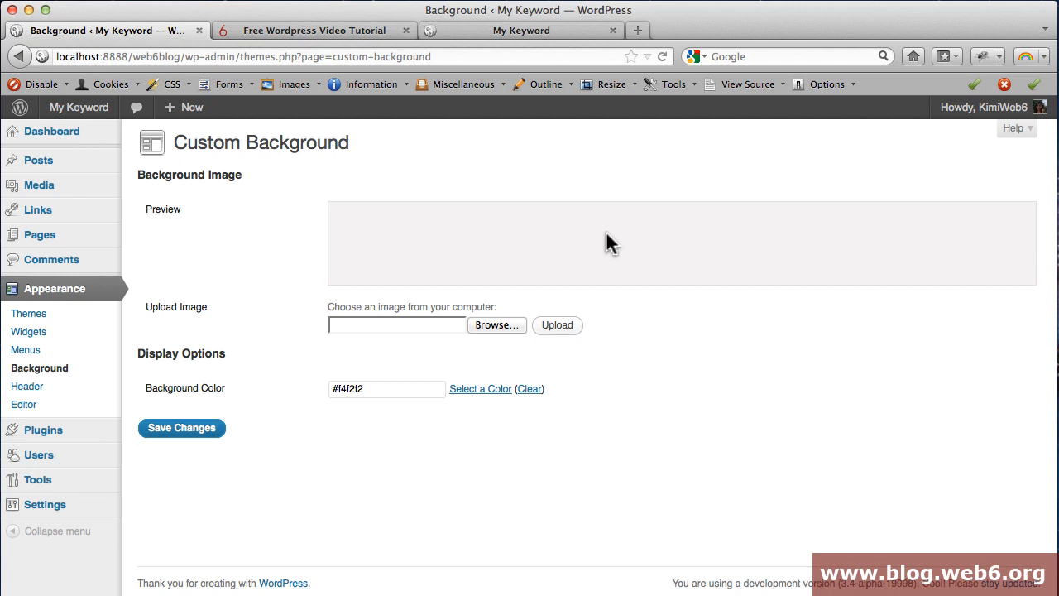
mouse_move(508, 243)
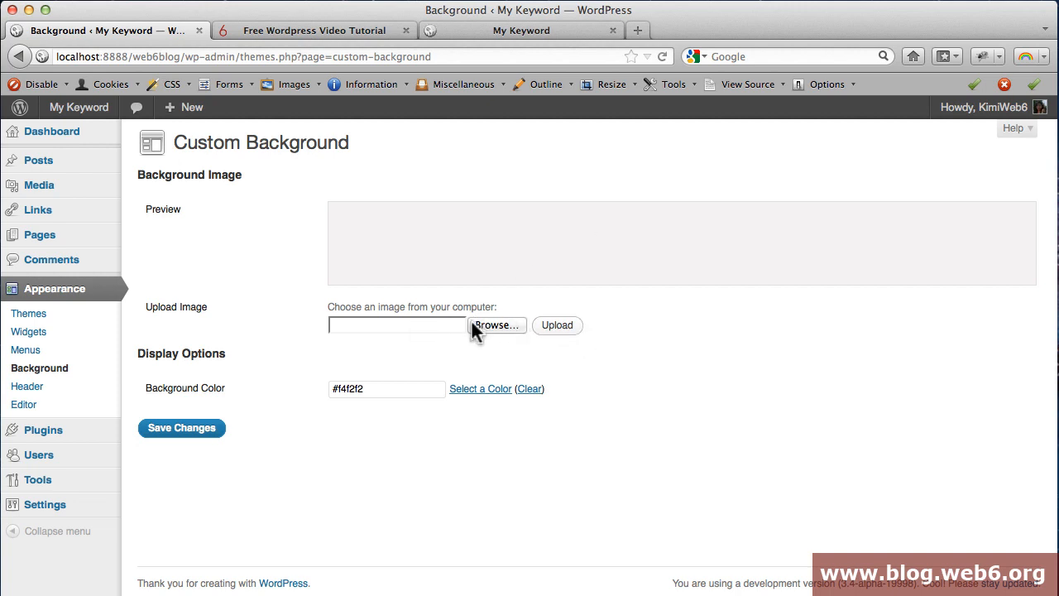
mouse_move(557, 325)
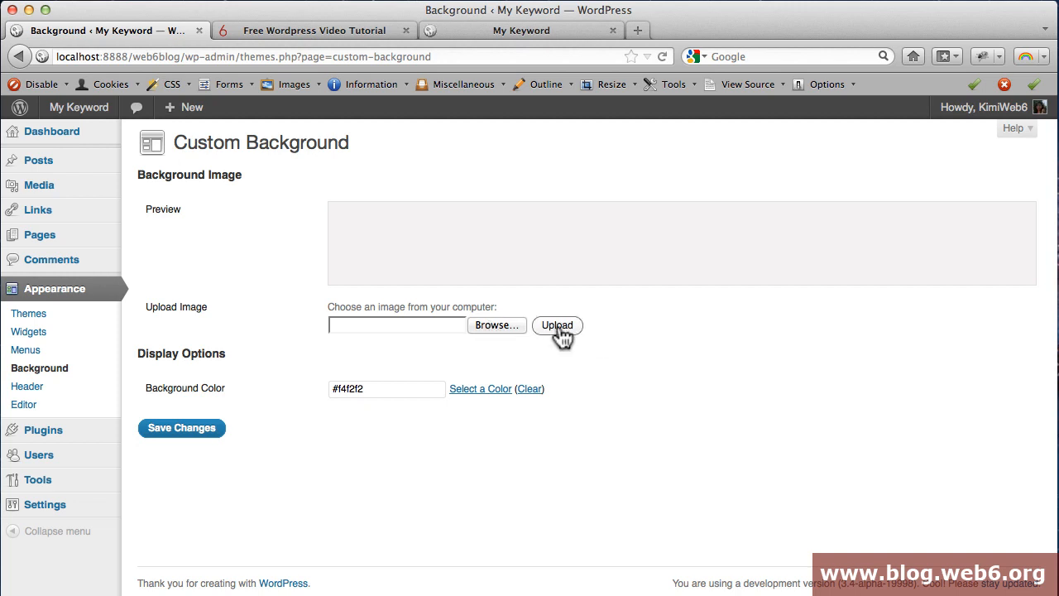
mouse_move(480, 388)
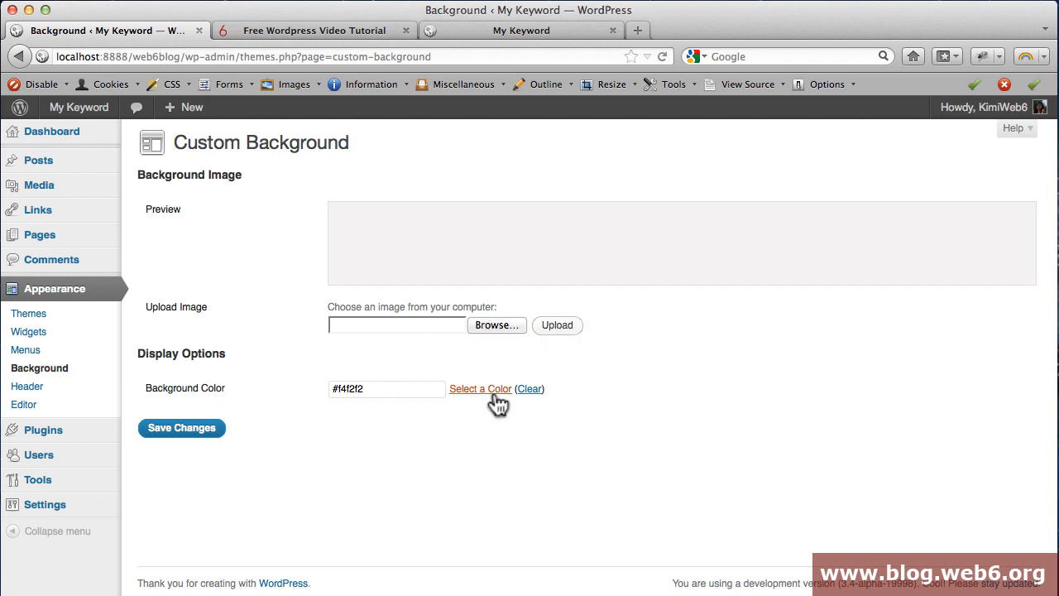
click(480, 389)
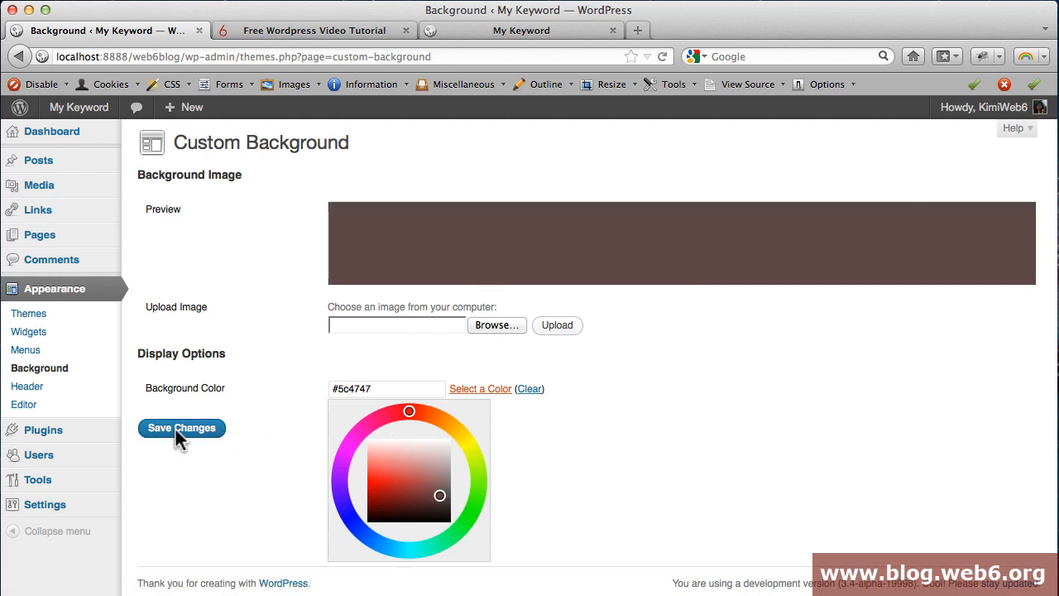
click(181, 428)
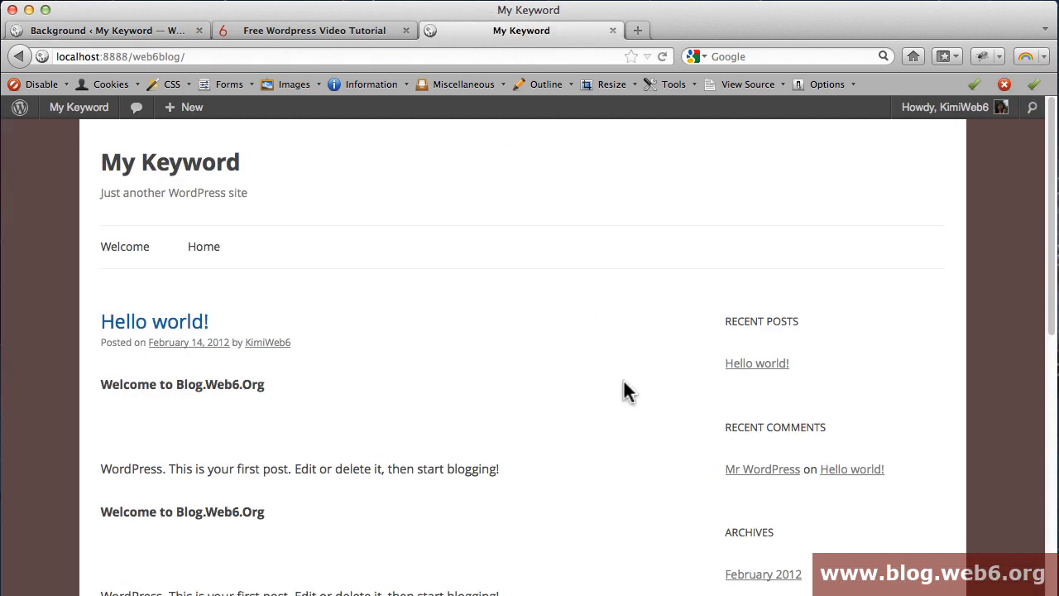
scroll(down, 3)
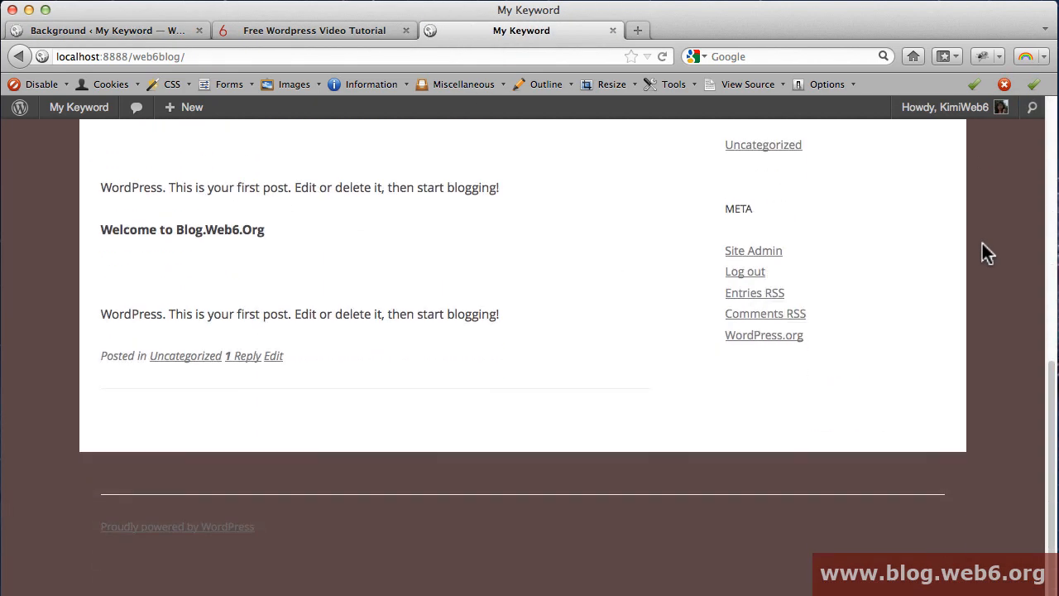
scroll(up, 3)
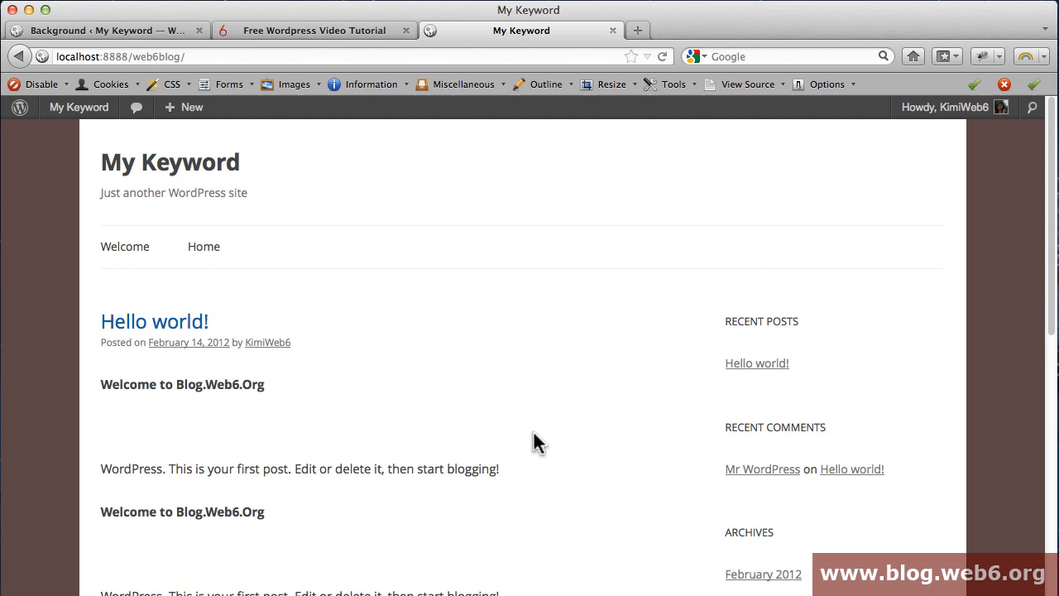
click(106, 30)
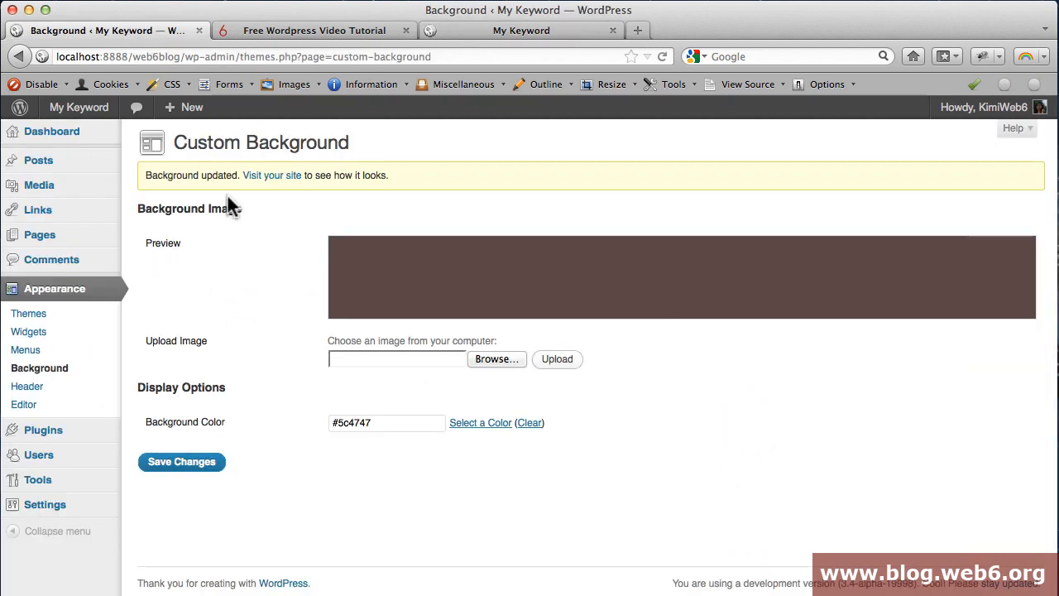
mouse_move(40, 367)
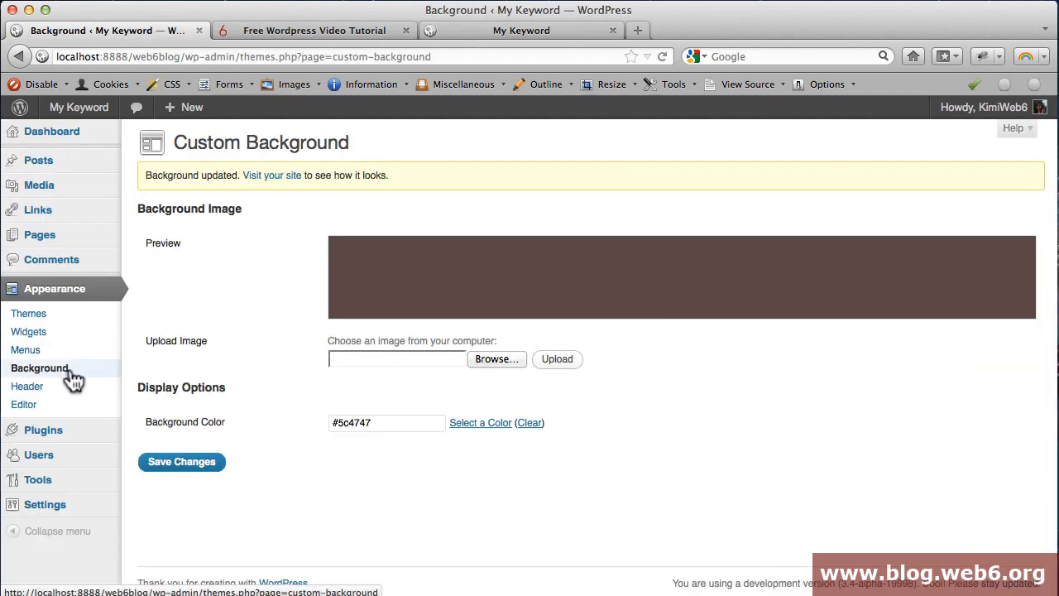
Review the suggested 960×250 header size, preview the site, and begin choosing a header image.
click(27, 385)
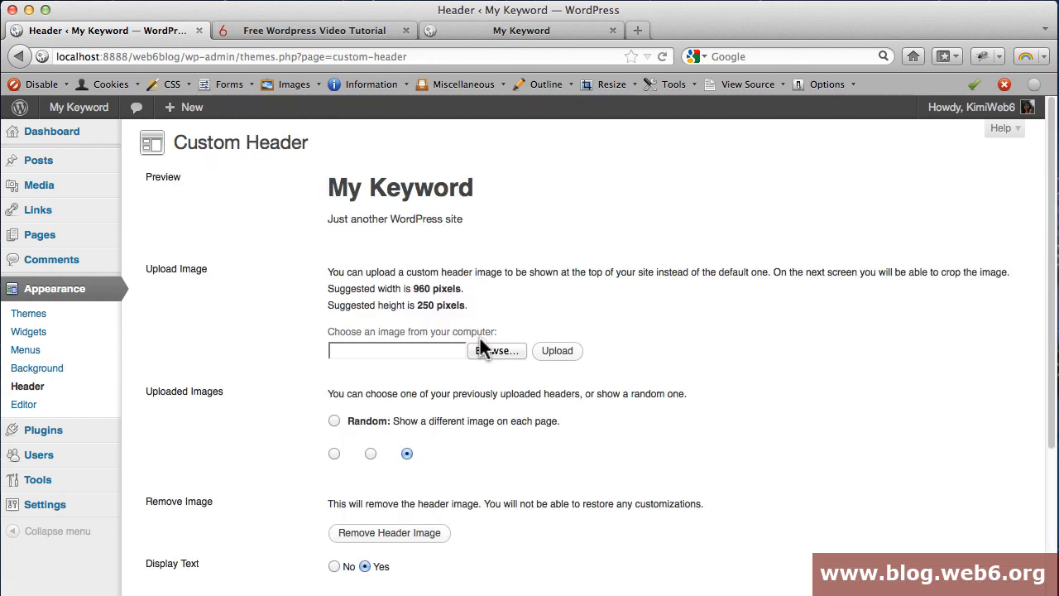
mouse_move(456, 294)
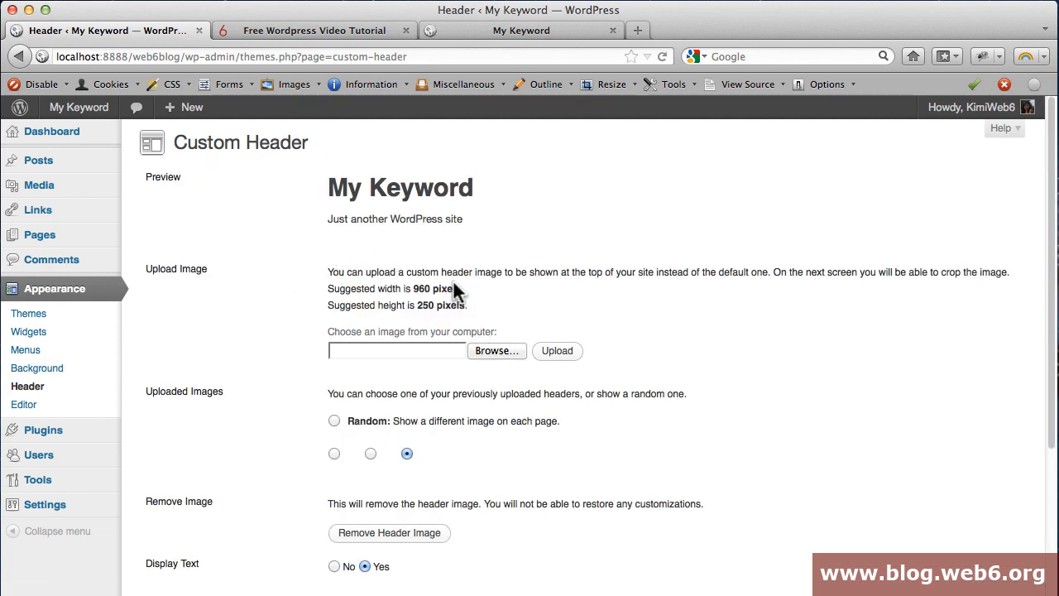
mouse_move(334, 277)
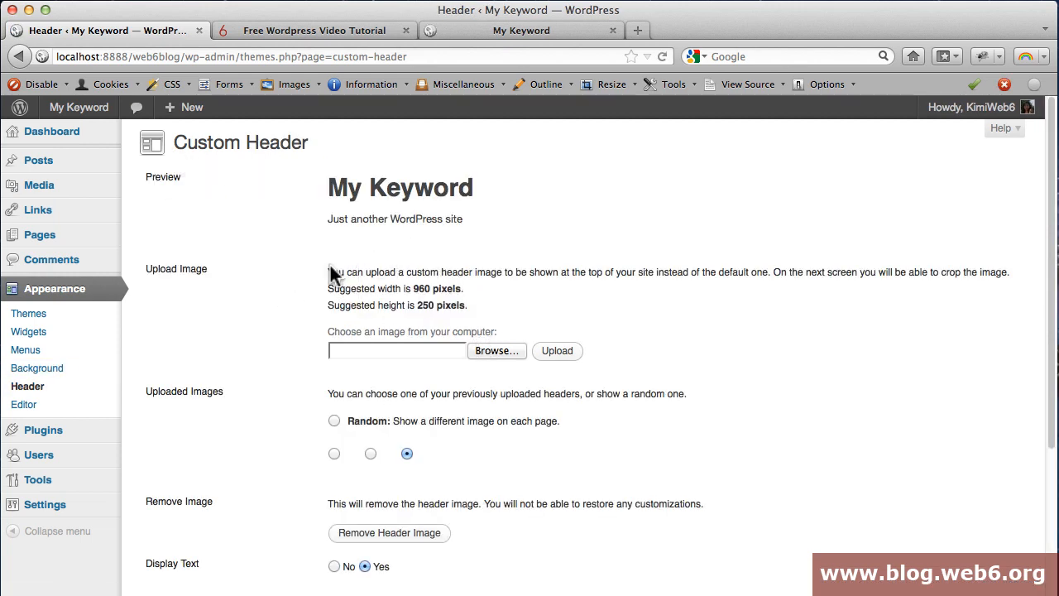
mouse_move(418, 289)
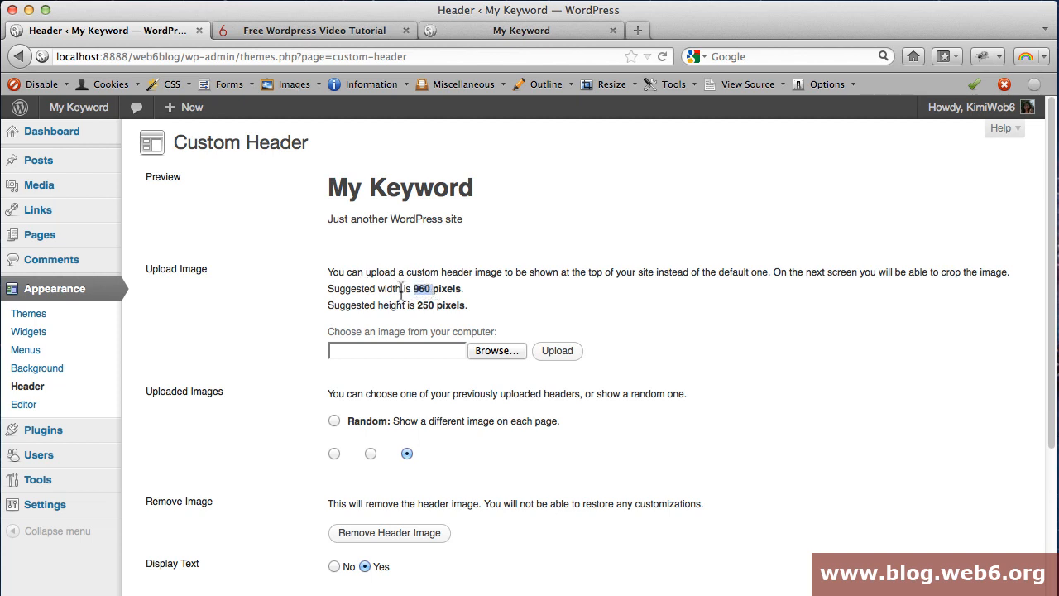
mouse_move(427, 325)
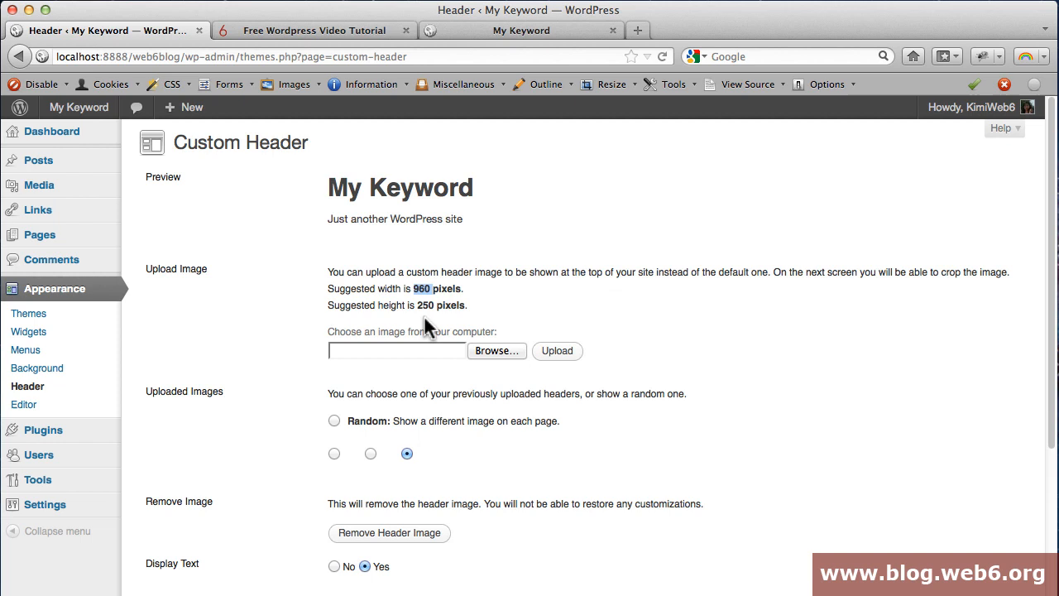
mouse_move(492, 318)
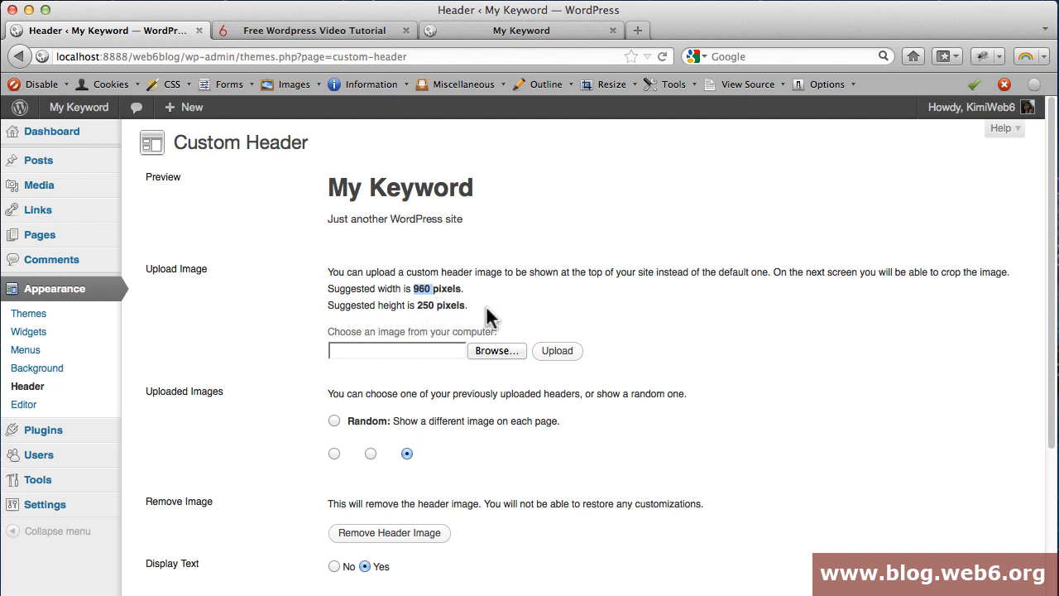
mouse_move(510, 362)
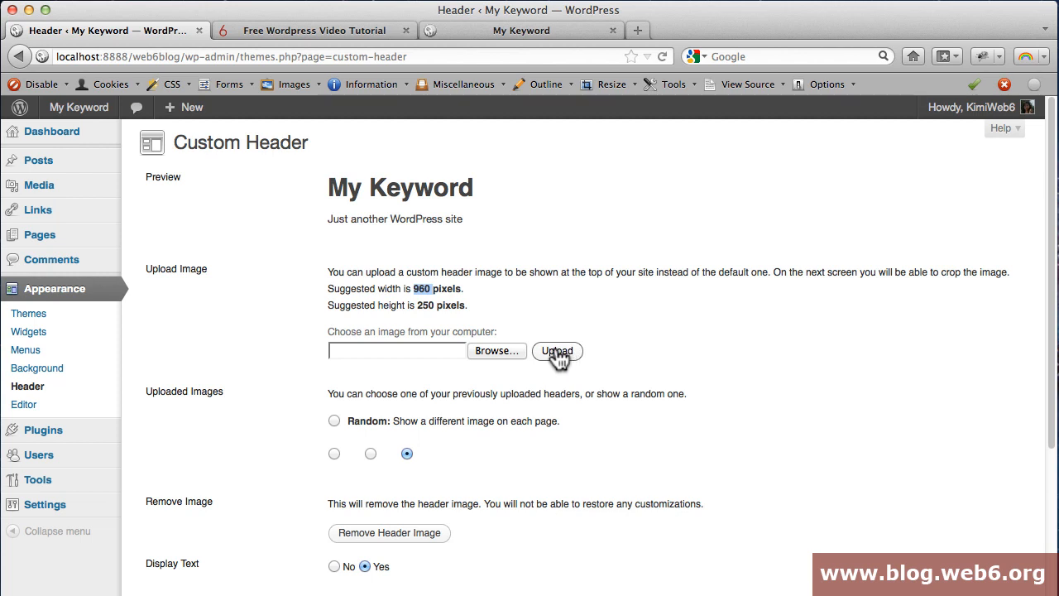
mouse_move(355, 434)
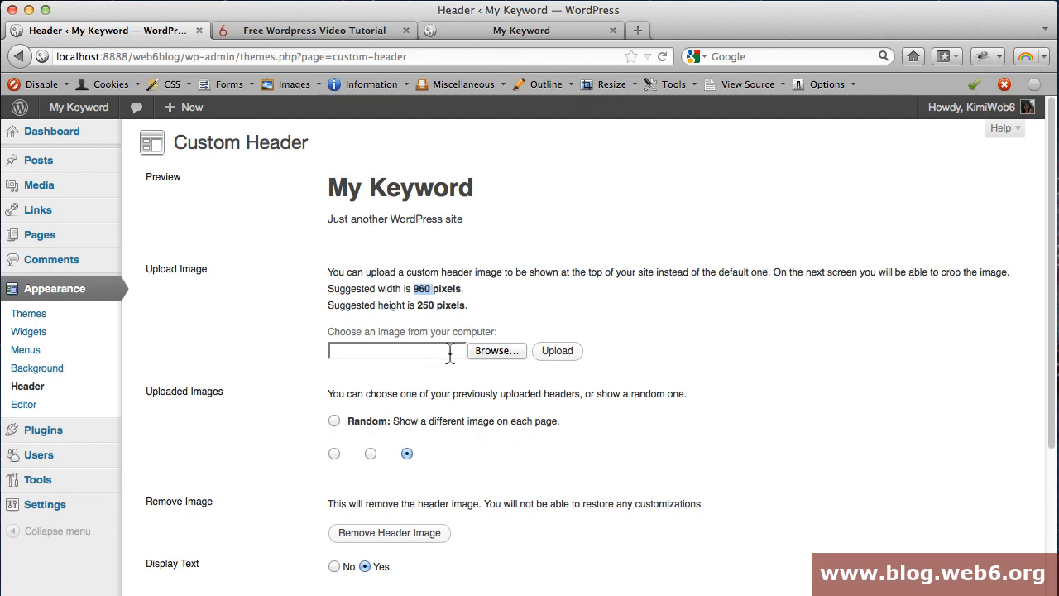
scroll(down, 3)
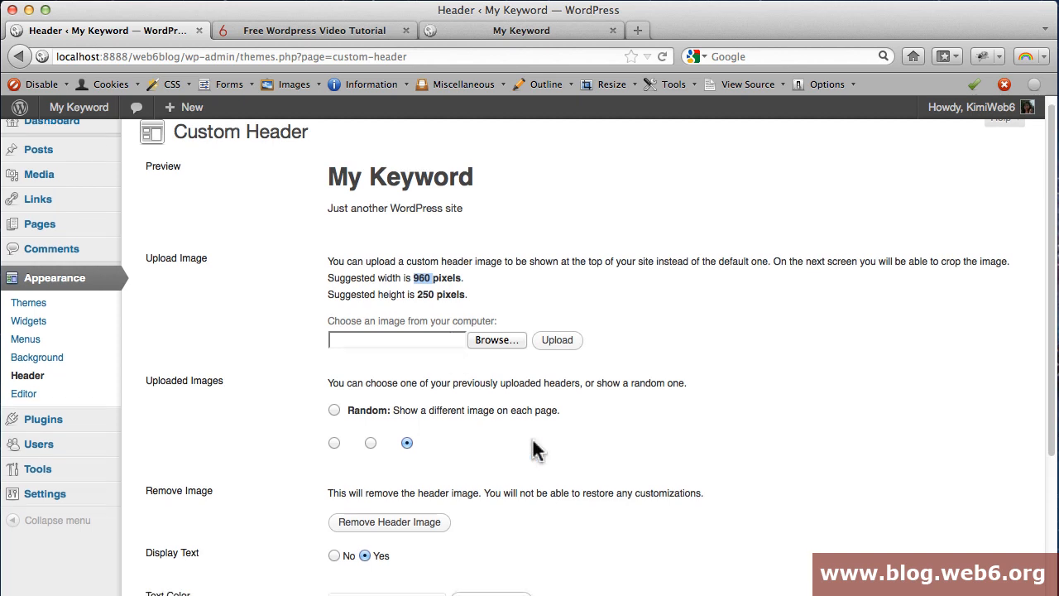
scroll(down, 3)
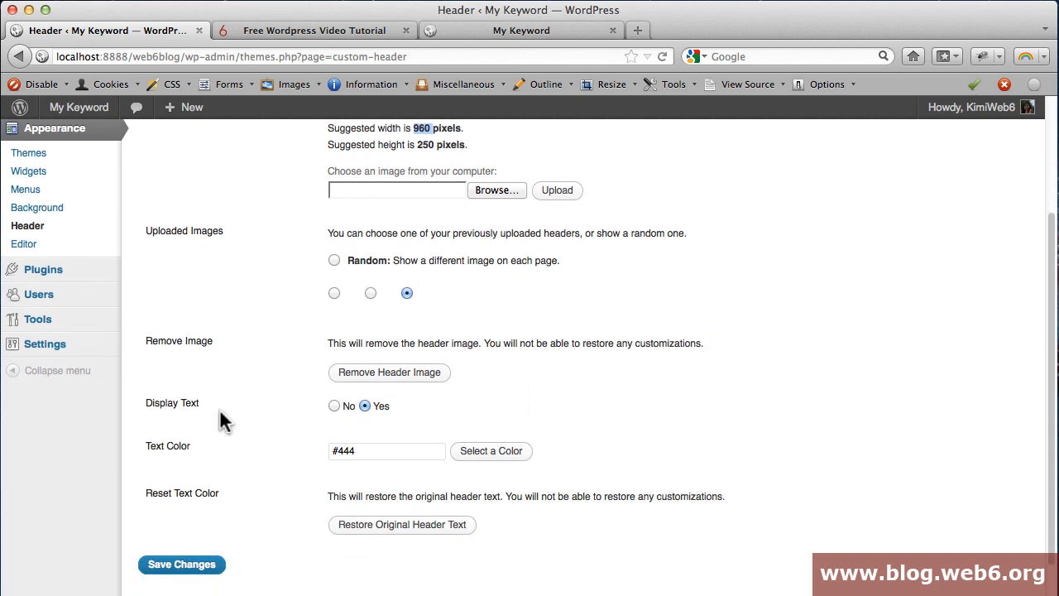
mouse_move(476, 40)
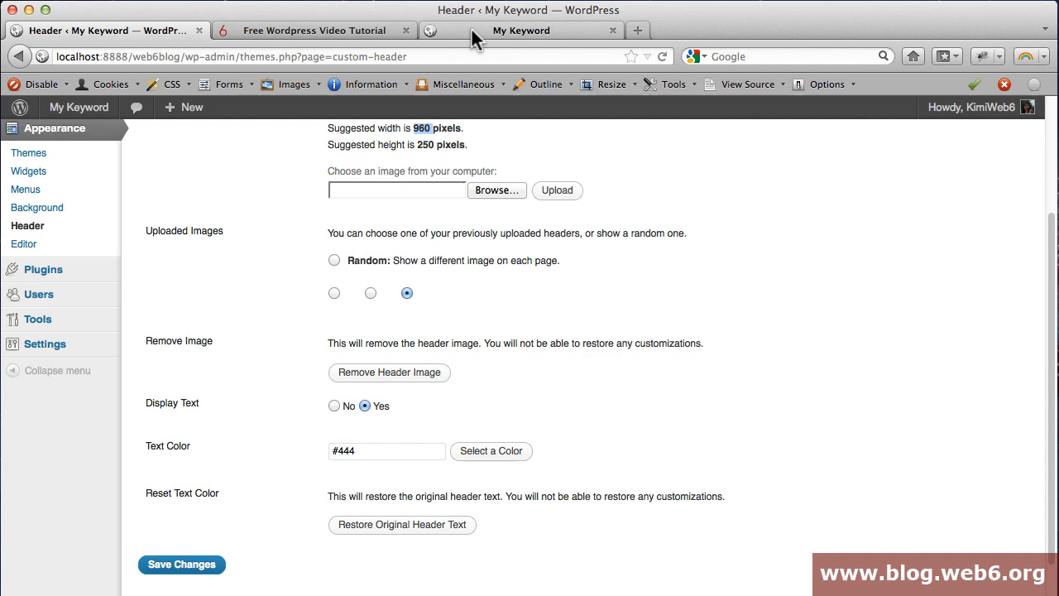
click(520, 31)
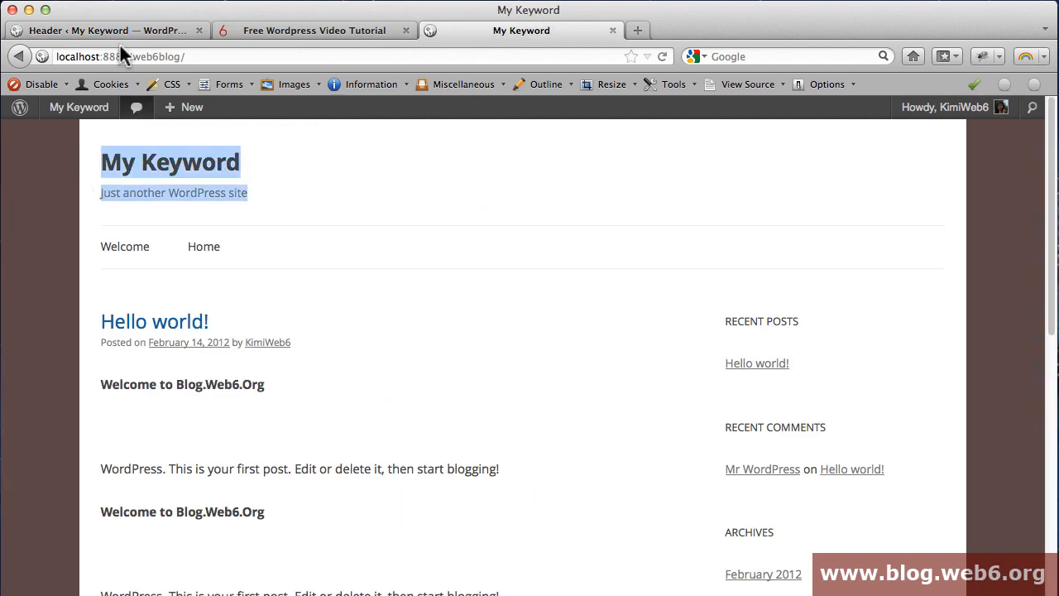
click(107, 31)
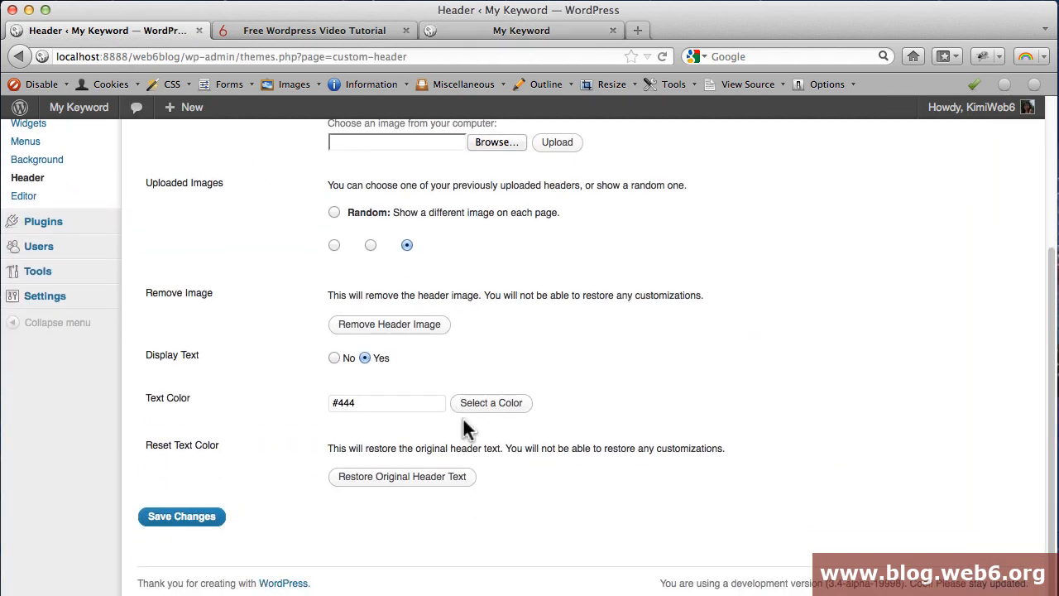
click(496, 142)
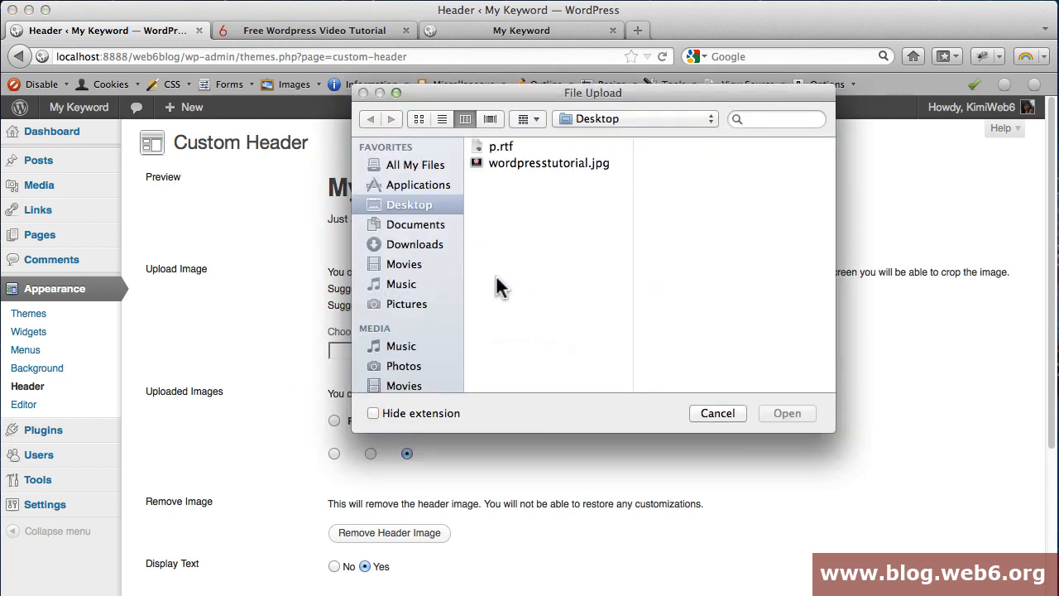
mouse_move(641, 240)
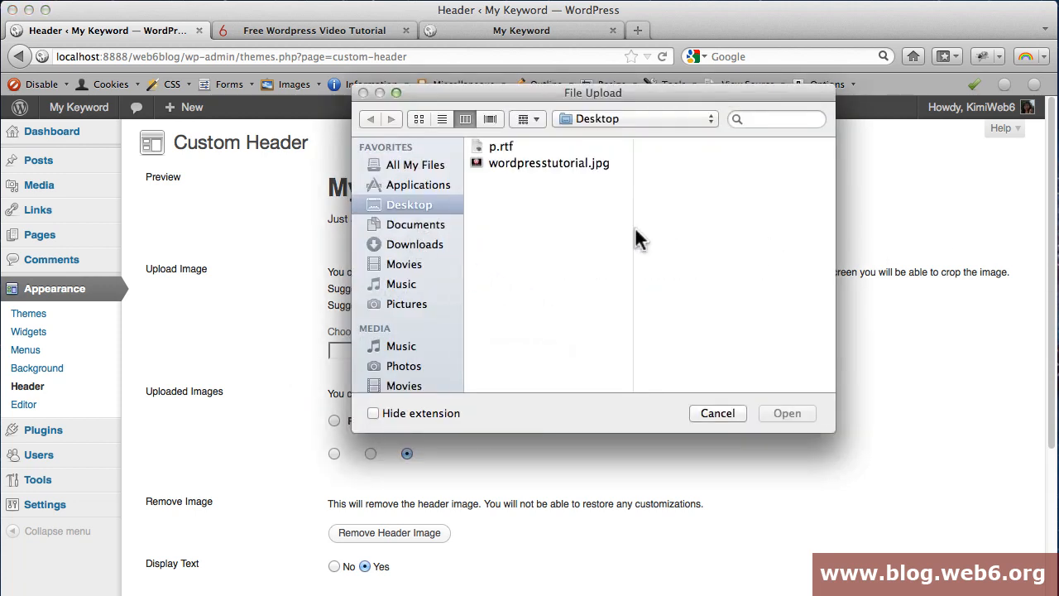
mouse_move(447, 258)
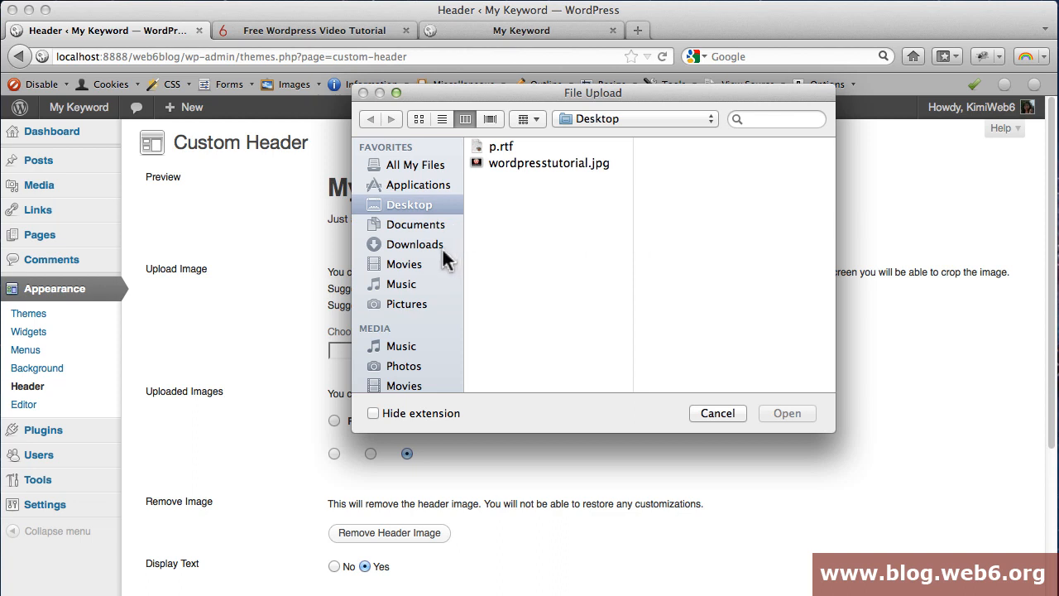
mouse_move(428, 241)
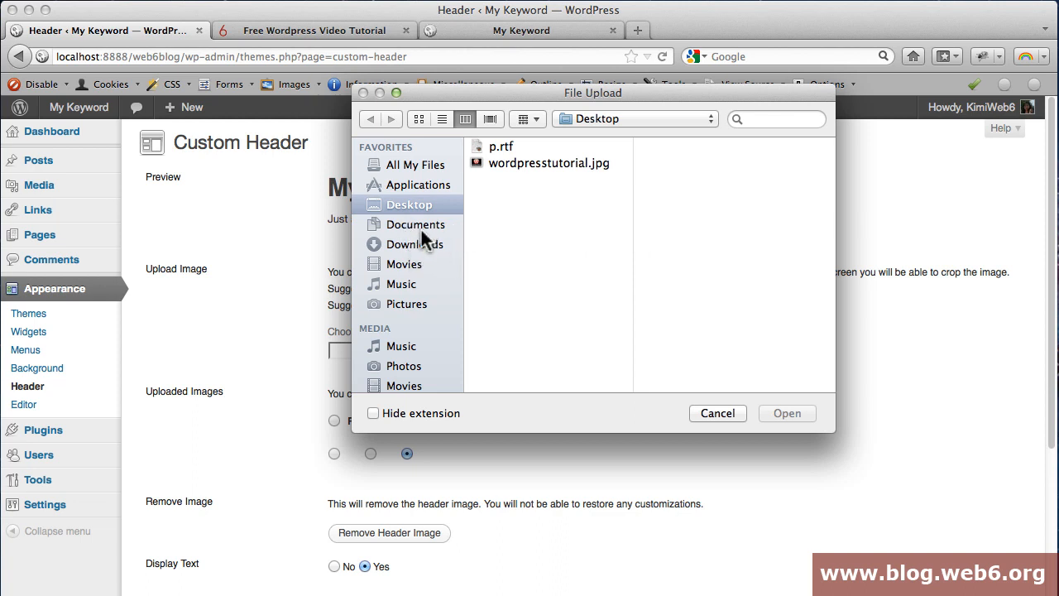
Browse into twentytwelve/images/headers and select the full-size chessboard.jpg (1000×288).
click(418, 184)
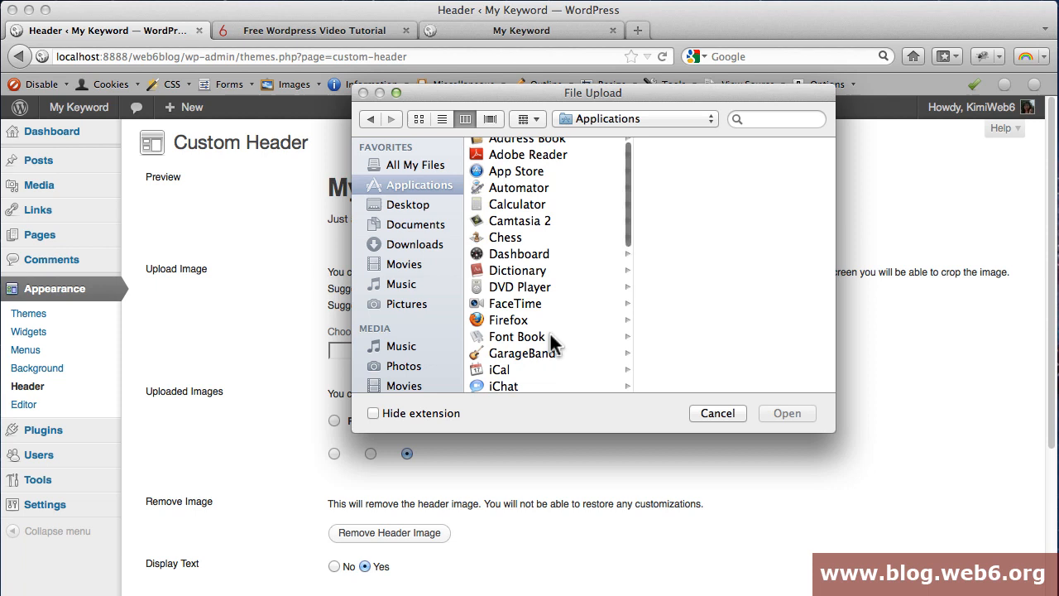
click(505, 314)
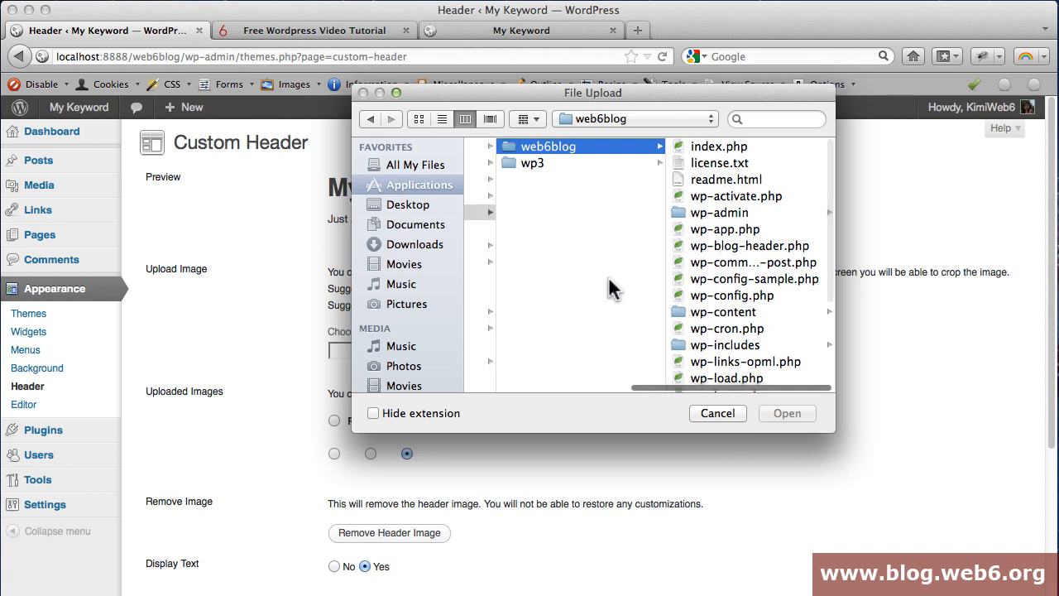
mouse_move(682, 252)
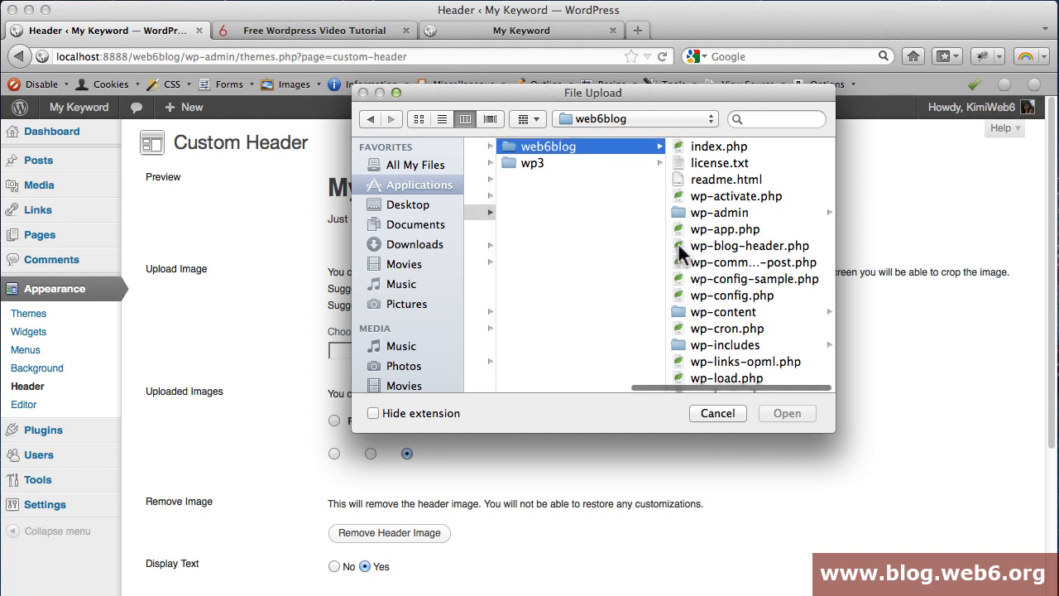
click(552, 311)
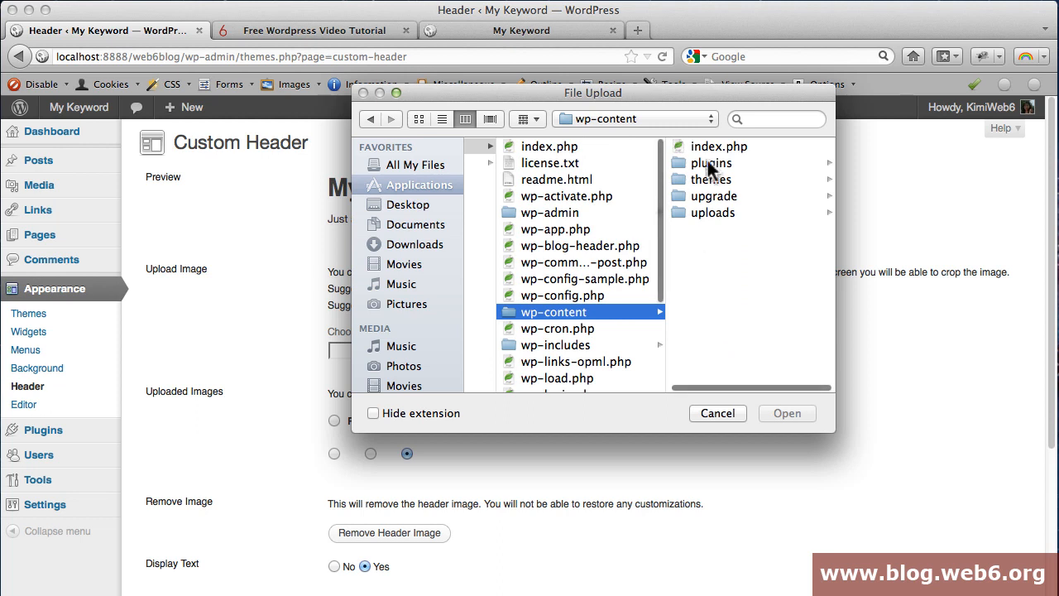
click(710, 162)
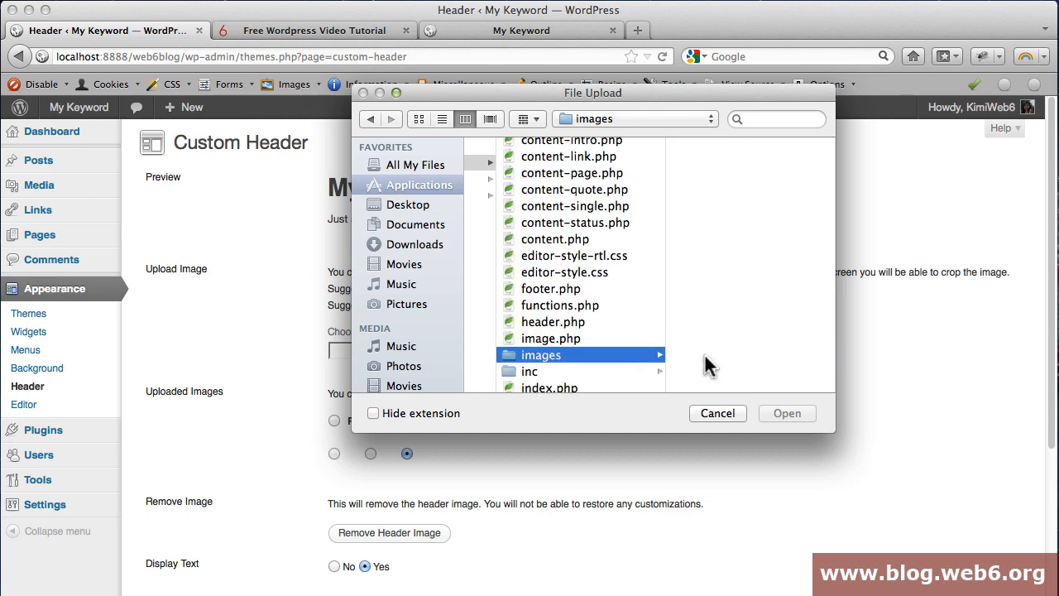
click(541, 354)
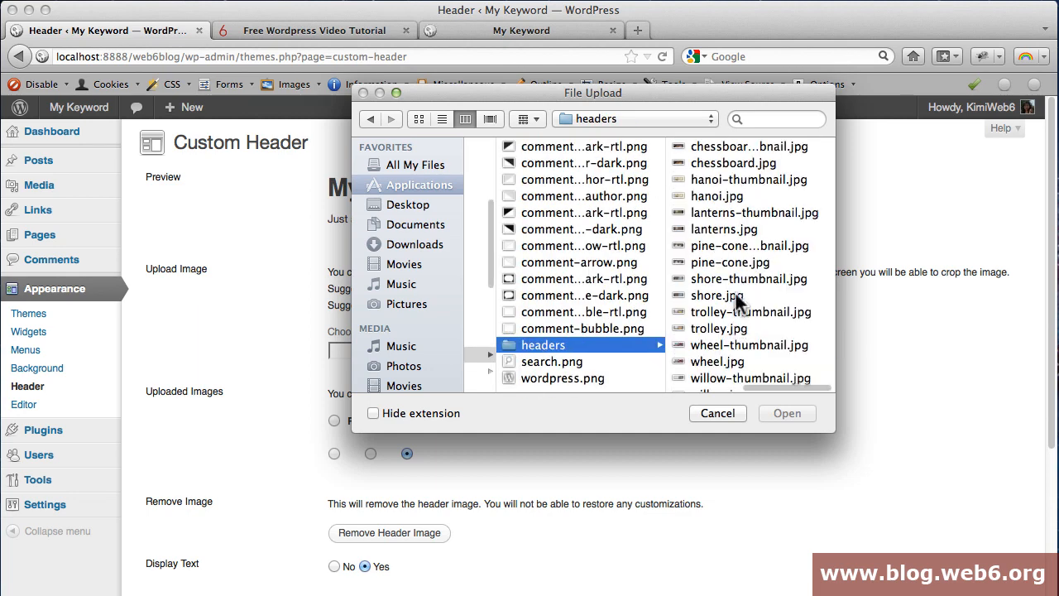
click(749, 147)
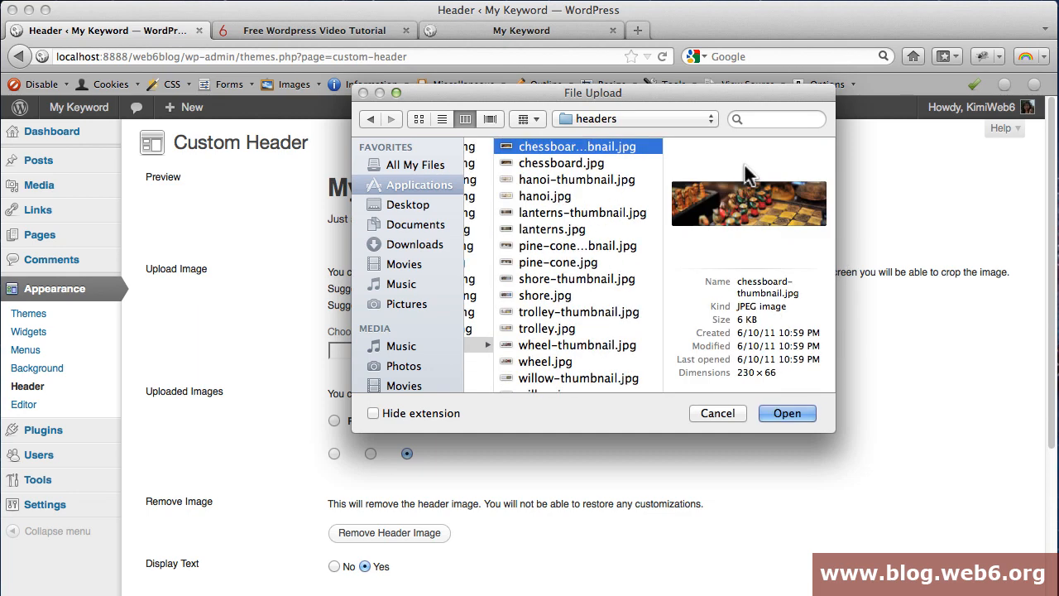
click(562, 163)
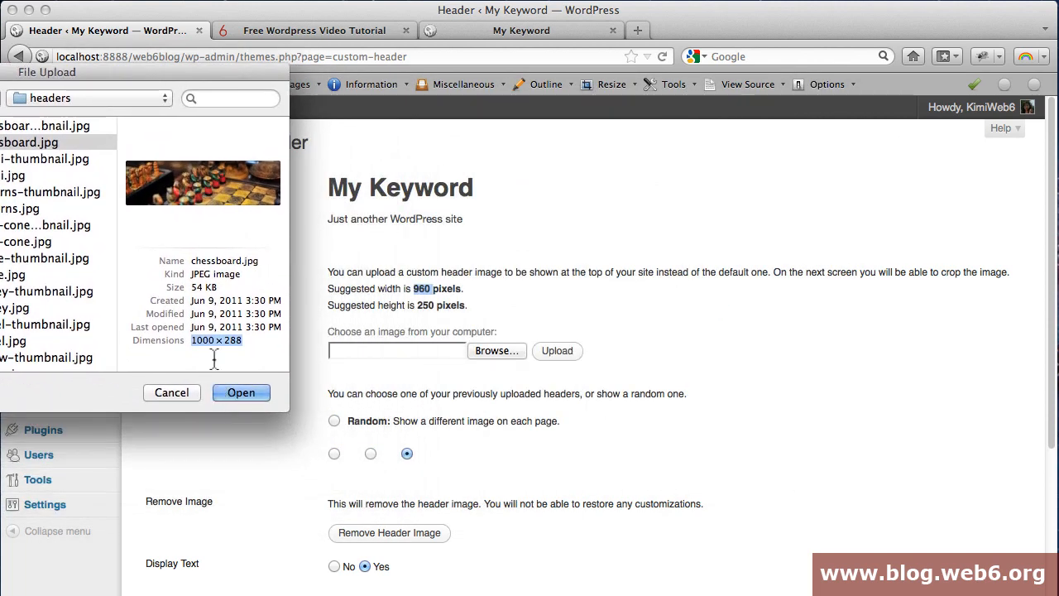
mouse_move(213, 340)
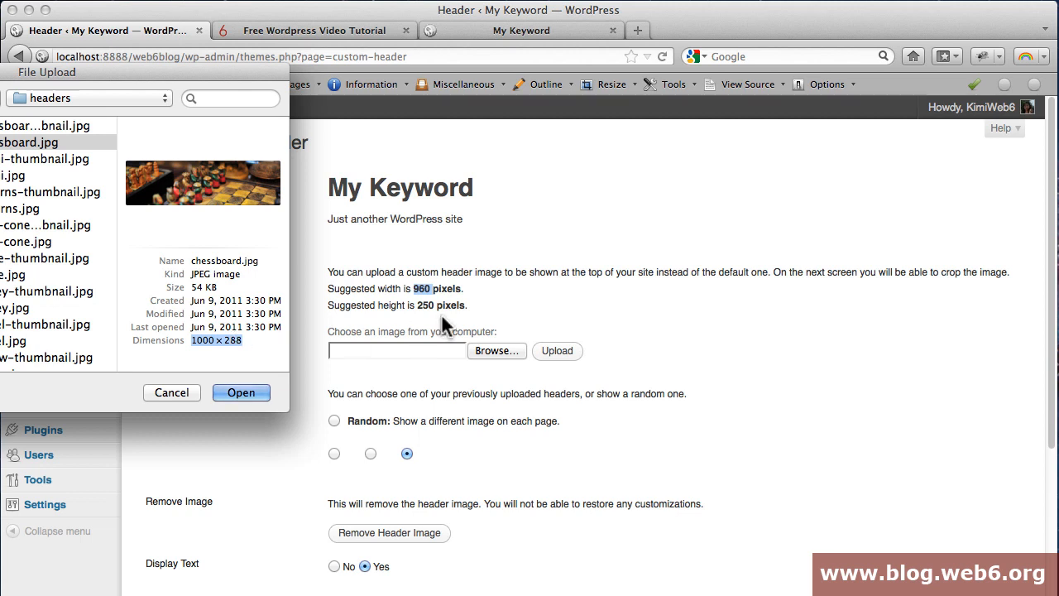
mouse_move(434, 310)
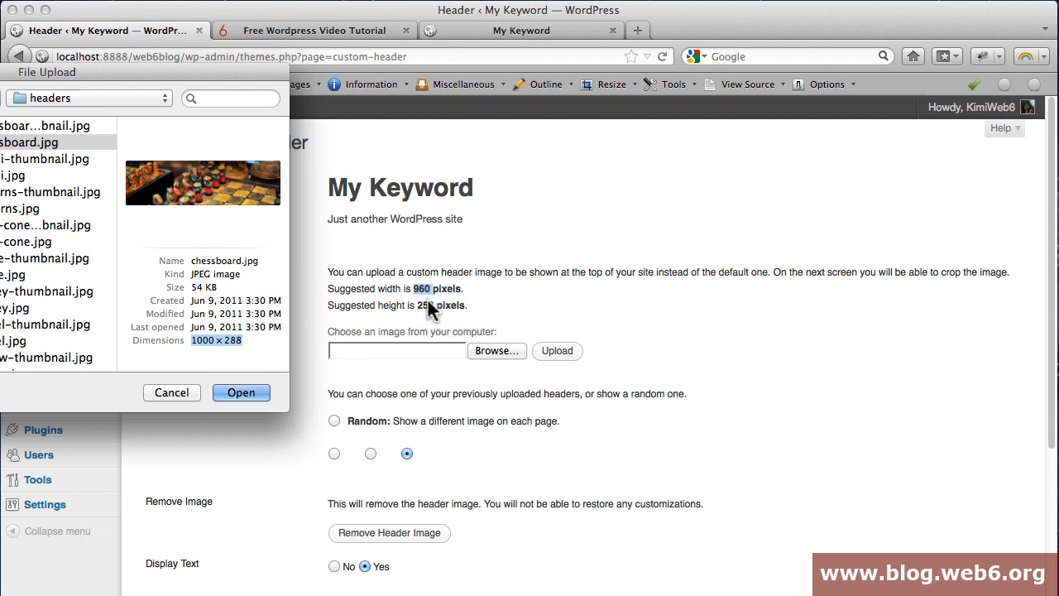
mouse_move(435, 319)
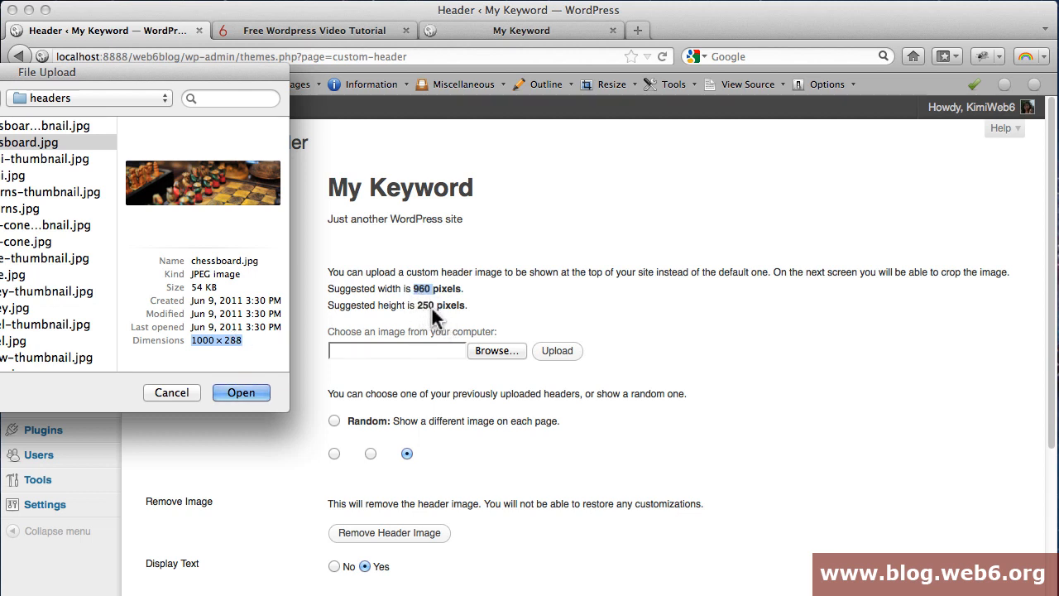
mouse_move(169, 124)
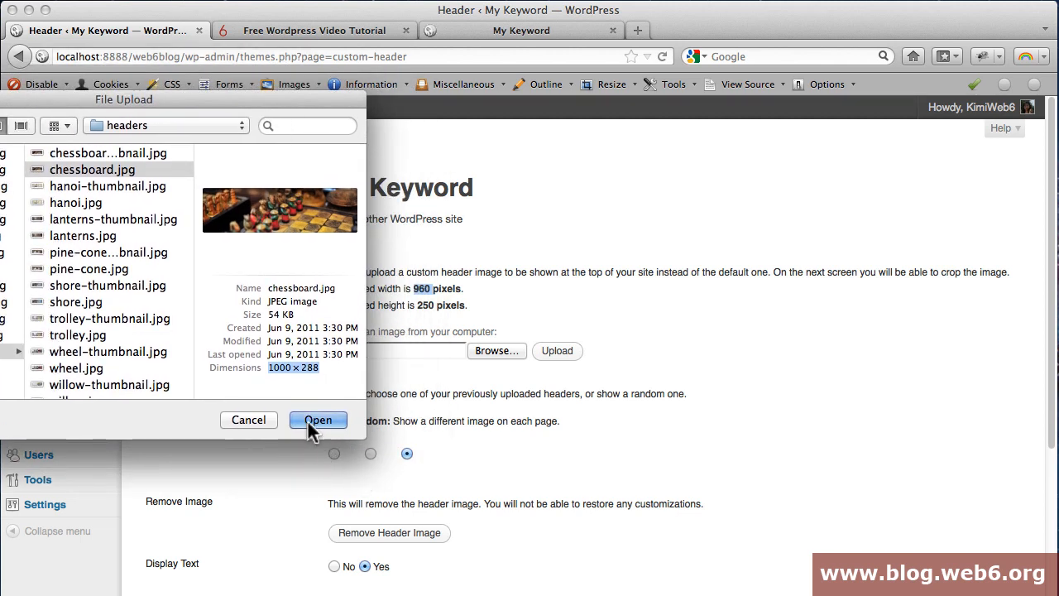
mouse_move(318, 430)
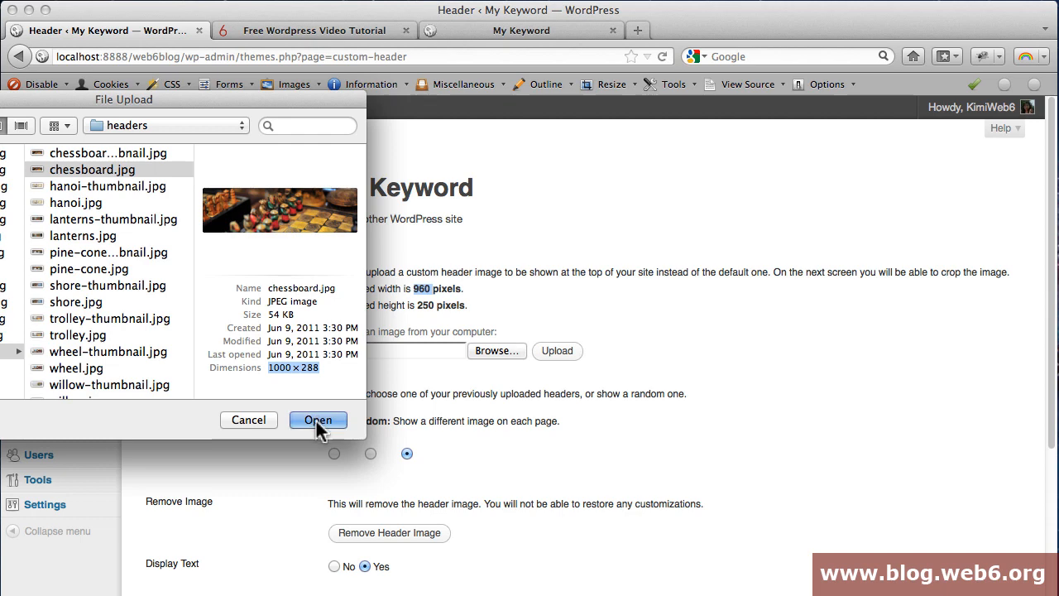
Upload chessboard.jpg, keep the default crop, and publish it as the header image.
click(317, 420)
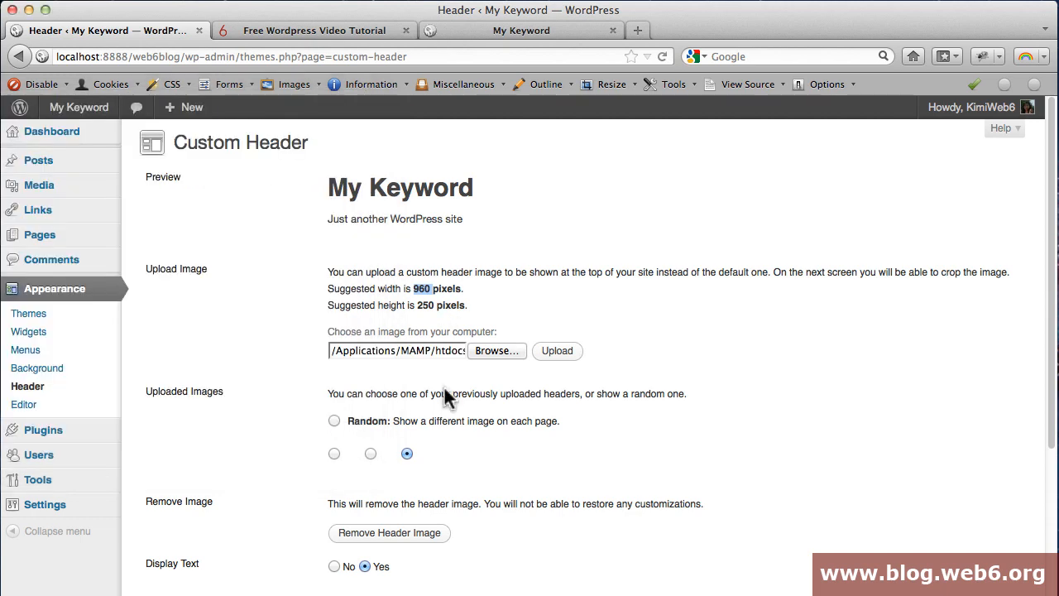
click(556, 350)
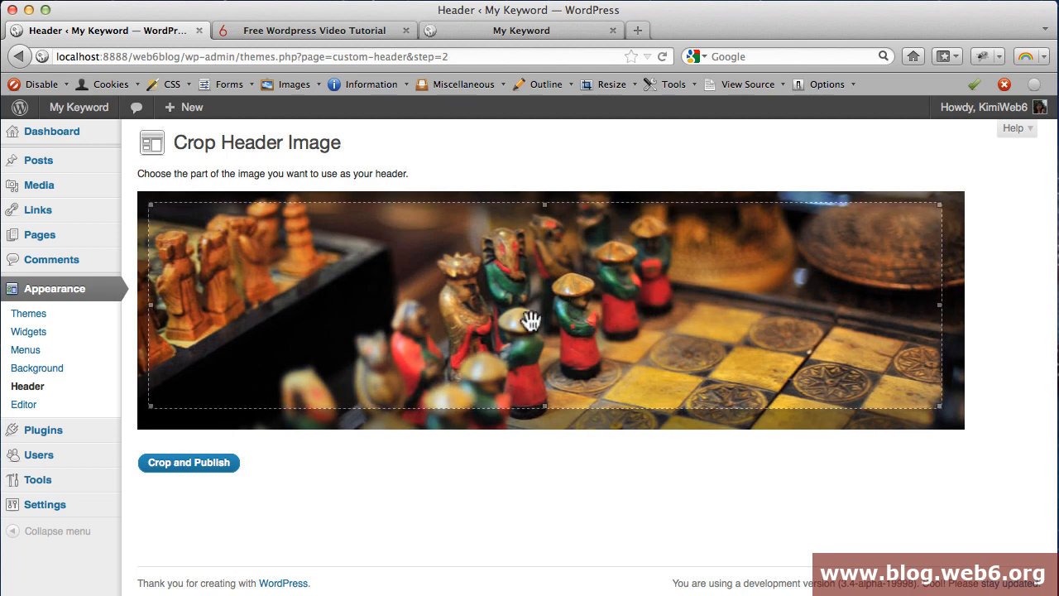
mouse_move(231, 465)
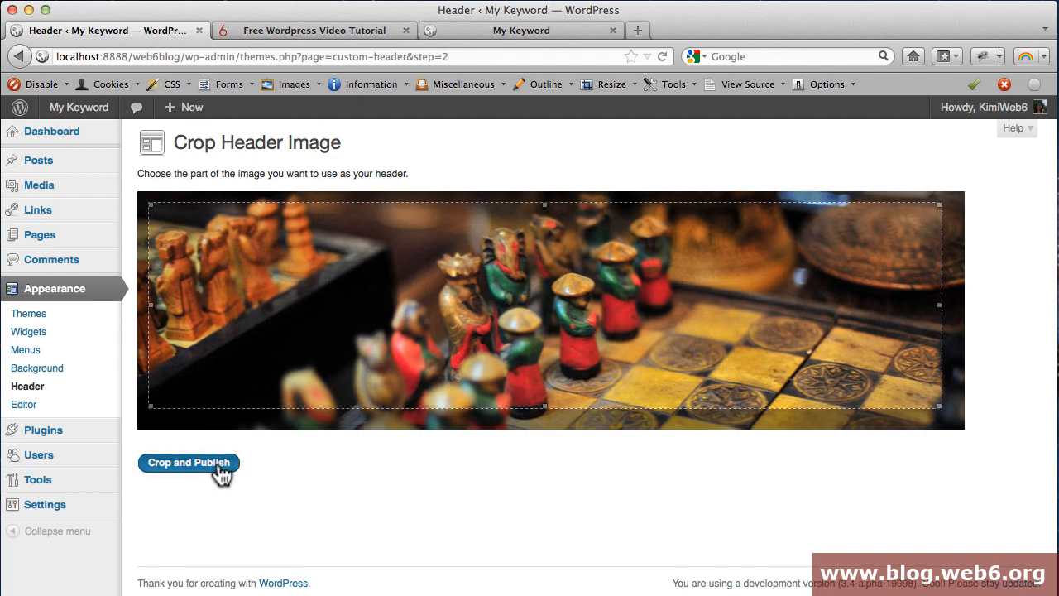
click(188, 461)
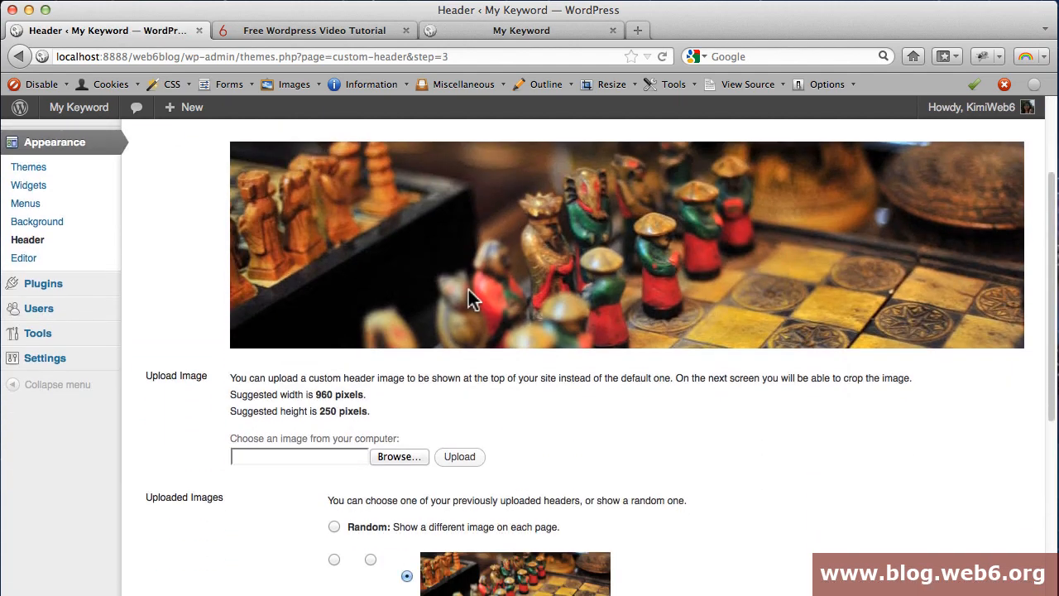
mouse_move(475, 41)
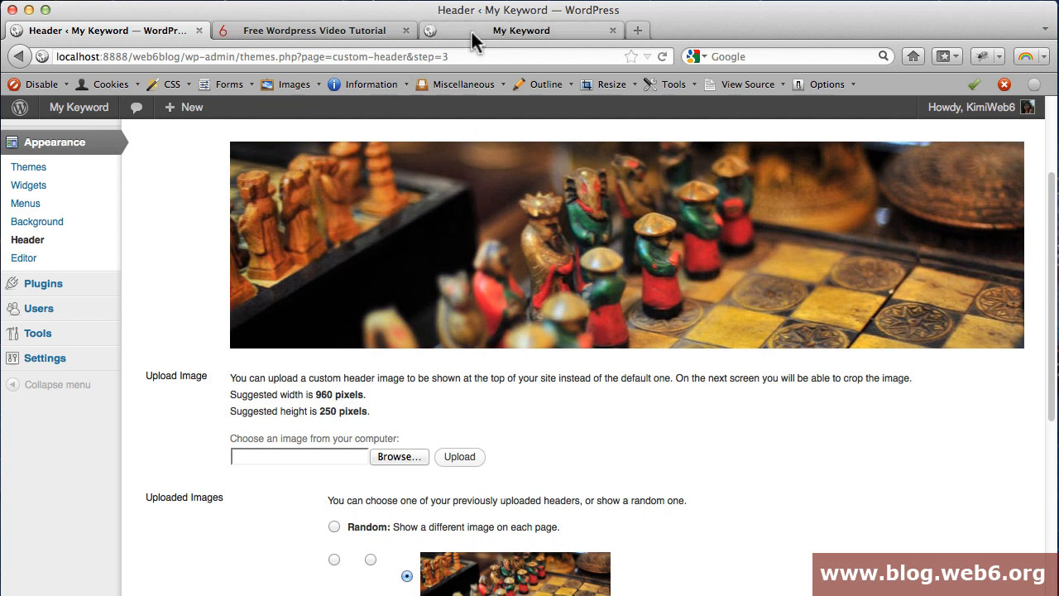
Reload the front end and scroll through to confirm the chessboard header appears.
click(520, 30)
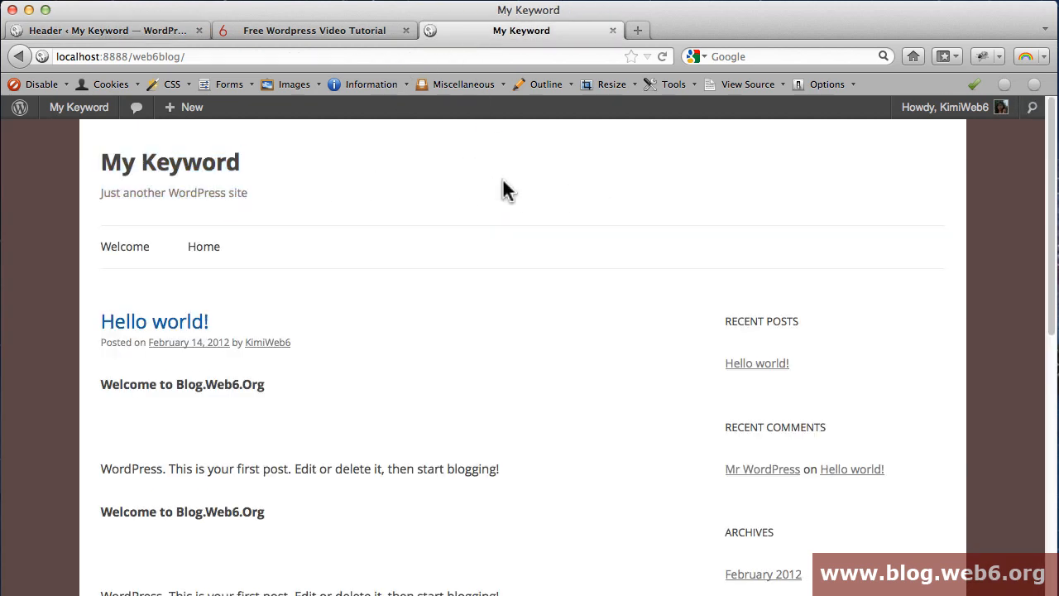
click(662, 56)
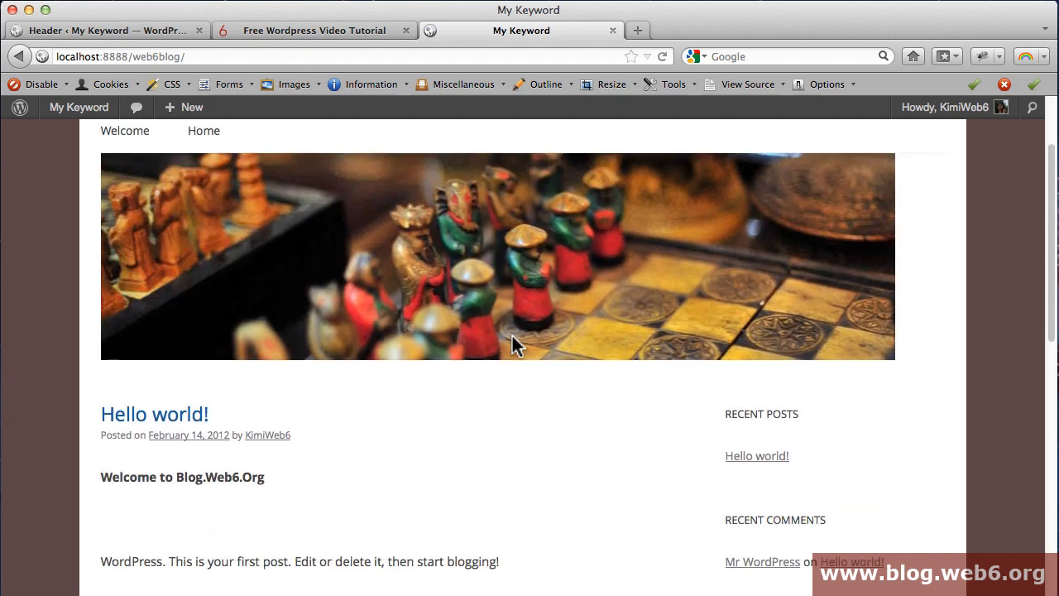
scroll(up, 3)
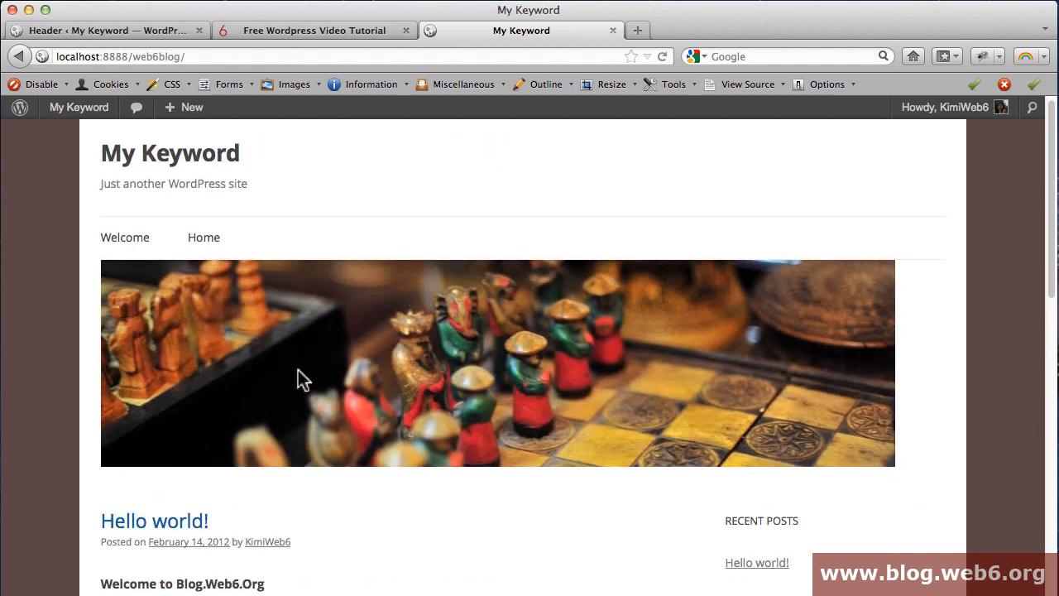
mouse_move(204, 237)
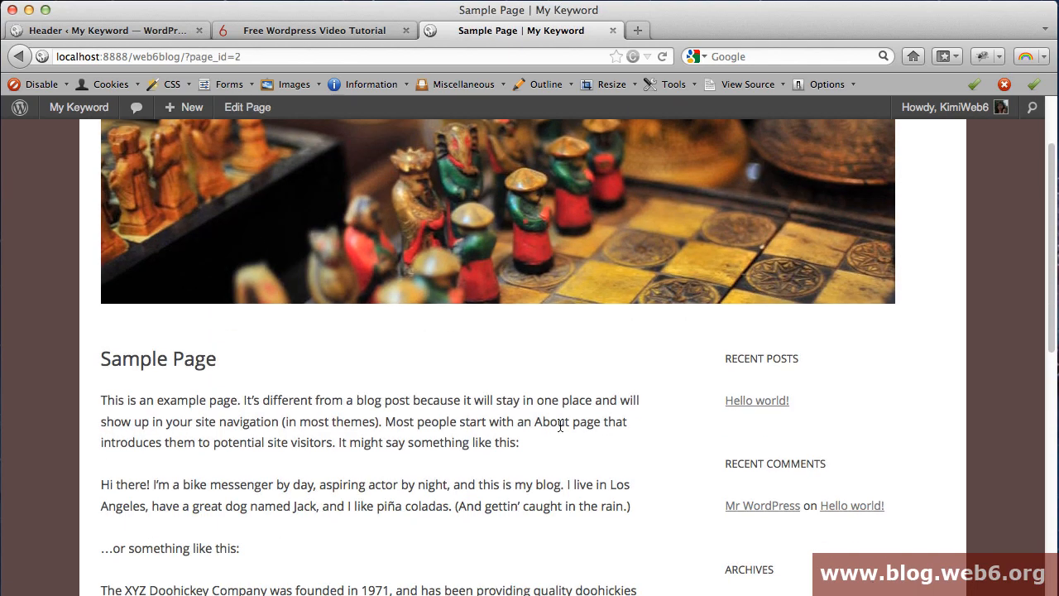
scroll(down, 3)
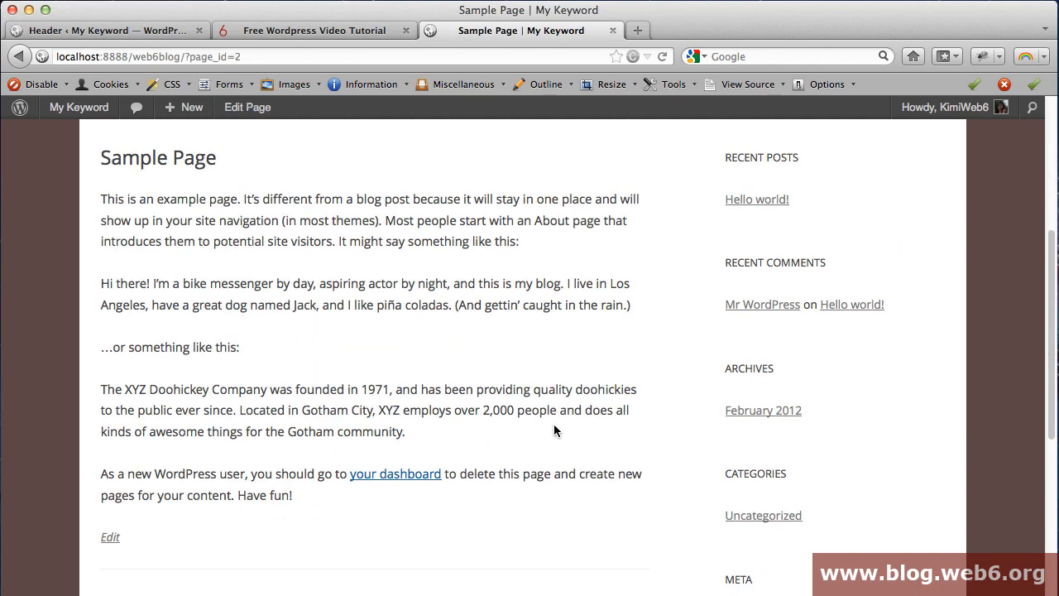
scroll(down, 3)
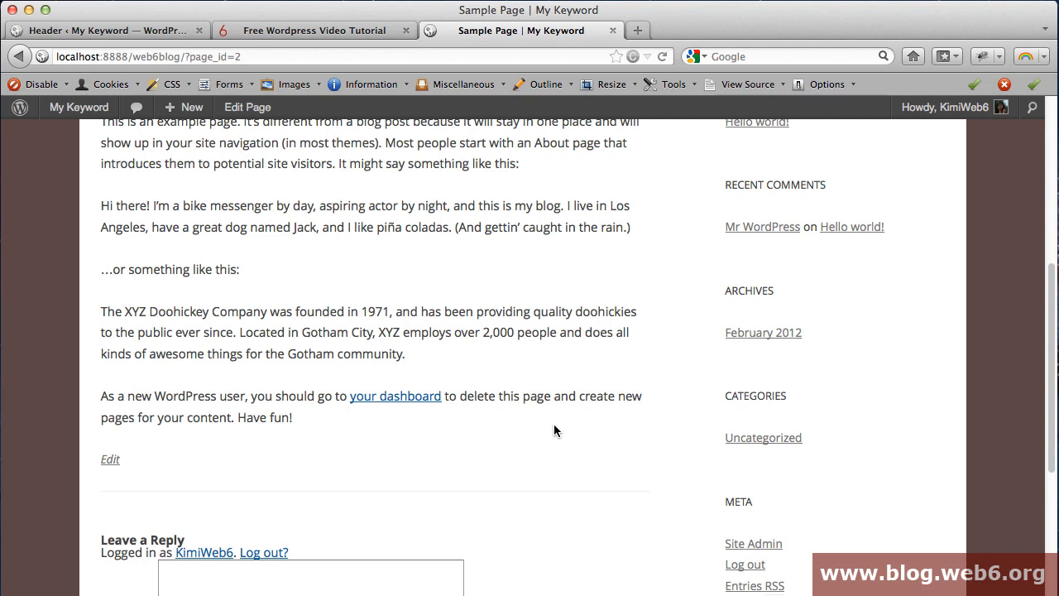
scroll(up, 3)
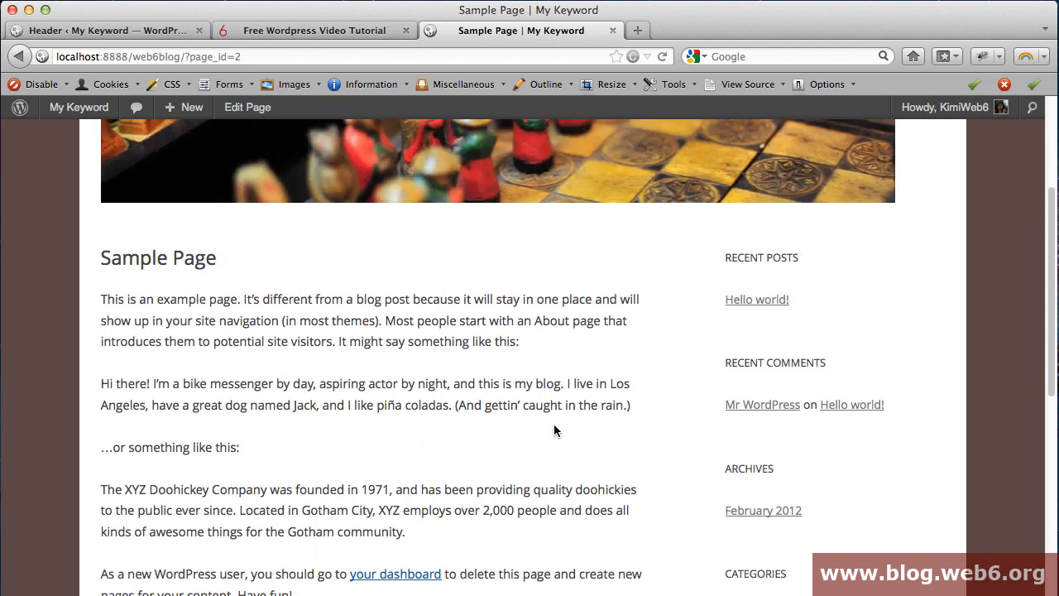
scroll(up, 3)
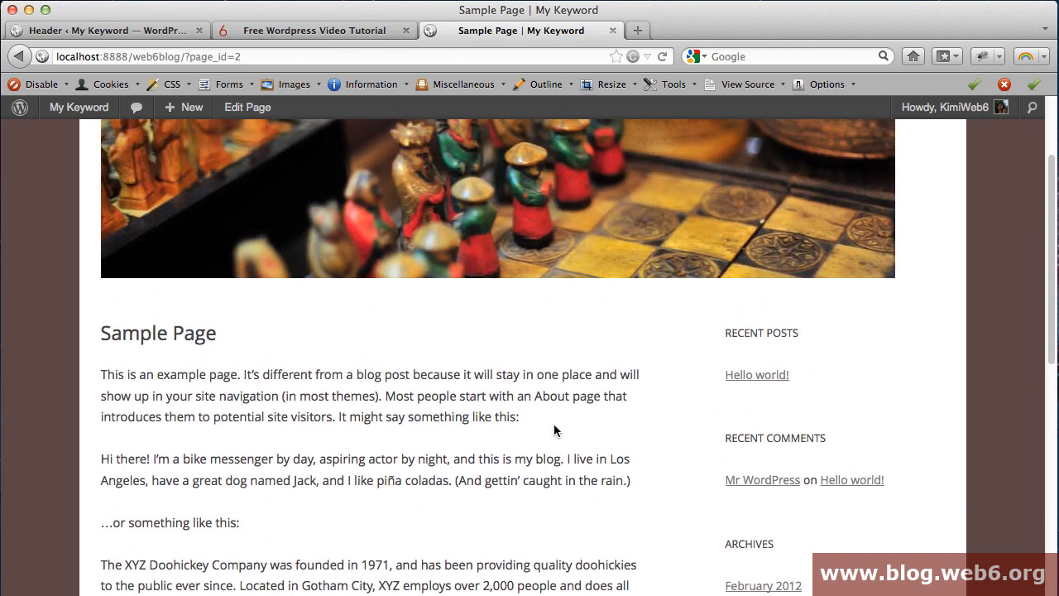
scroll(up, 3)
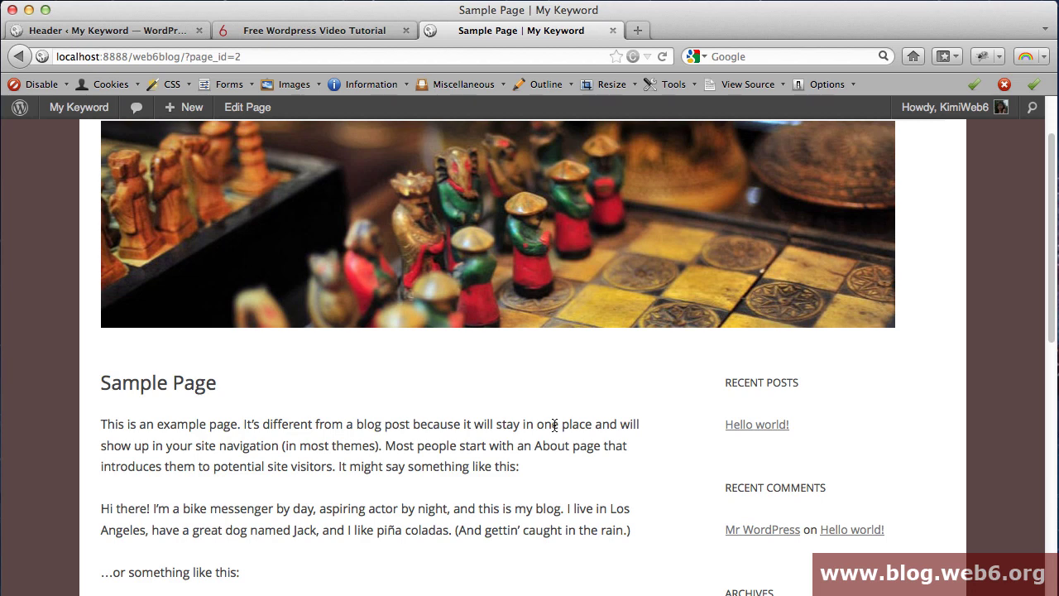
scroll(up, 3)
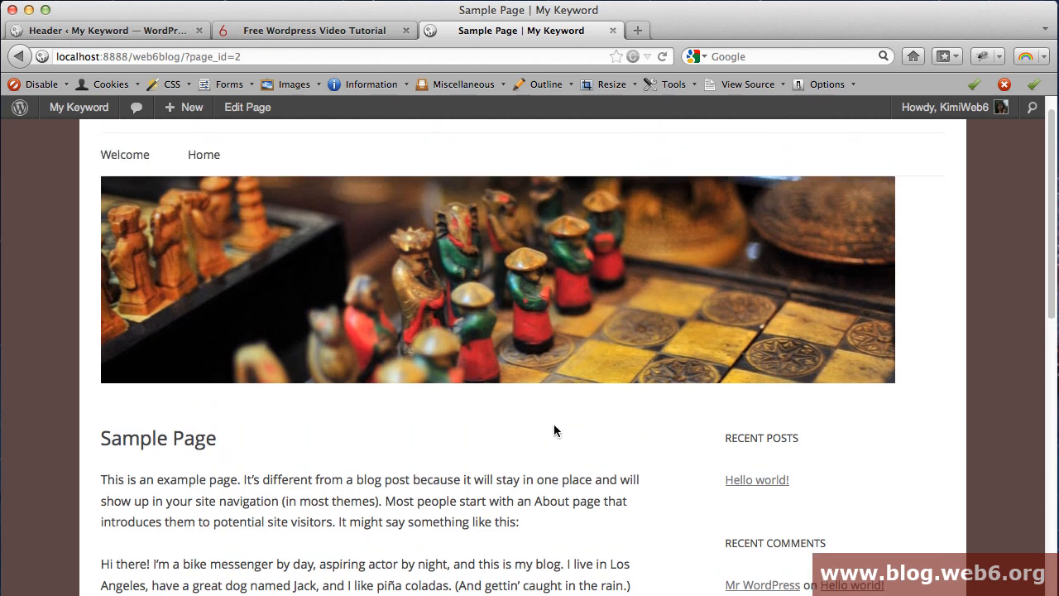